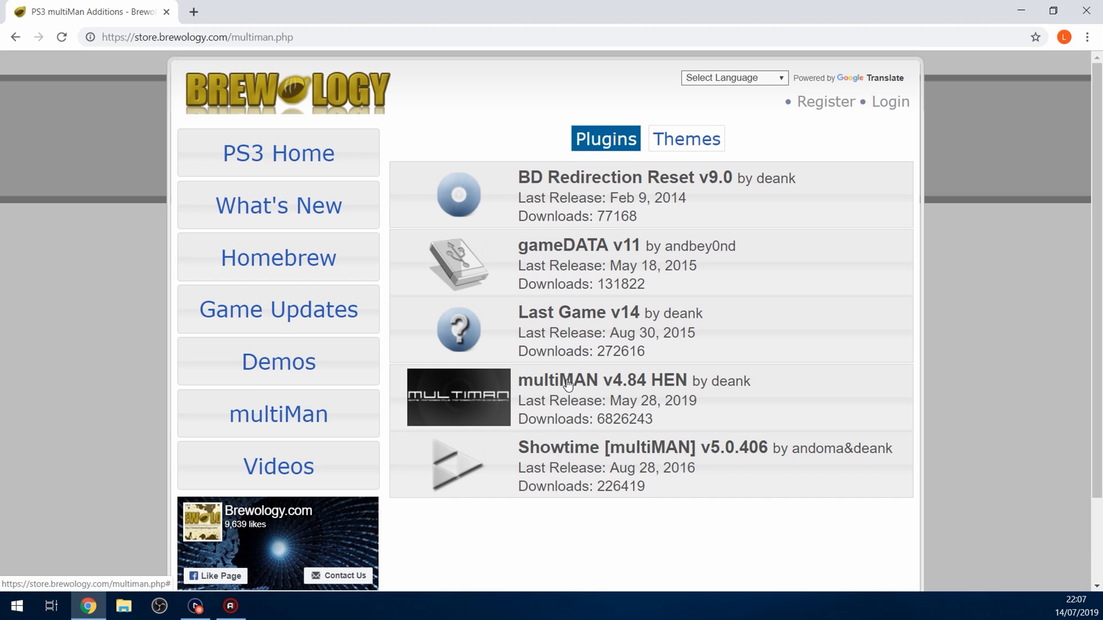
- Download the multiMAN v4.84 HEN package from its Brewology entry to the desktop
{"action": "left_click", "coordinate": [603, 380]}
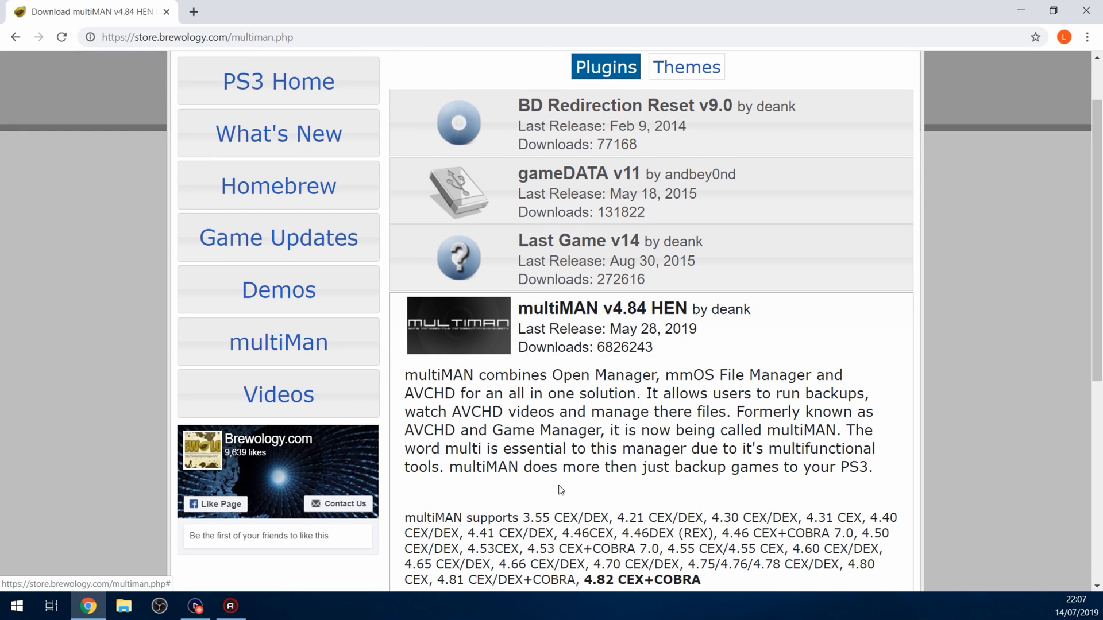
{"action": "scroll", "scroll_direction": "down", "scroll_amount": 3}
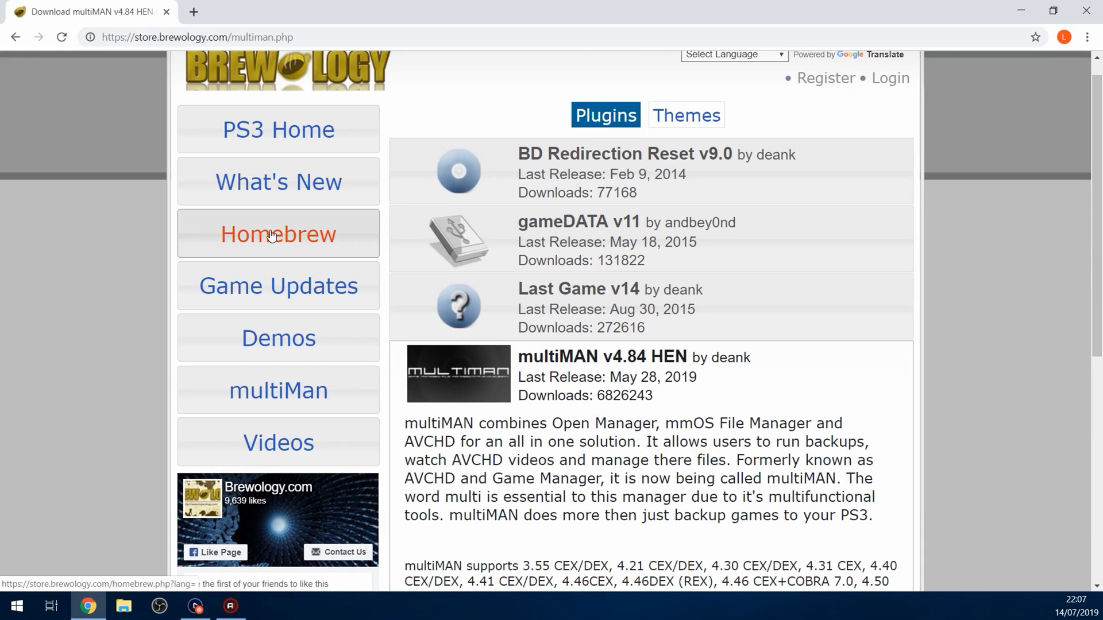
- Locate webMAN MOD v1.47.25 in the Homebrew listing and download its PKG to the desktop
{"action": "left_click", "coordinate": [278, 235]}
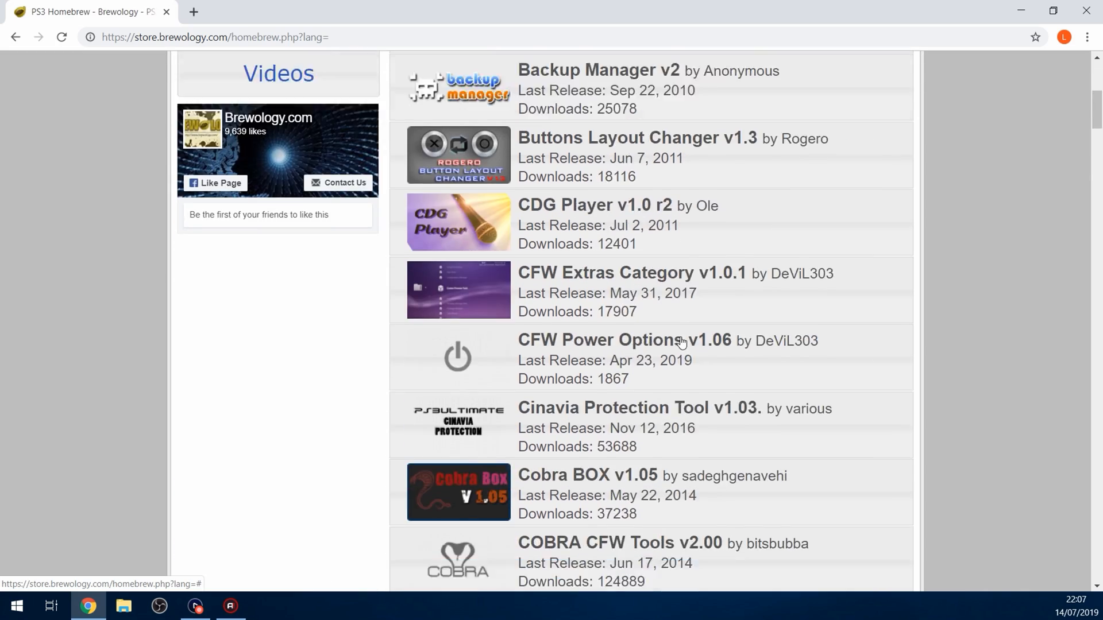
{"action": "scroll", "scroll_direction": "down", "scroll_amount": 3}
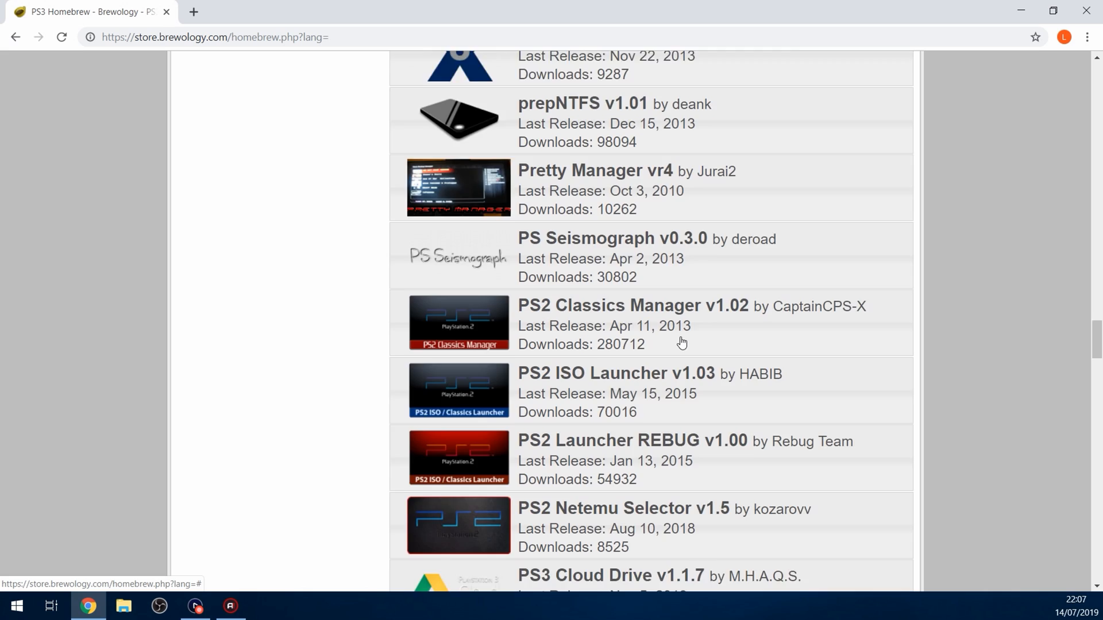
{"action": "scroll", "scroll_direction": "down", "scroll_amount": 3}
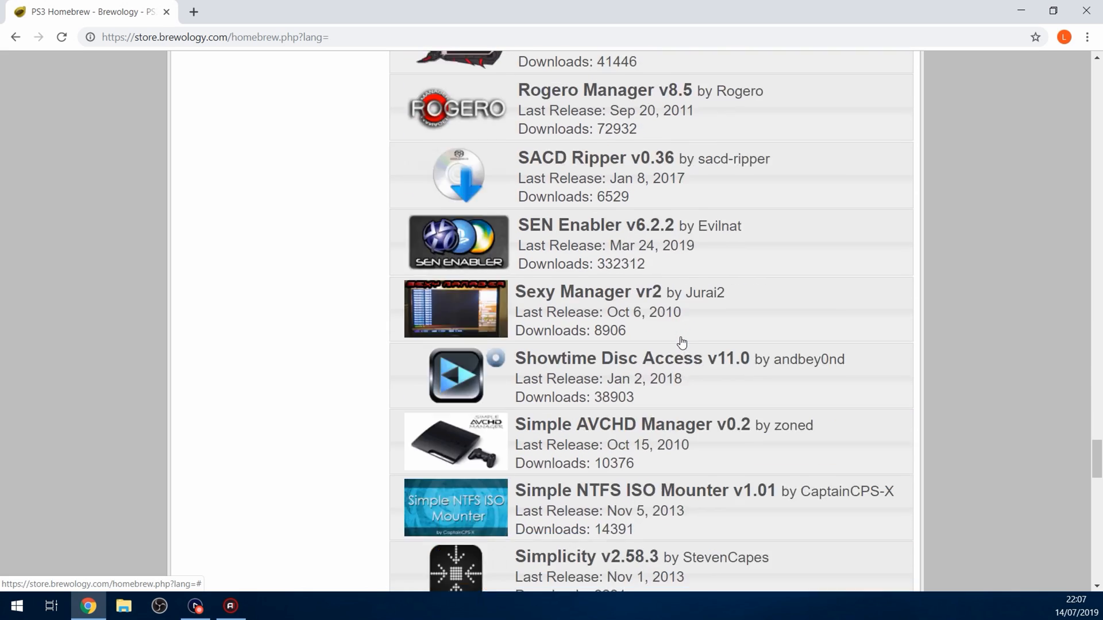
{"action": "scroll", "scroll_direction": "down", "scroll_amount": 3}
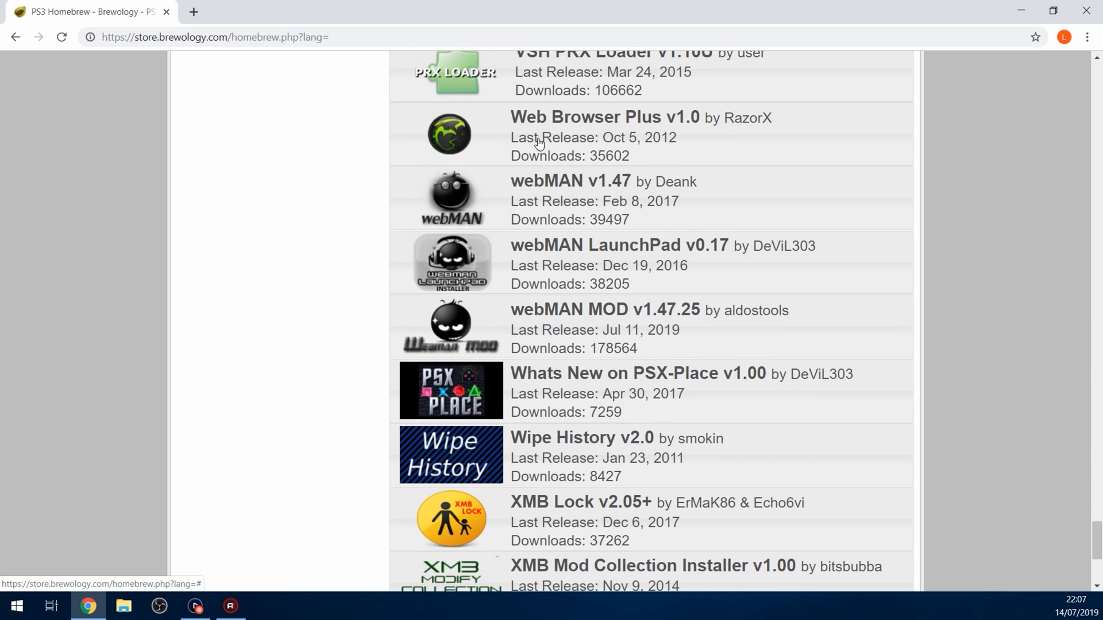
{"action": "mouse_move", "coordinate": [569, 324]}
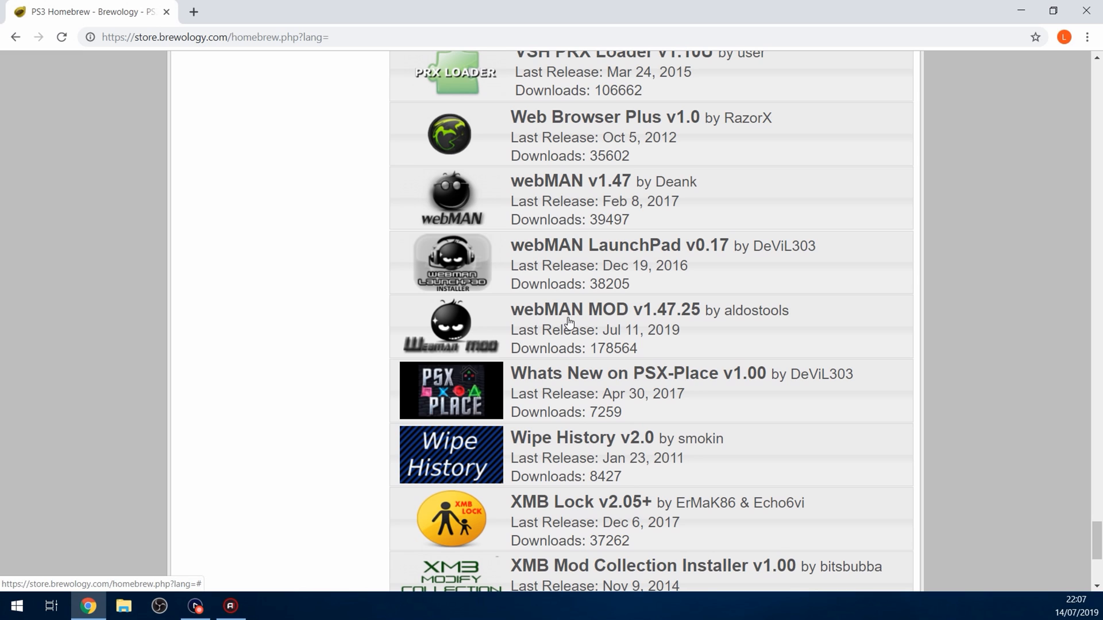
{"action": "left_click", "coordinate": [606, 309]}
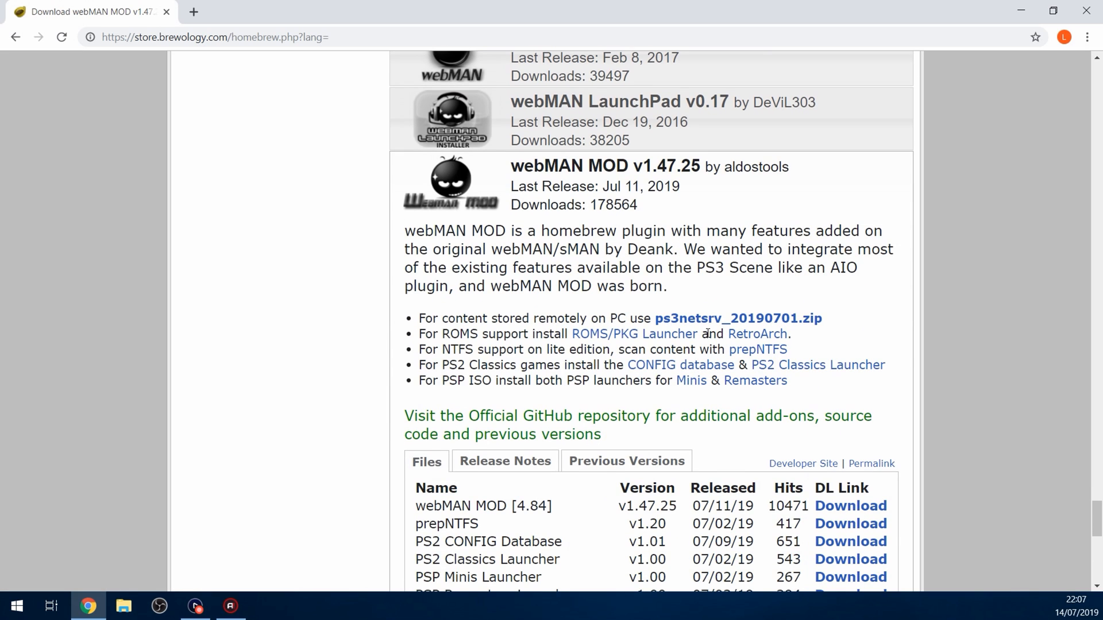
{"action": "scroll", "scroll_direction": "down", "scroll_amount": 3}
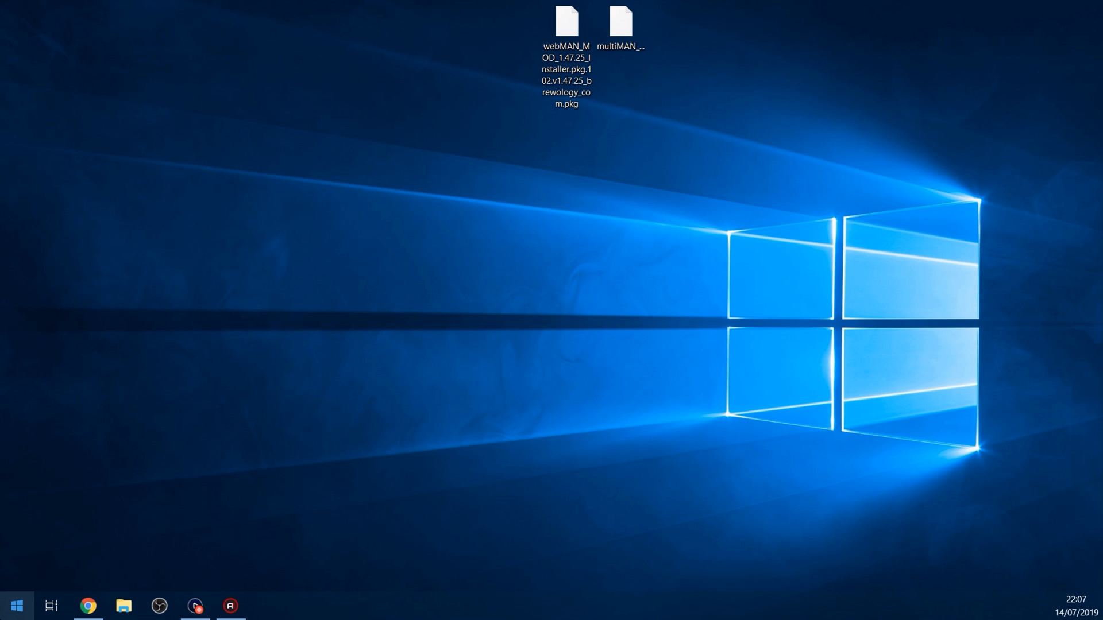
- View the USB (J:) drive in This PC, checking its right-click actions
{"action": "left_click", "coordinate": [123, 606]}
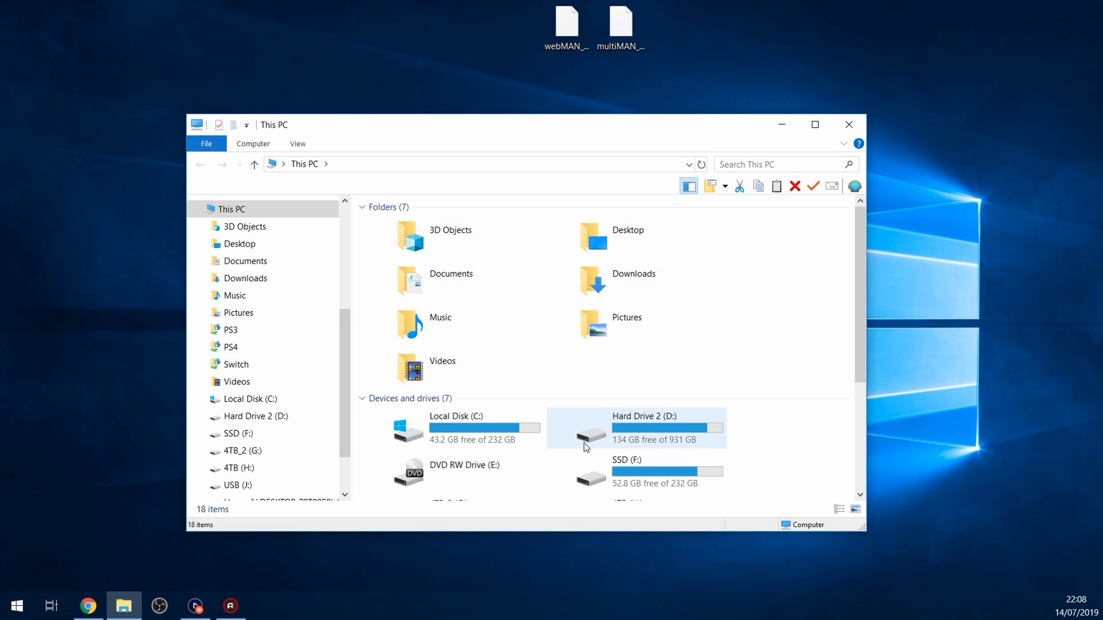
{"action": "right_click", "coordinate": [450, 372]}
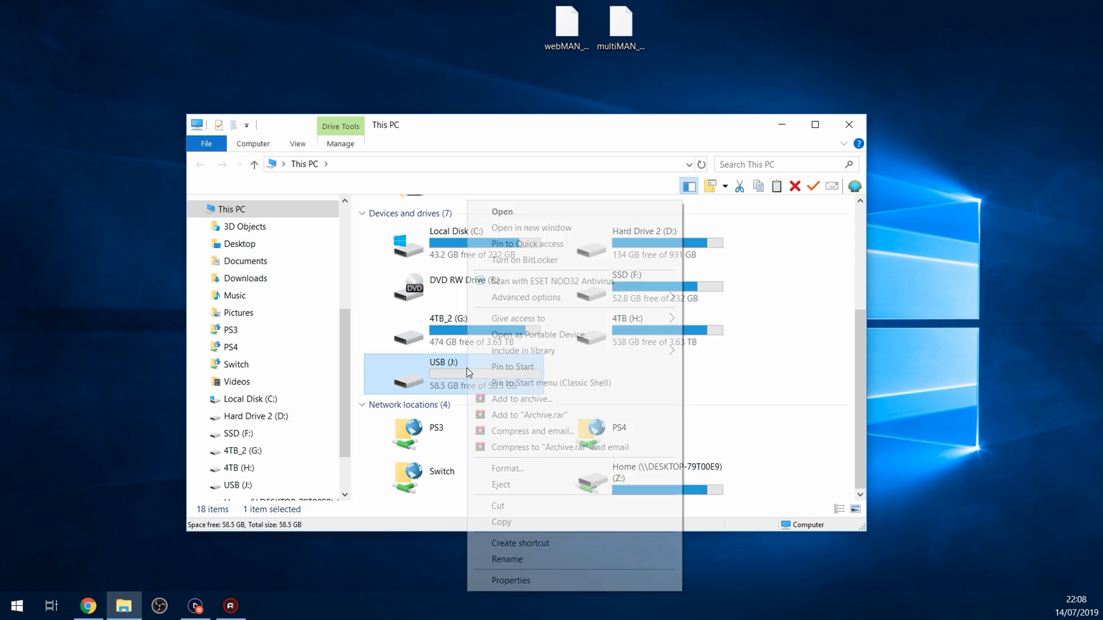
{"action": "left_click", "coordinate": [510, 579]}
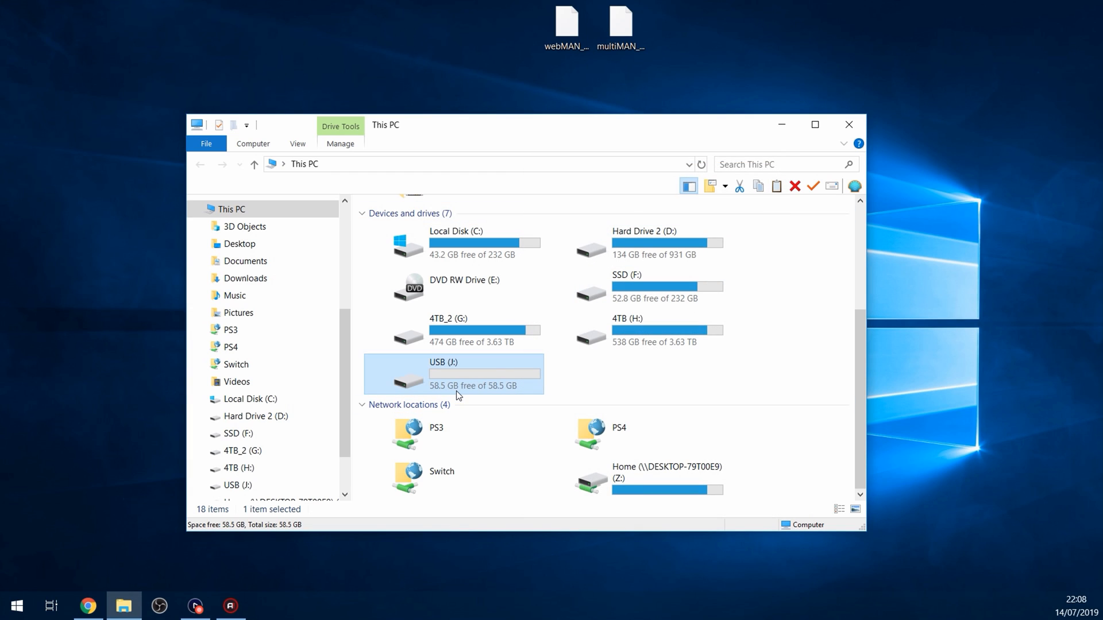
{"action": "mouse_move", "coordinate": [411, 380]}
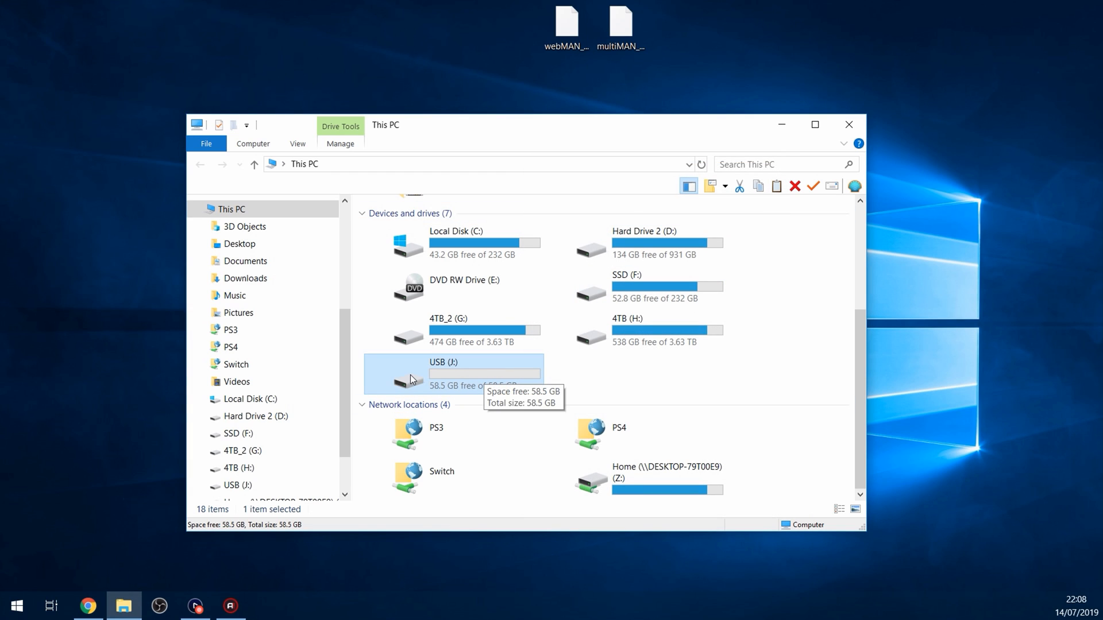
{"action": "mouse_move", "coordinate": [434, 378]}
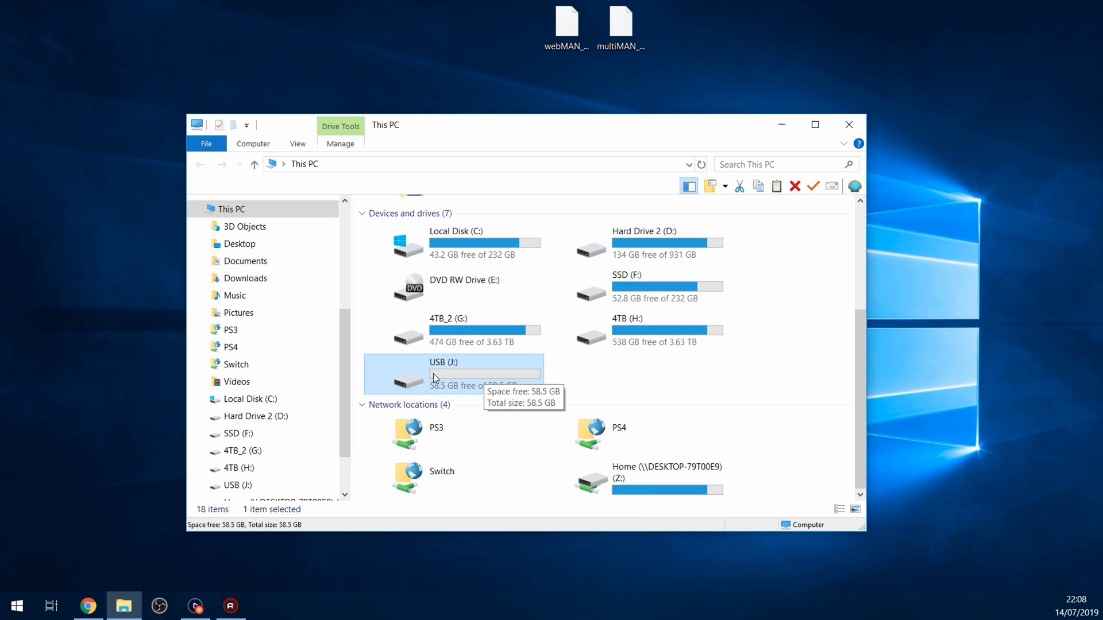
- Bring up the Format dialog for USB (J:) and close it without formatting
{"action": "right_click", "coordinate": [433, 378]}
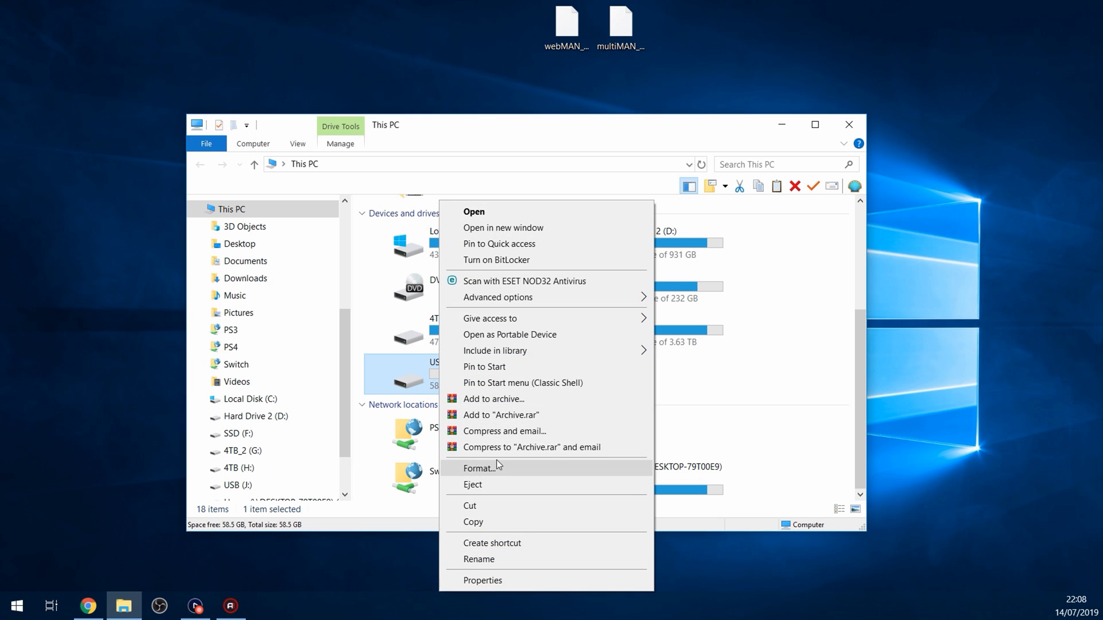
{"action": "left_click", "coordinate": [480, 468]}
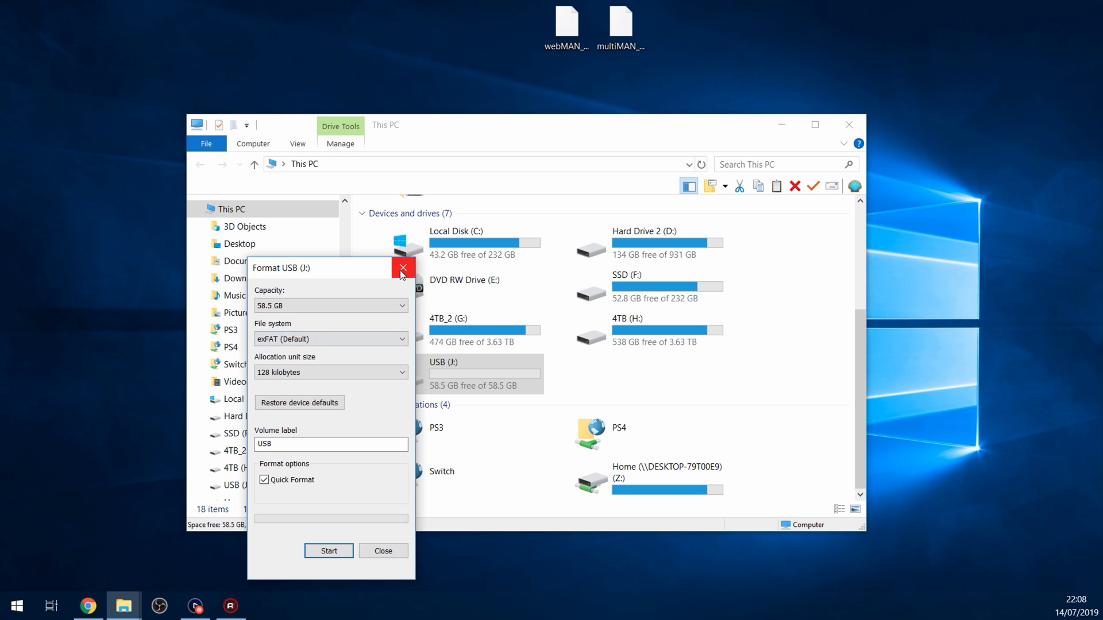
{"action": "left_click", "coordinate": [402, 268]}
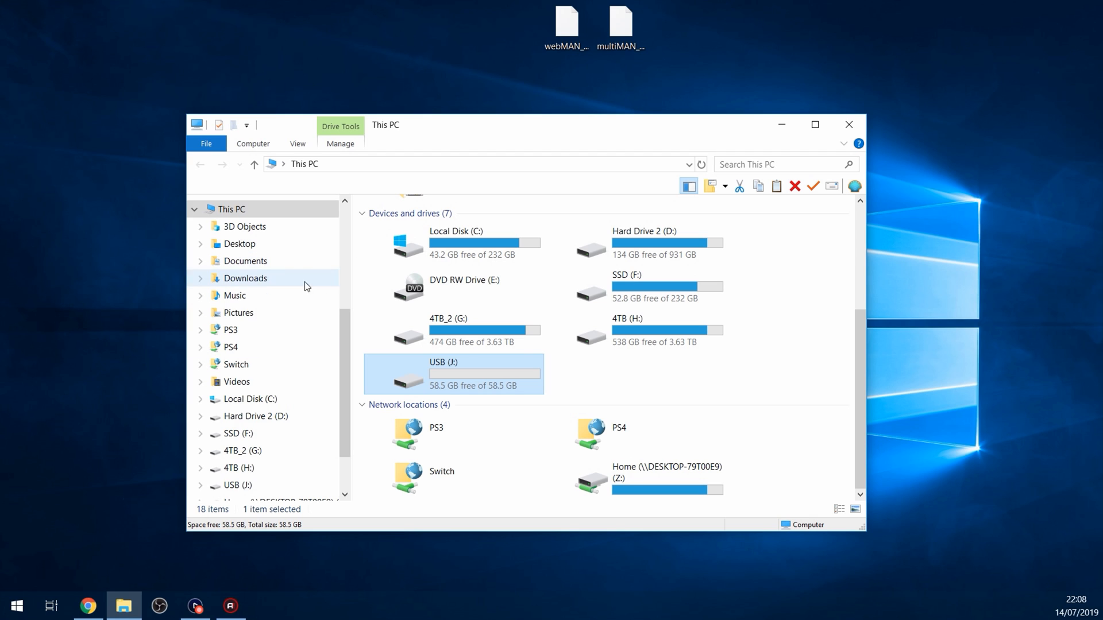
- Format the J: USB partition as FAT32 with label USB in AOMEI Partition Assistant
{"action": "type", "text": "AO"}
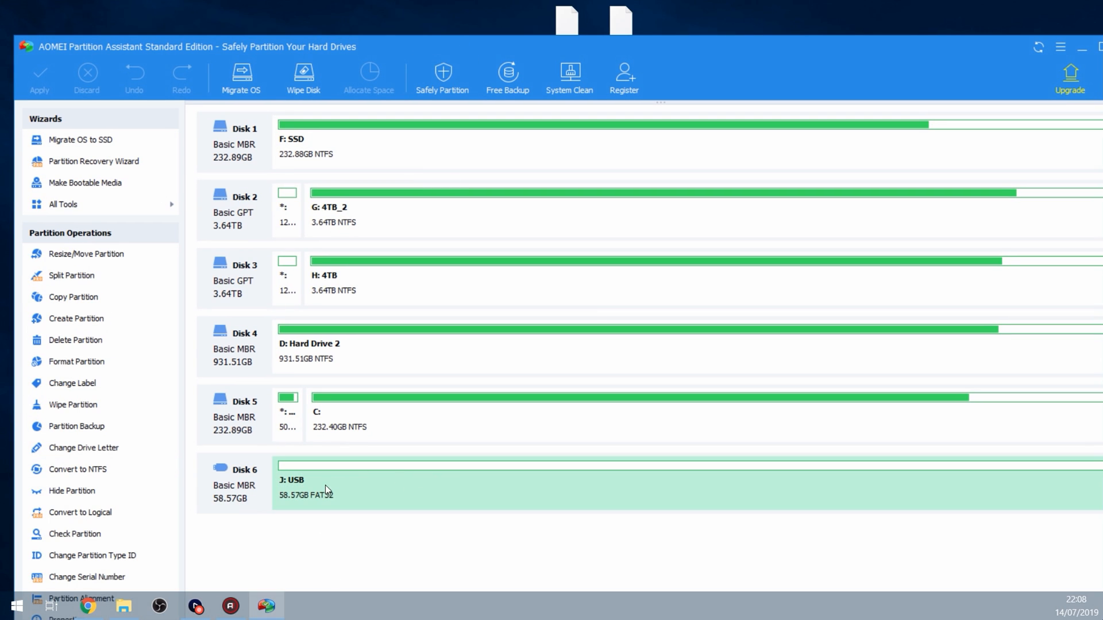
{"action": "right_click", "coordinate": [325, 489]}
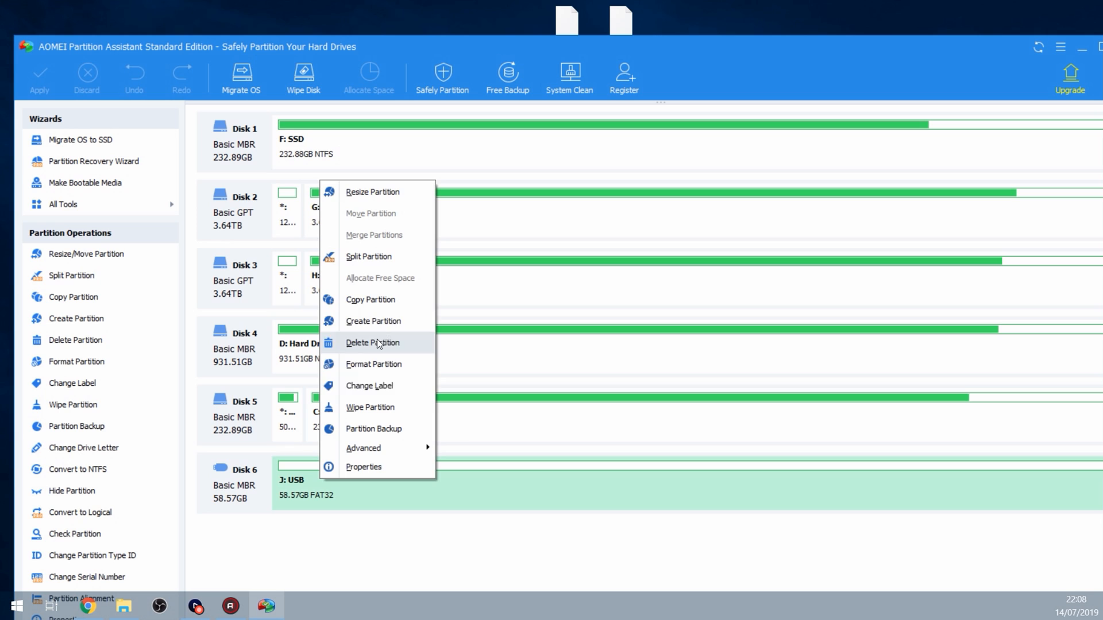
{"action": "left_click", "coordinate": [374, 364]}
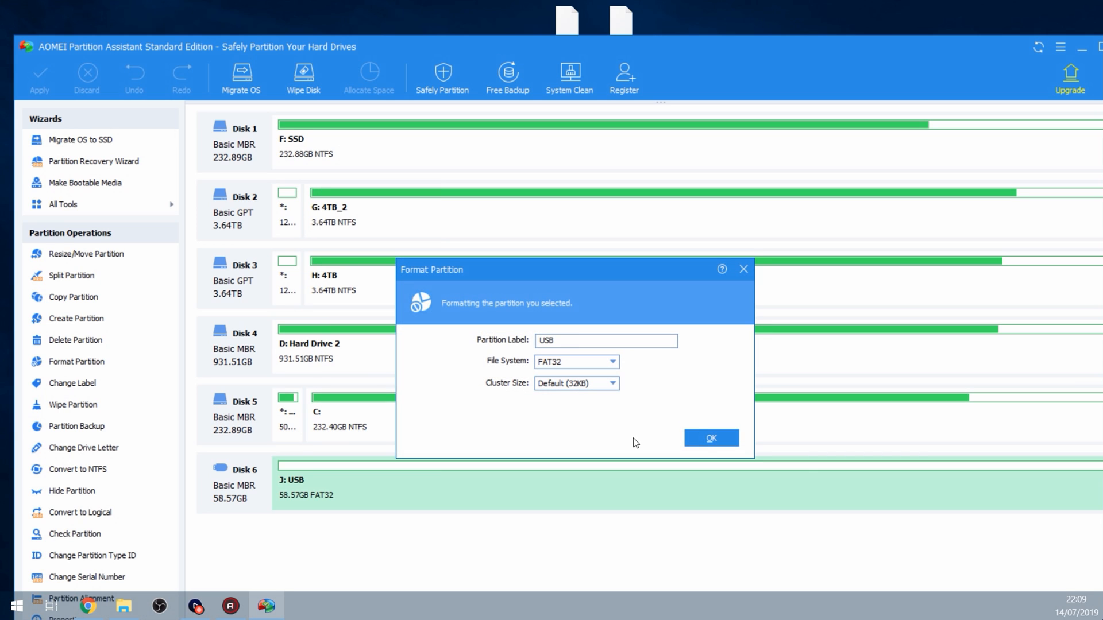
{"action": "left_click", "coordinate": [710, 438]}
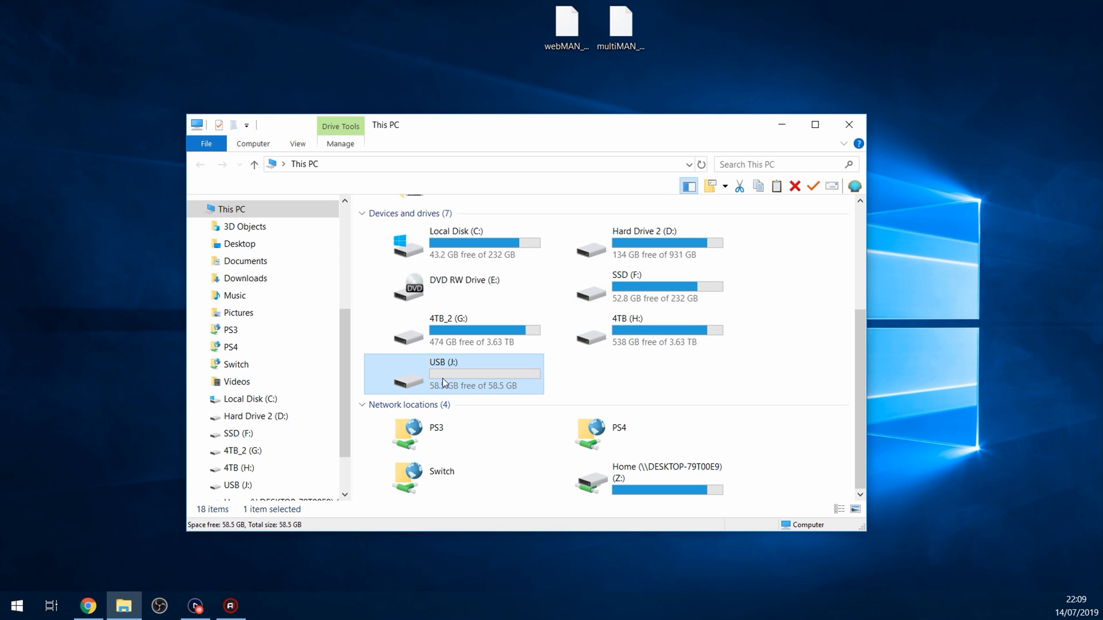
- Copy the webMAN MOD and multiMAN PKG files onto USB (J:) and close the window
{"action": "double_click", "coordinate": [443, 380]}
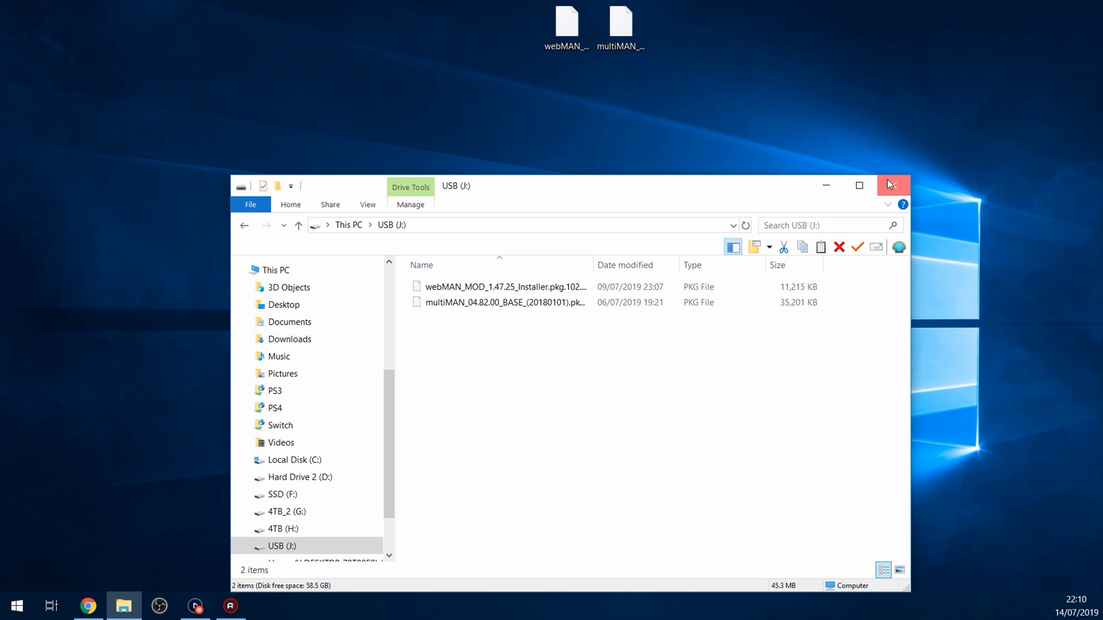
{"action": "left_click", "coordinate": [891, 185]}
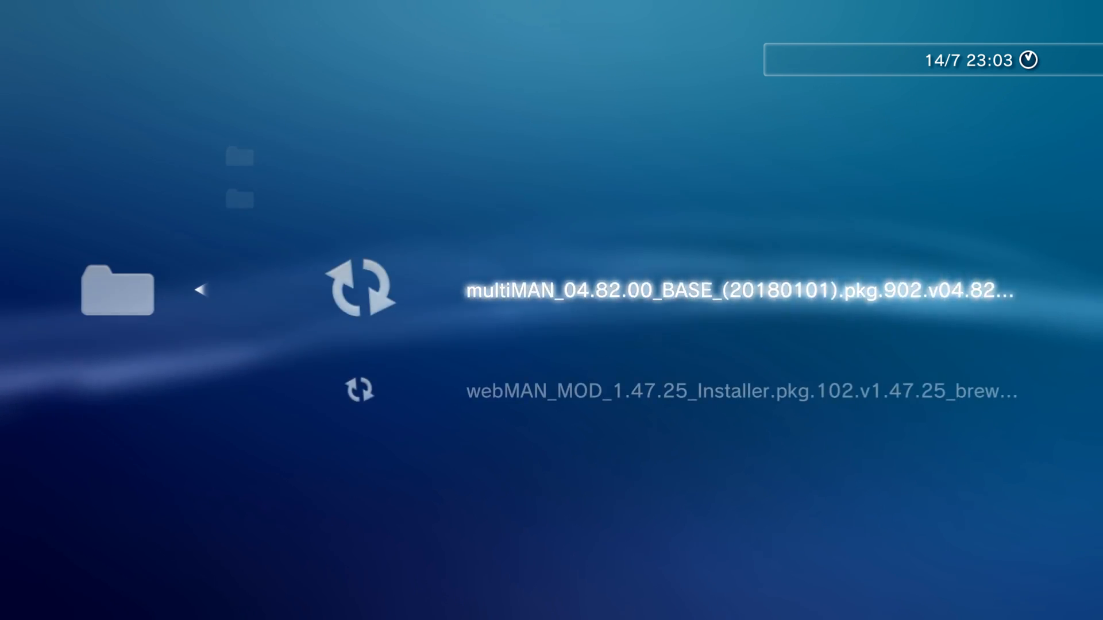
- Install the webMAN_MOD package from USB and leave the completion screen
{"action": "key", "text": "down"}
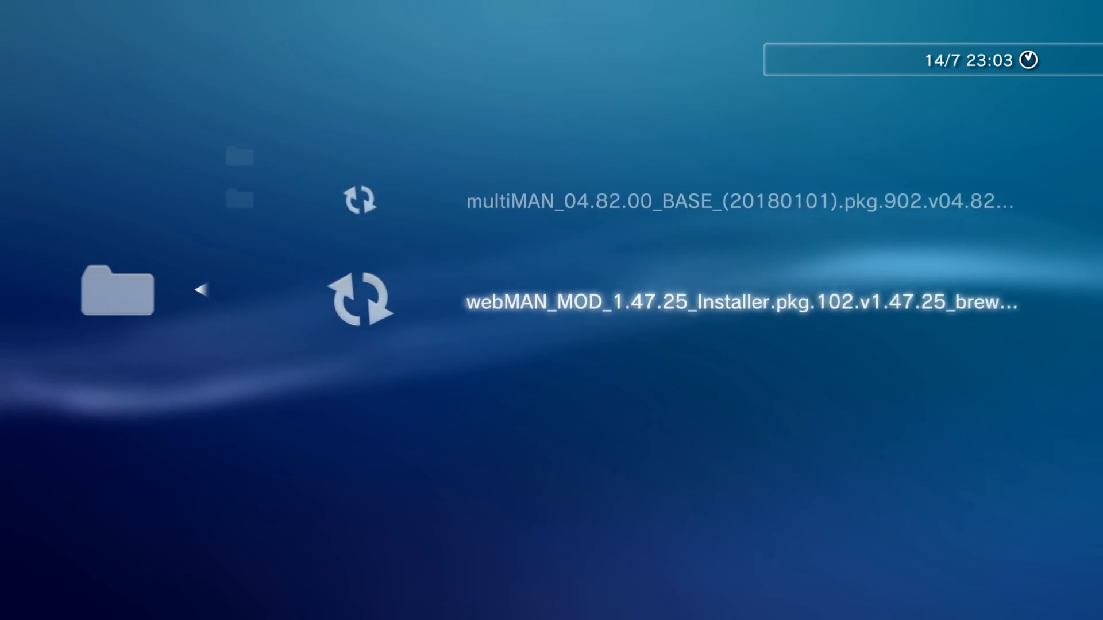
{"action": "key", "text": "up"}
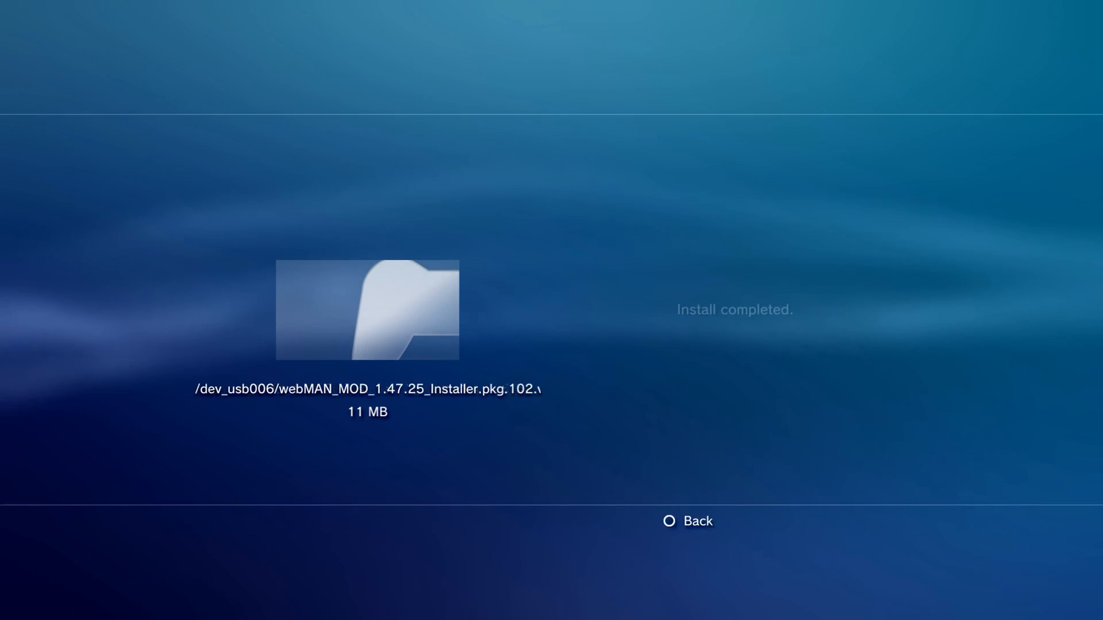
{"action": "left_click", "coordinate": [688, 522]}
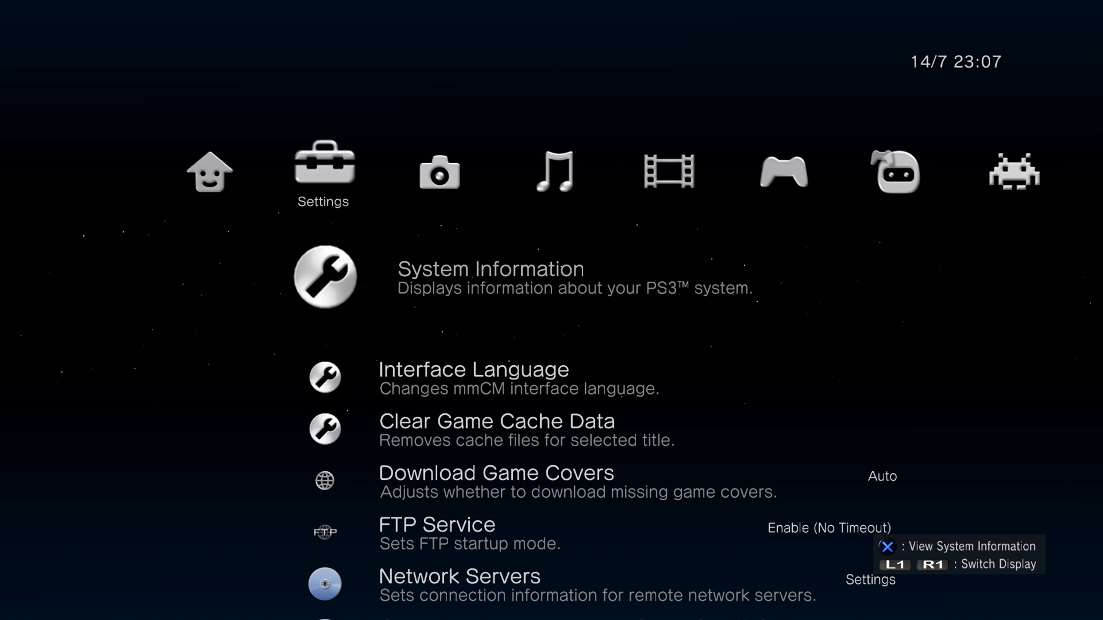
- Disable theme audio and inactivity timeout in multiMAN Settings
{"action": "scroll", "scroll_direction": "down", "scroll_amount": 3}
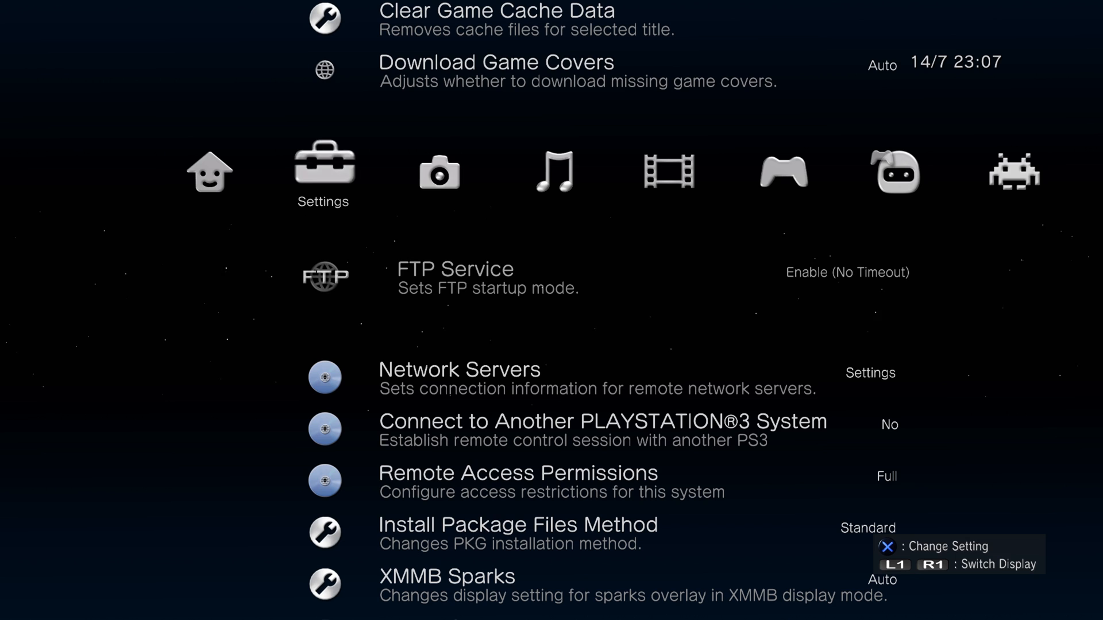
{"action": "left_click", "coordinate": [846, 273]}
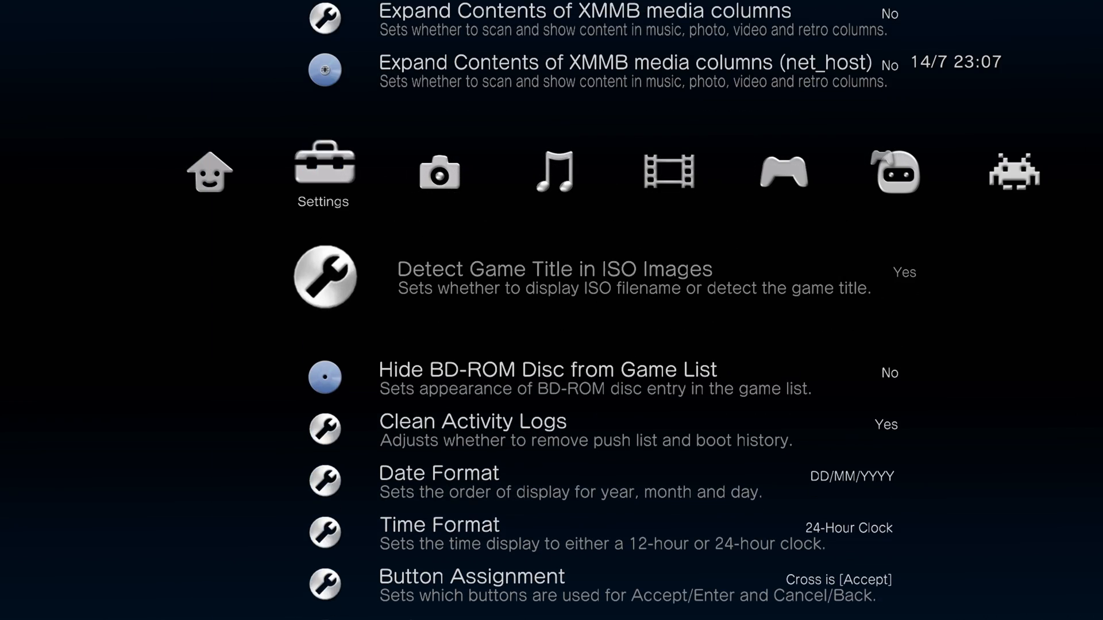
{"action": "scroll", "scroll_direction": "down", "scroll_amount": 3}
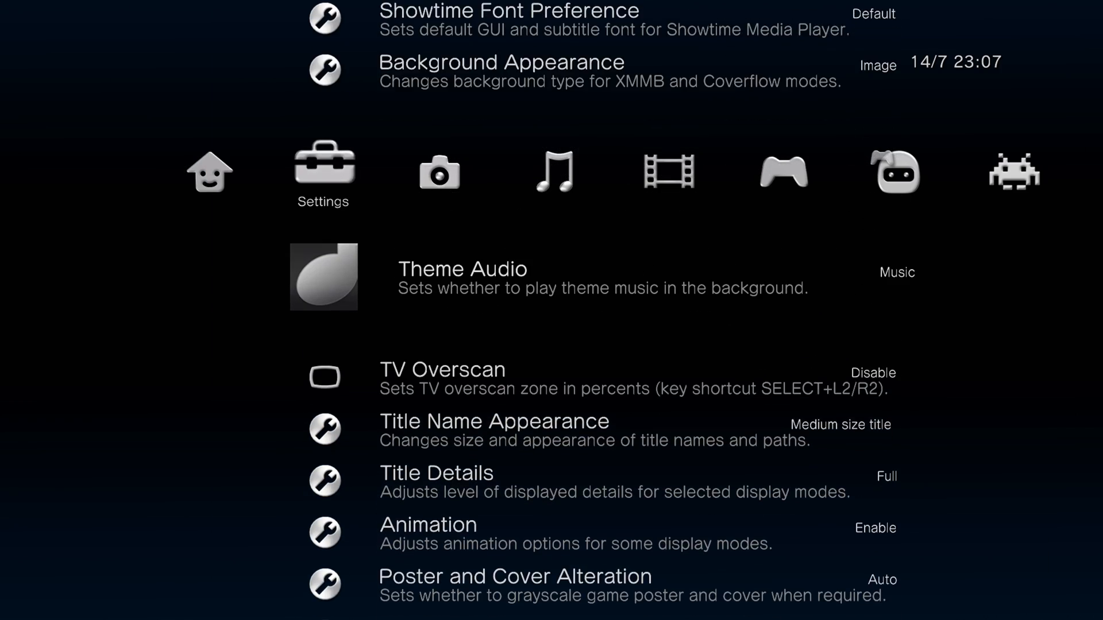
{"action": "left_click", "coordinate": [893, 272]}
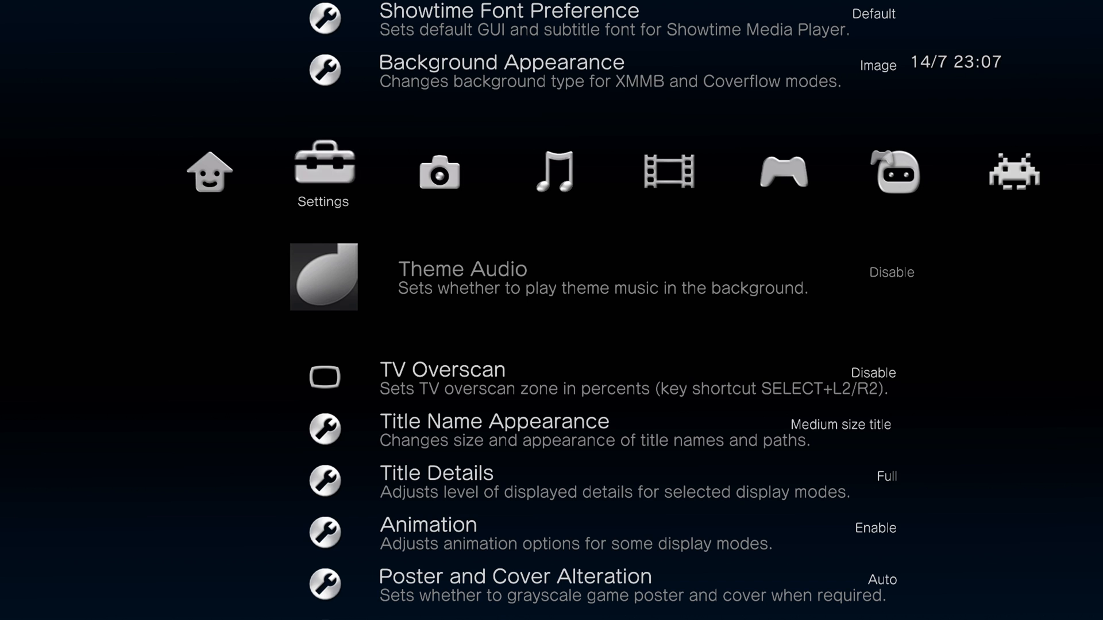
- Disable the screensaver and system auto-off further down the settings list
{"action": "scroll", "scroll_direction": "down", "scroll_amount": 3}
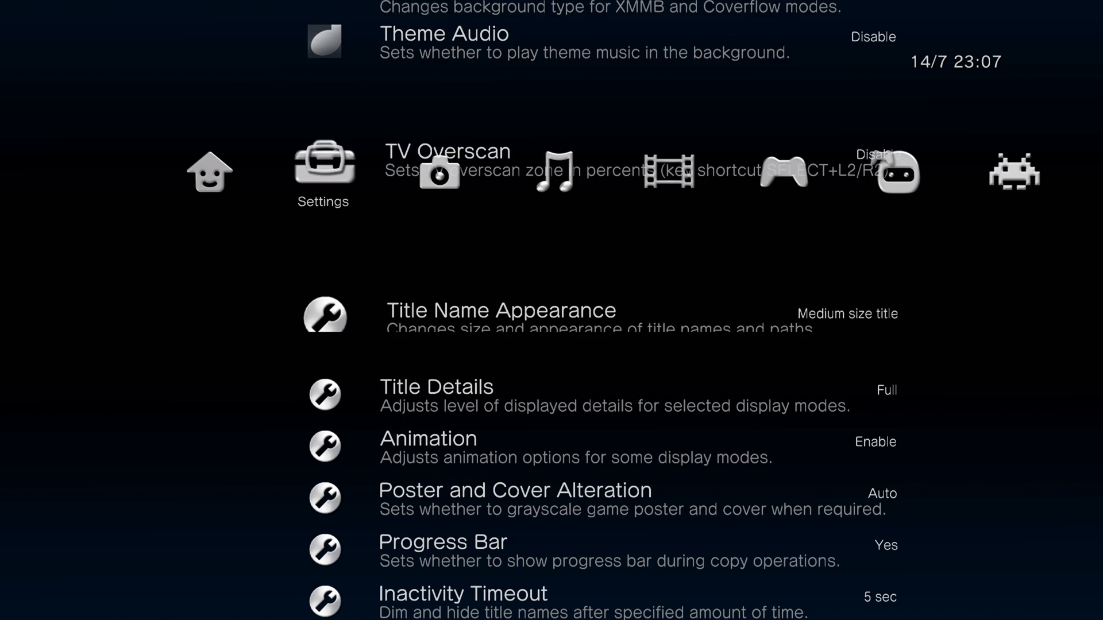
{"action": "scroll", "scroll_direction": "down", "scroll_amount": 3}
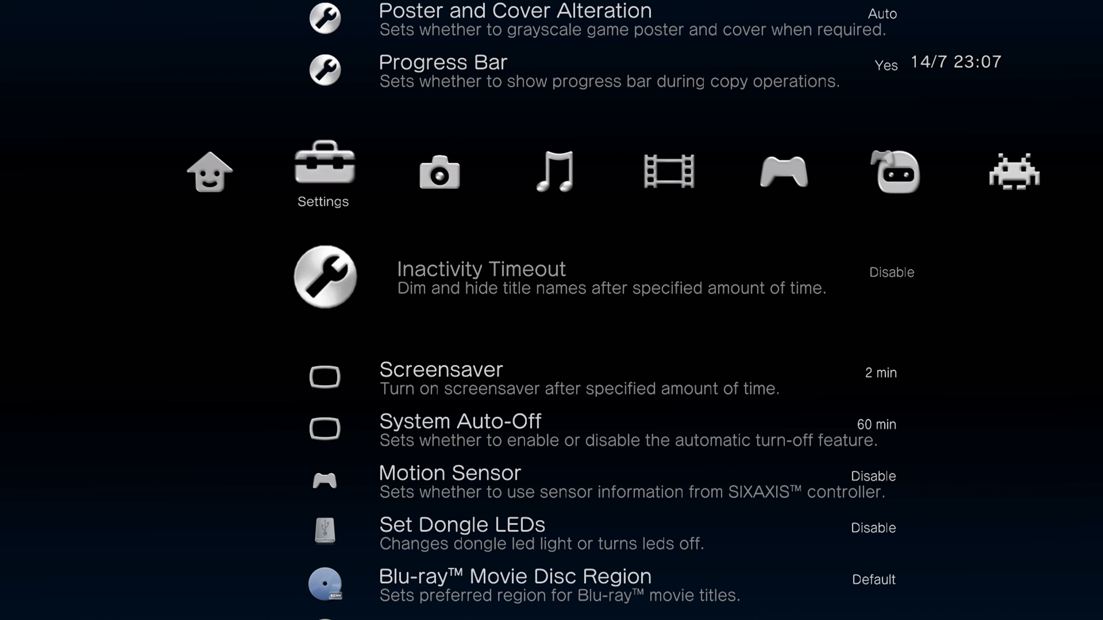
{"action": "scroll", "scroll_direction": "down", "scroll_amount": 3}
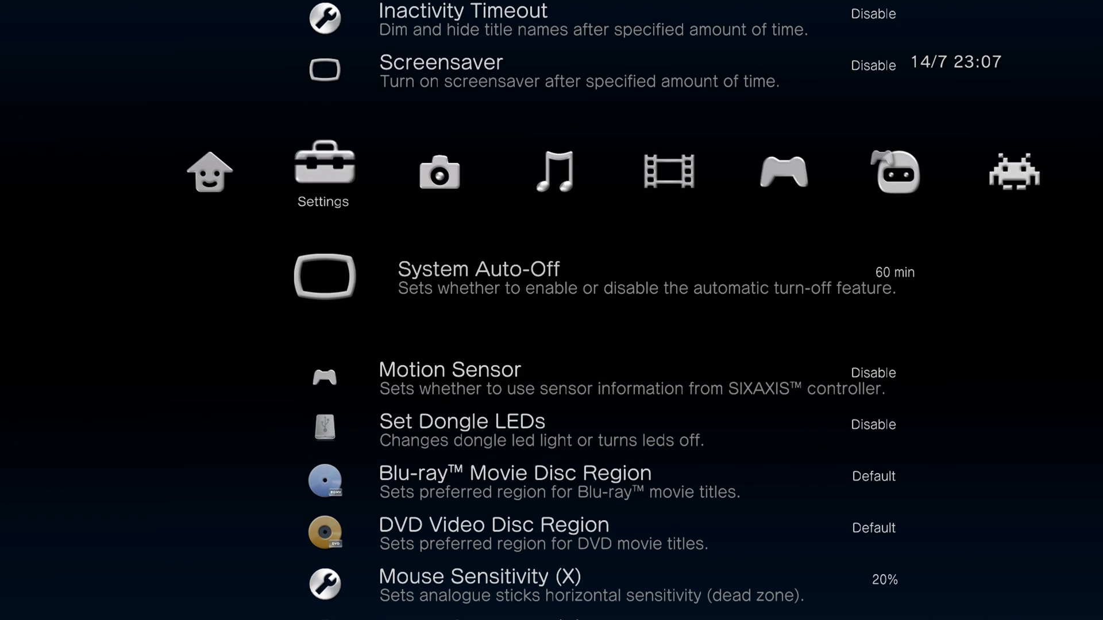
{"action": "left_click", "coordinate": [894, 272]}
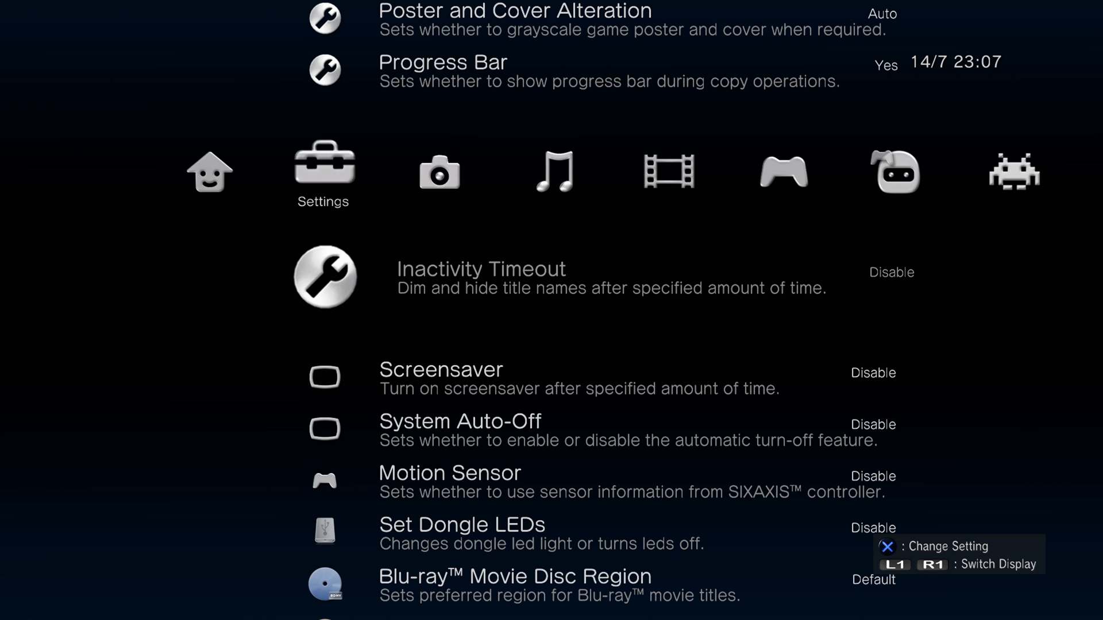
{"action": "scroll", "scroll_direction": "down", "scroll_amount": 3}
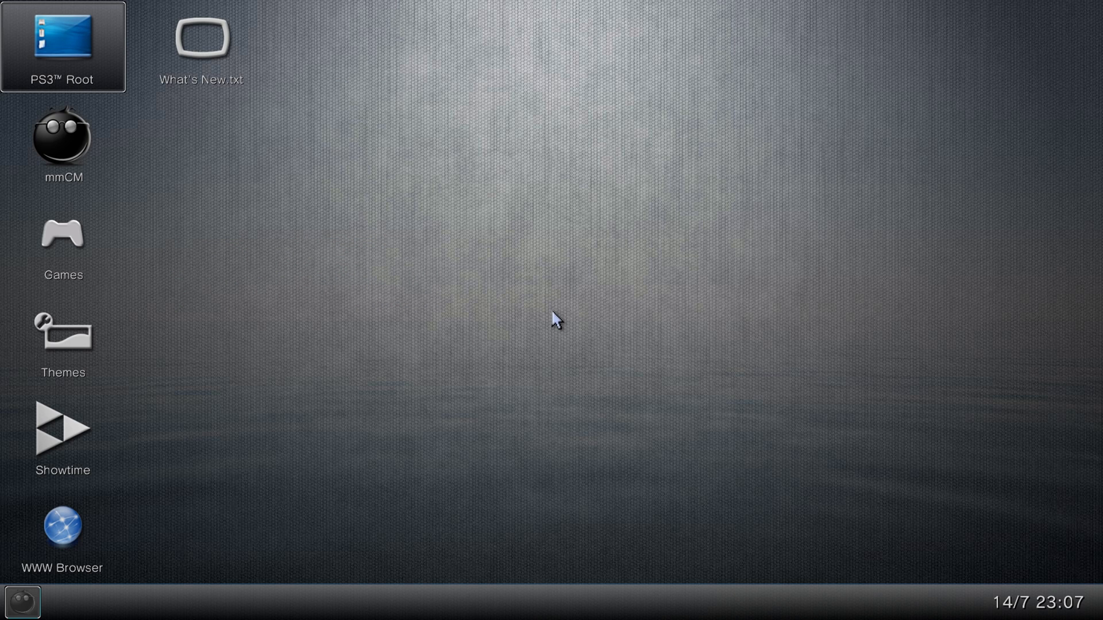
{"action": "mouse_move", "coordinate": [491, 398]}
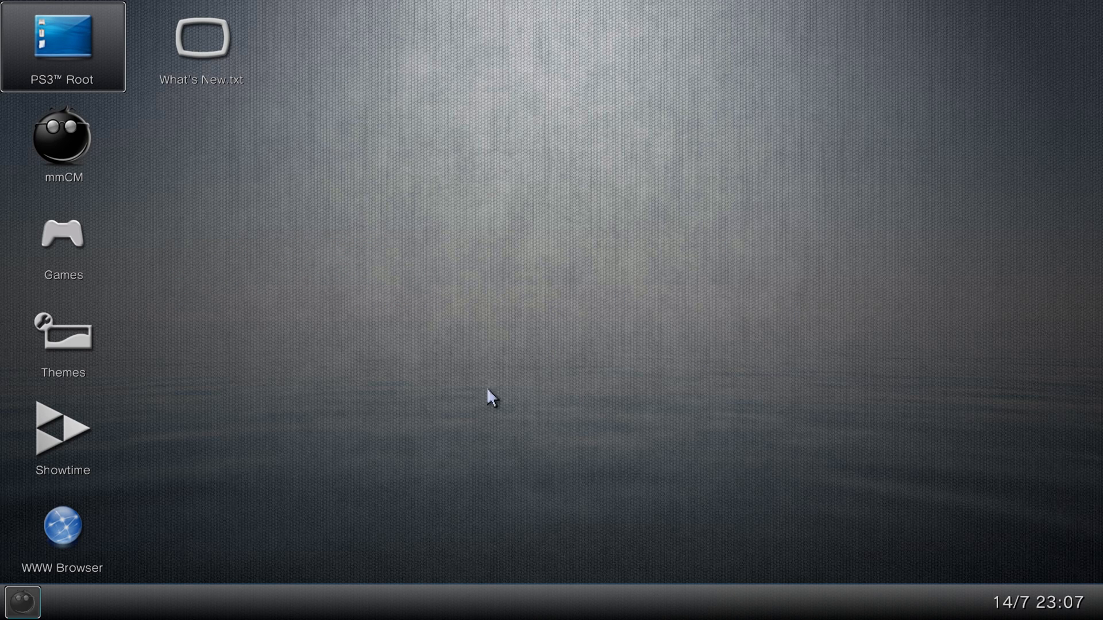
{"action": "double_click", "coordinate": [62, 39]}
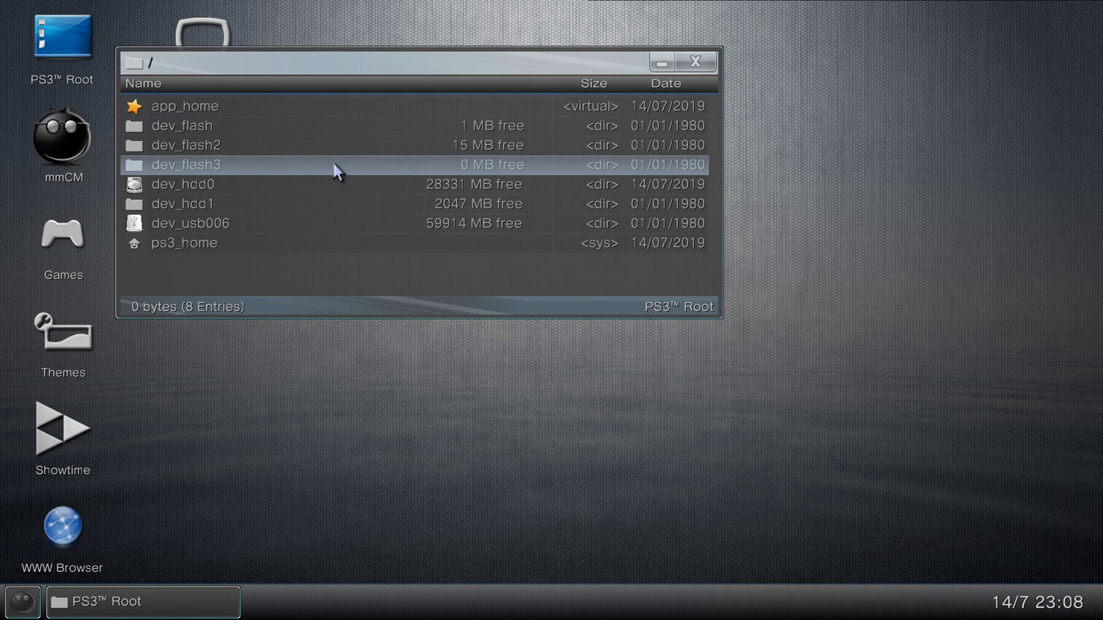
{"action": "left_click", "coordinate": [205, 242]}
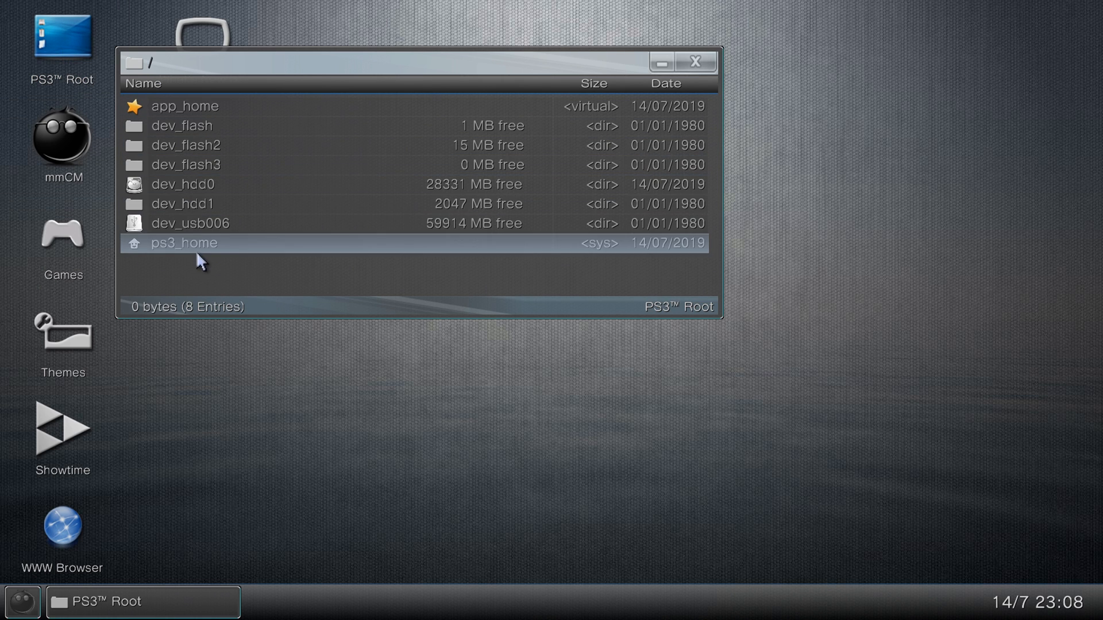
{"action": "double_click", "coordinate": [183, 184]}
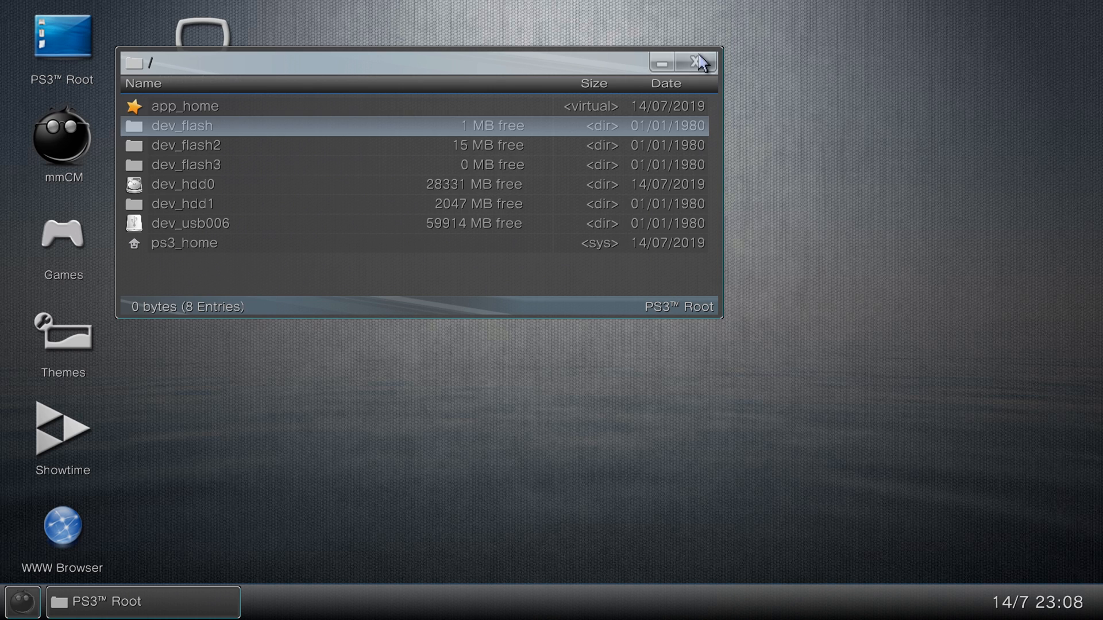
{"action": "left_click", "coordinate": [698, 61]}
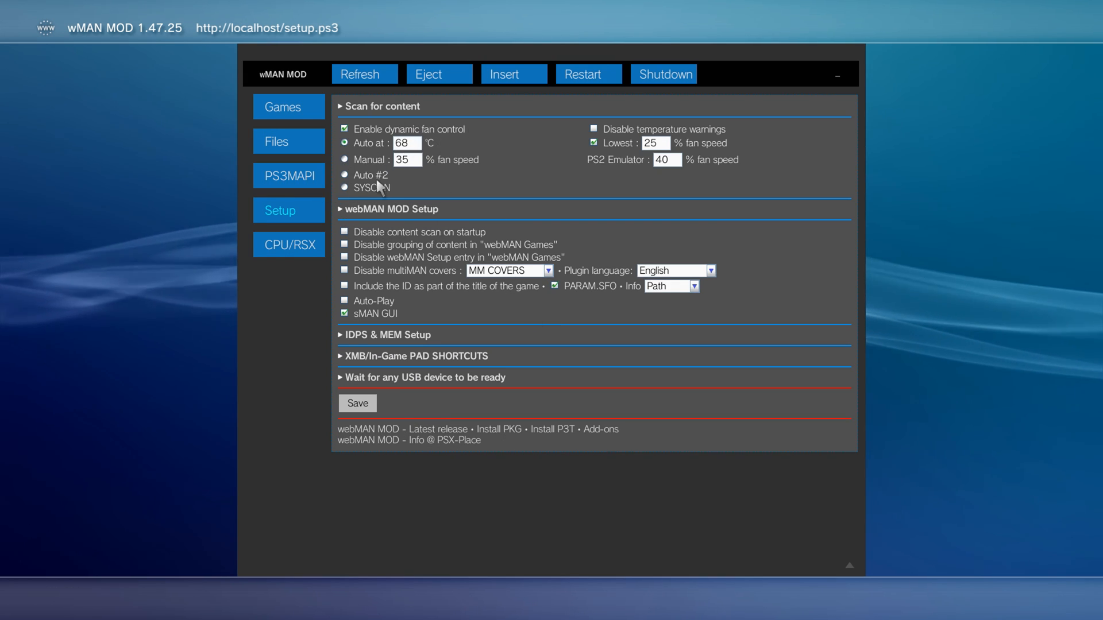
- Save SYSCON fan mode with the Lowest speed limit unchecked, then reload the form
{"action": "left_click", "coordinate": [344, 187]}
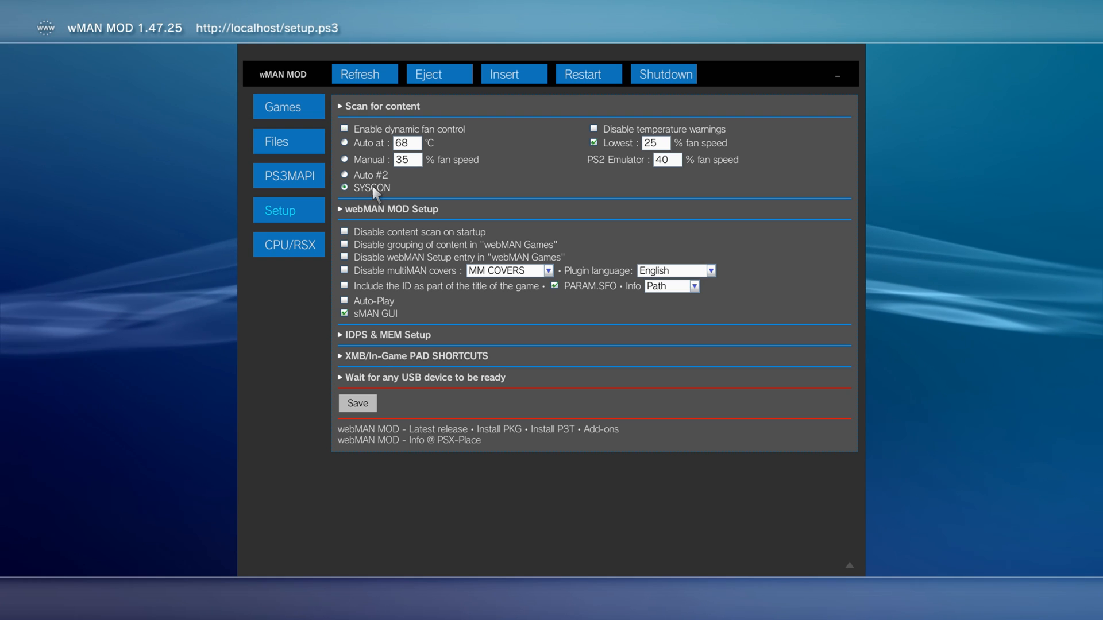
{"action": "mouse_move", "coordinate": [373, 200]}
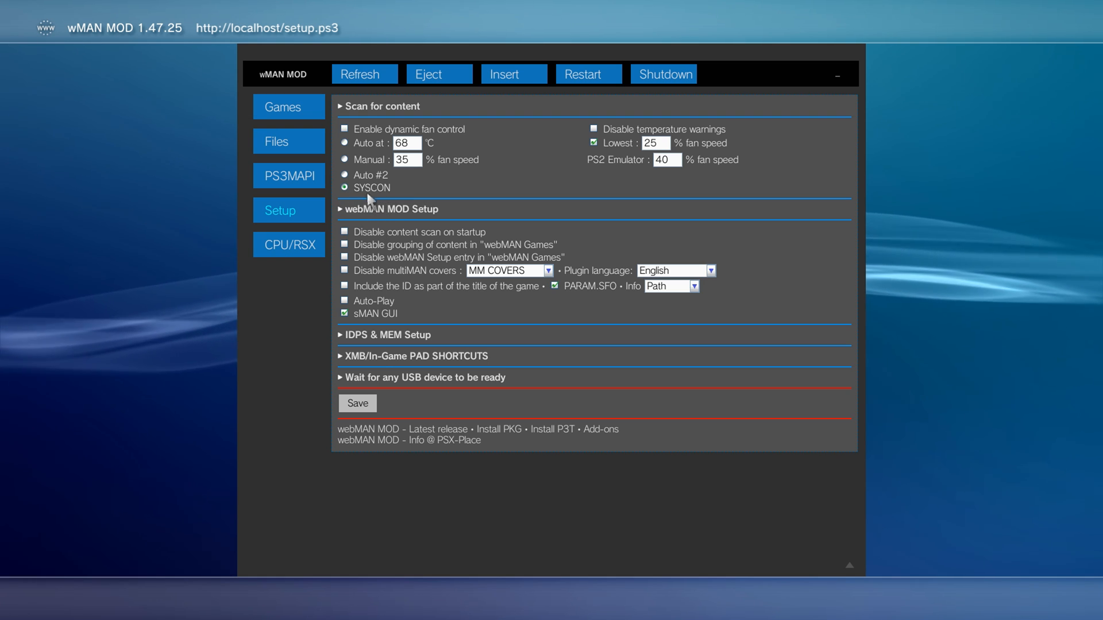
{"action": "left_click", "coordinate": [357, 403]}
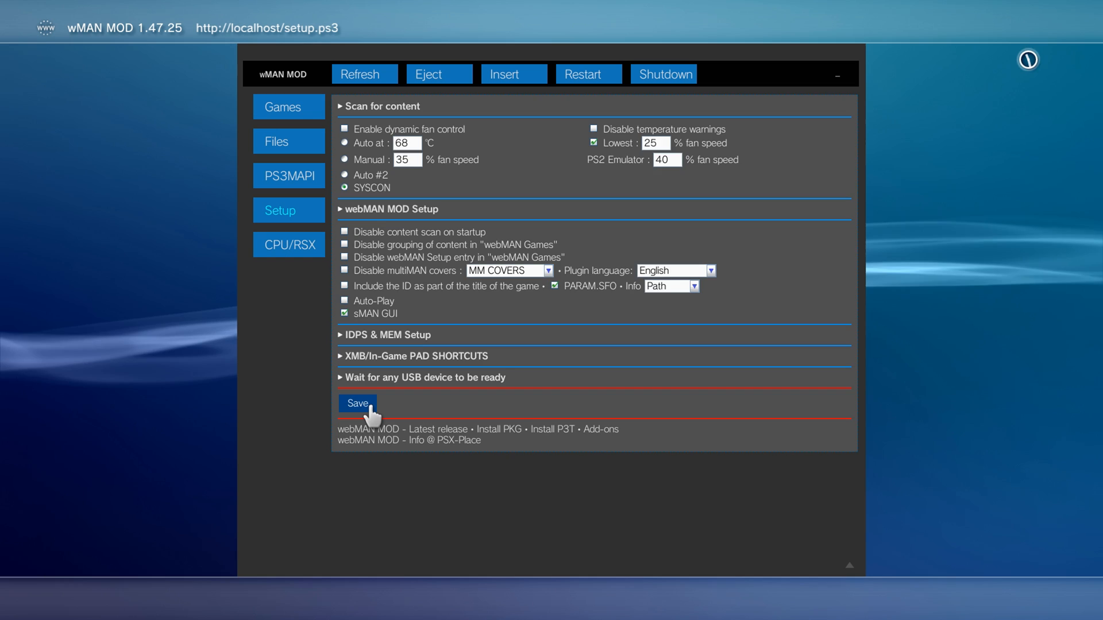
{"action": "left_click", "coordinate": [356, 404]}
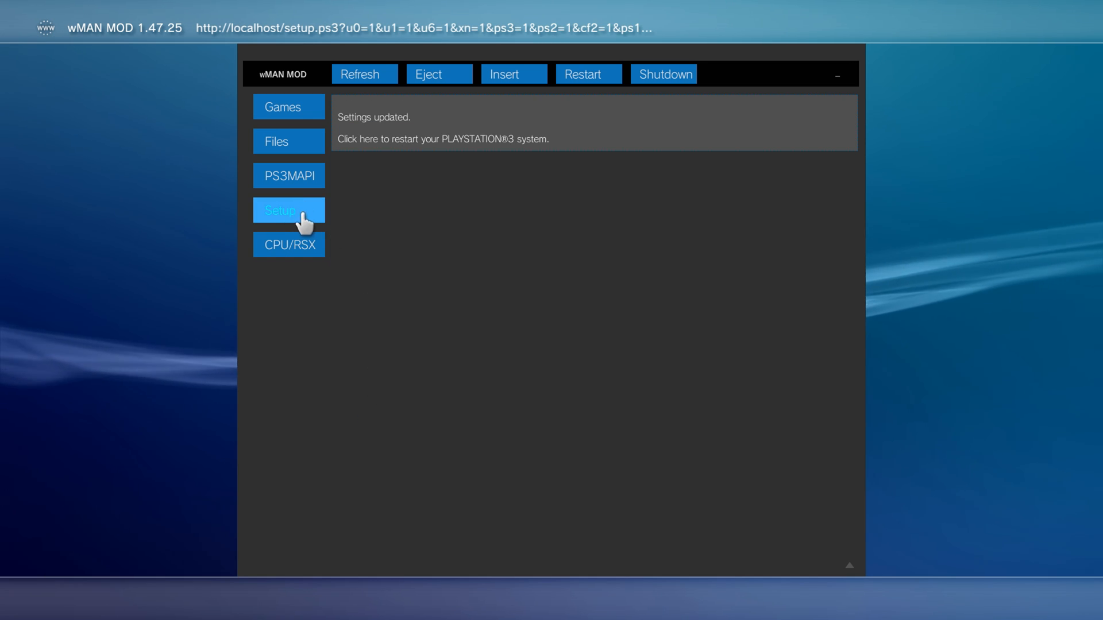
{"action": "left_click", "coordinate": [288, 210]}
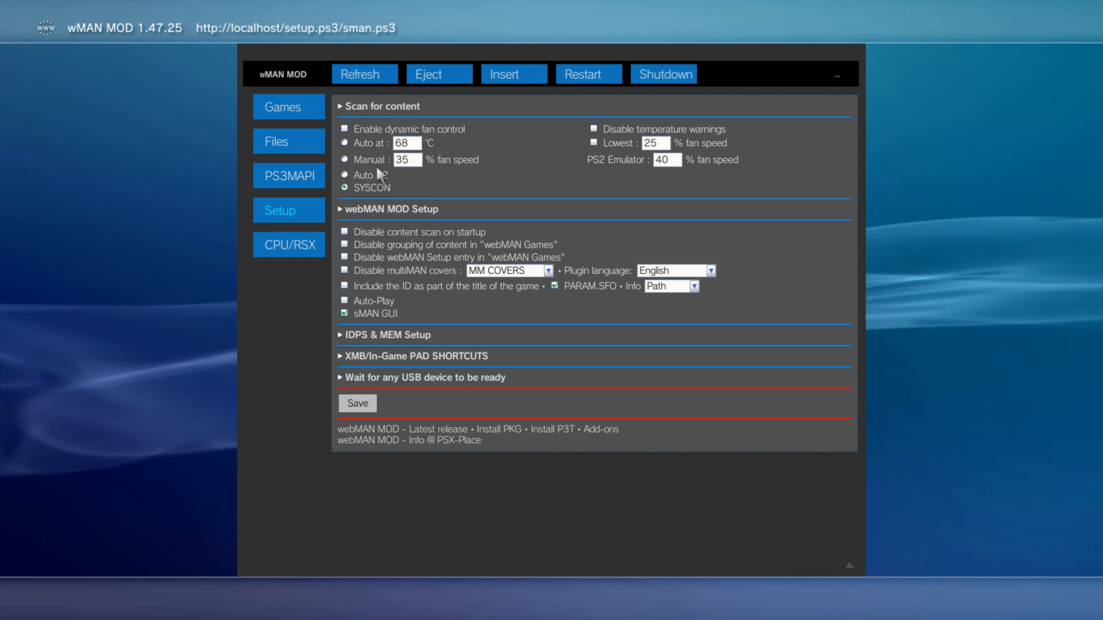
- Save manual 35% fan speed with dynamic fan control enabled
{"action": "left_click", "coordinate": [344, 129]}
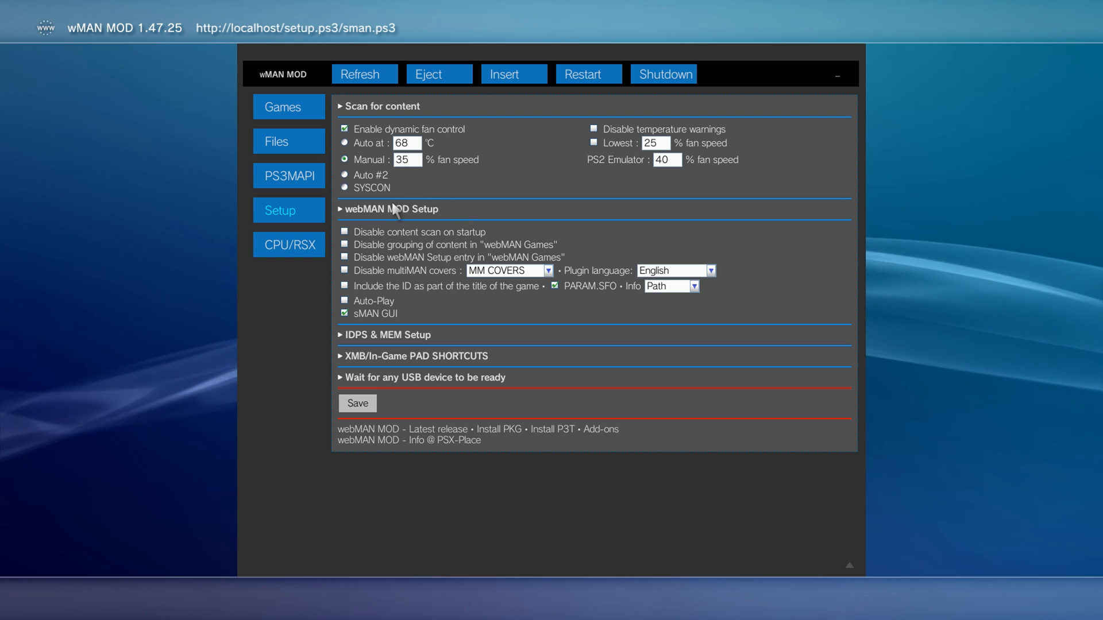
{"action": "mouse_move", "coordinate": [352, 204]}
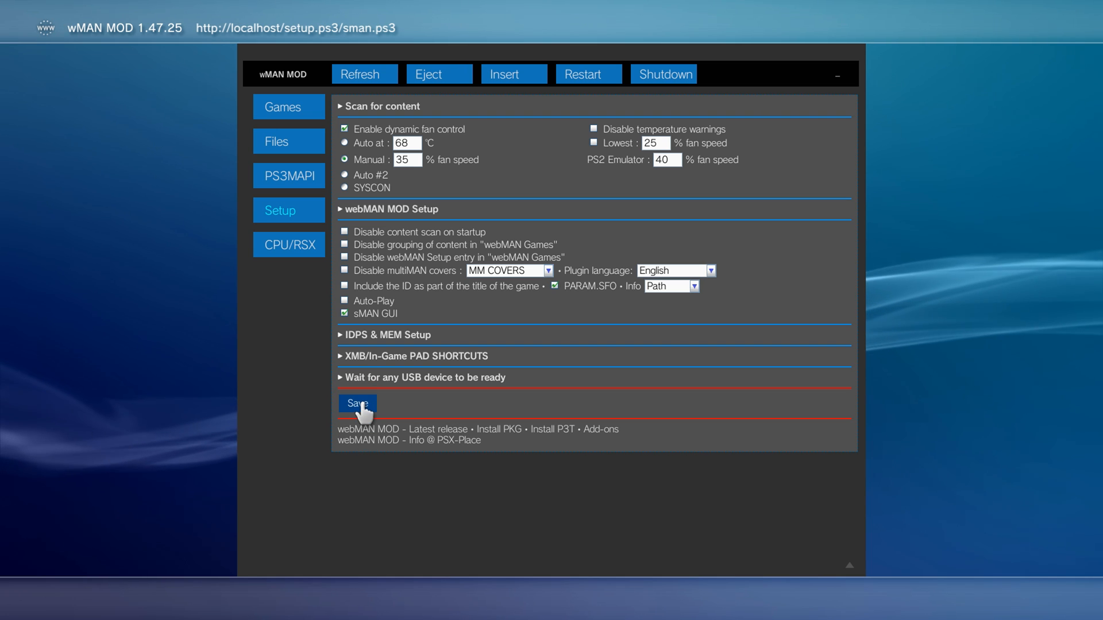
{"action": "left_click", "coordinate": [356, 403]}
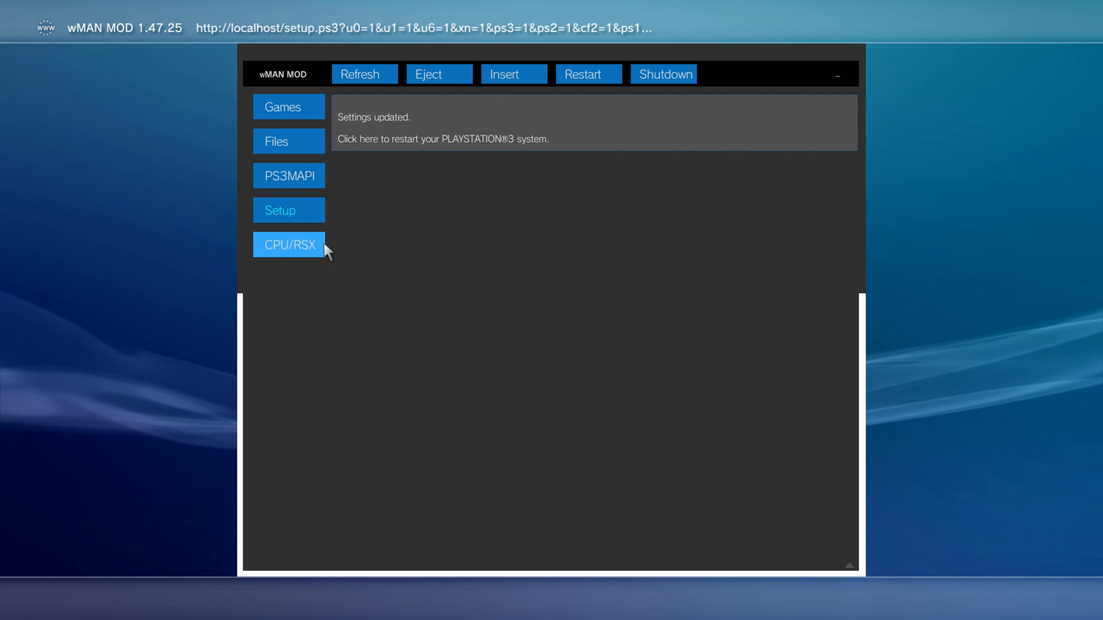
{"action": "mouse_move", "coordinate": [362, 187]}
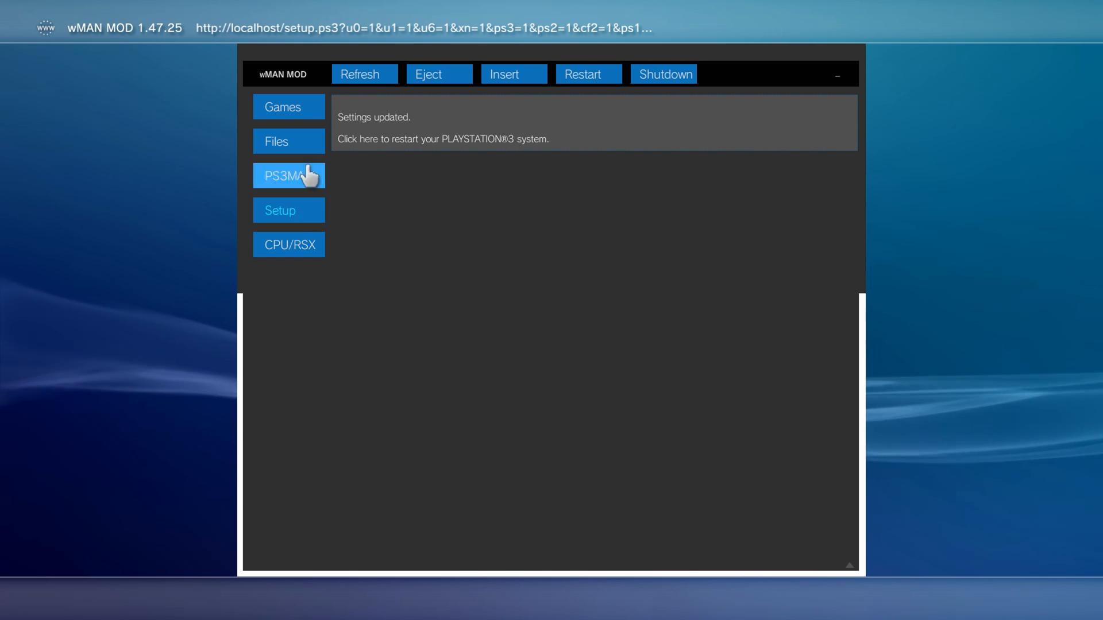
{"action": "mouse_move", "coordinate": [273, 188]}
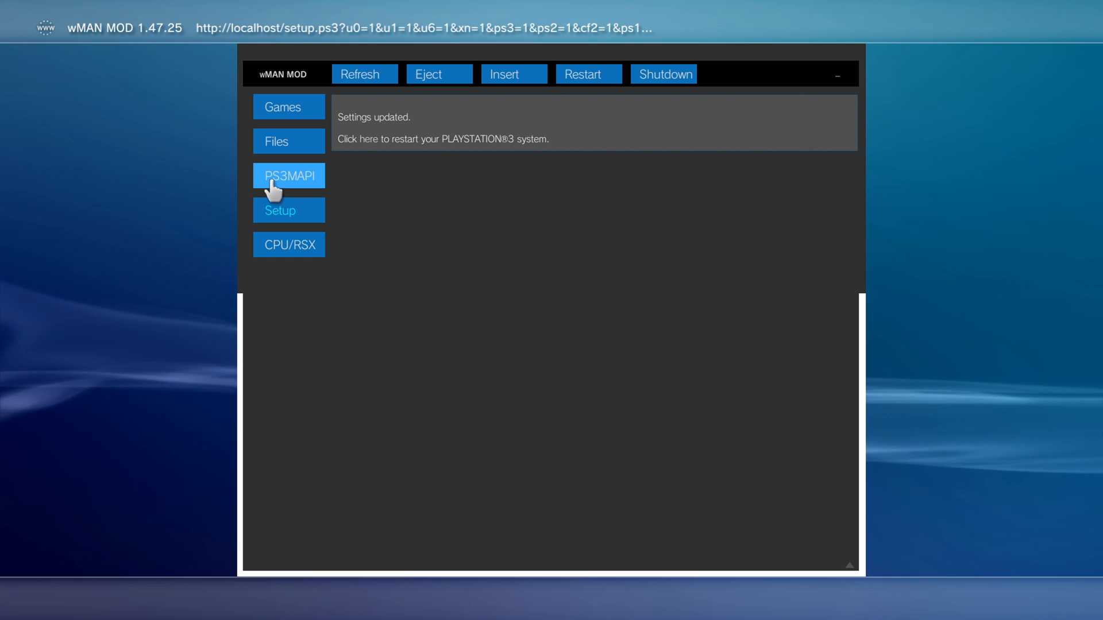
- View the CPU/RSX status page showing 70 °C temperatures and 35% fan speed
{"action": "left_click", "coordinate": [288, 210]}
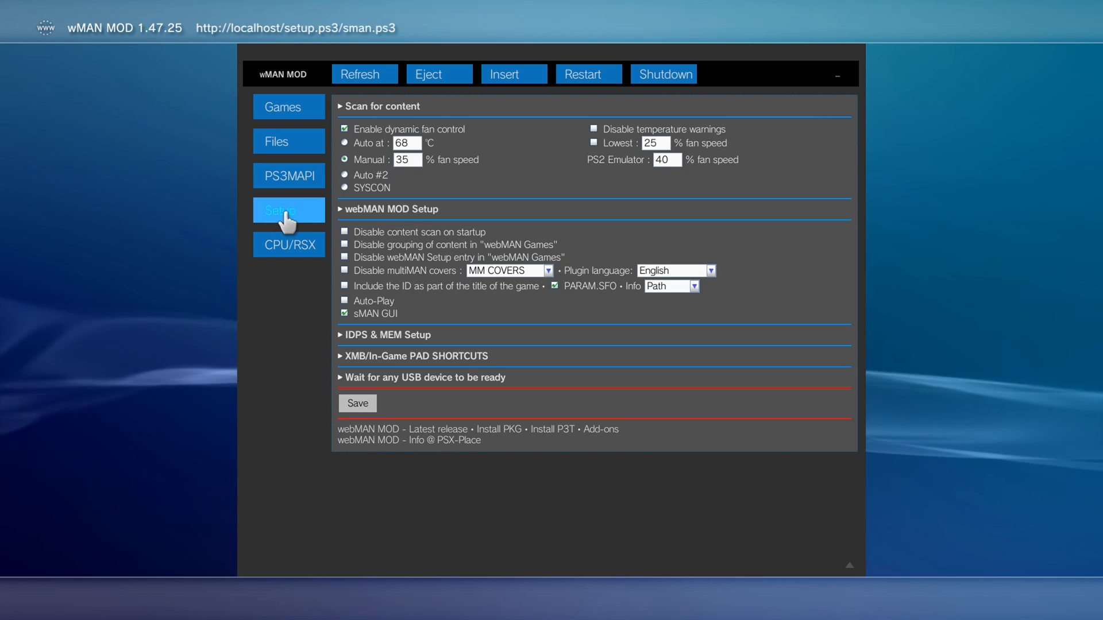
{"action": "mouse_move", "coordinate": [596, 167]}
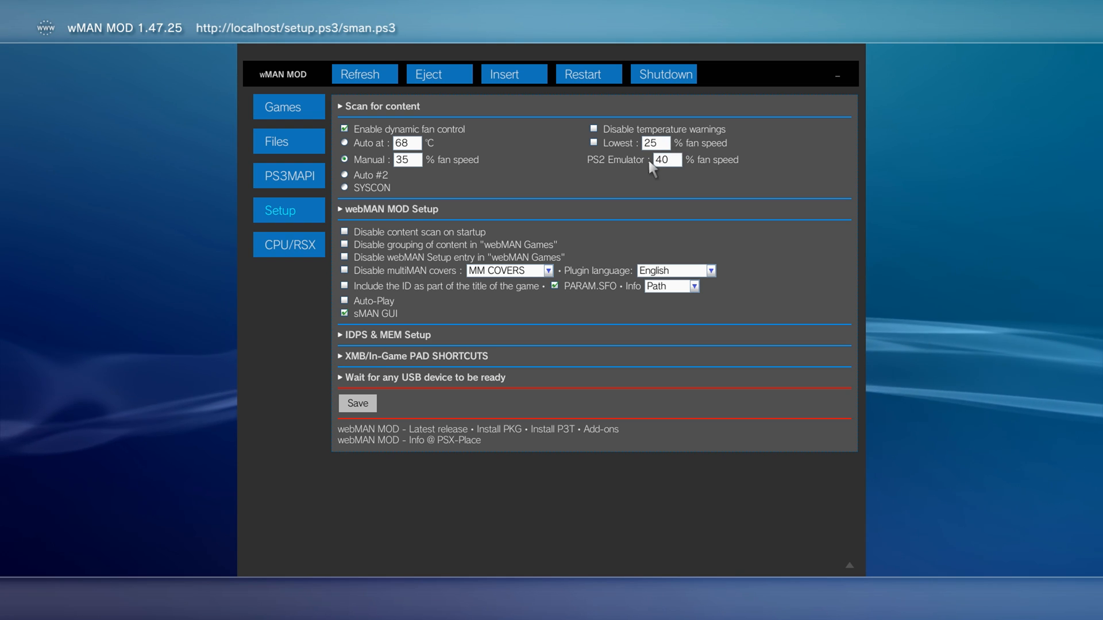
{"action": "mouse_move", "coordinate": [679, 149]}
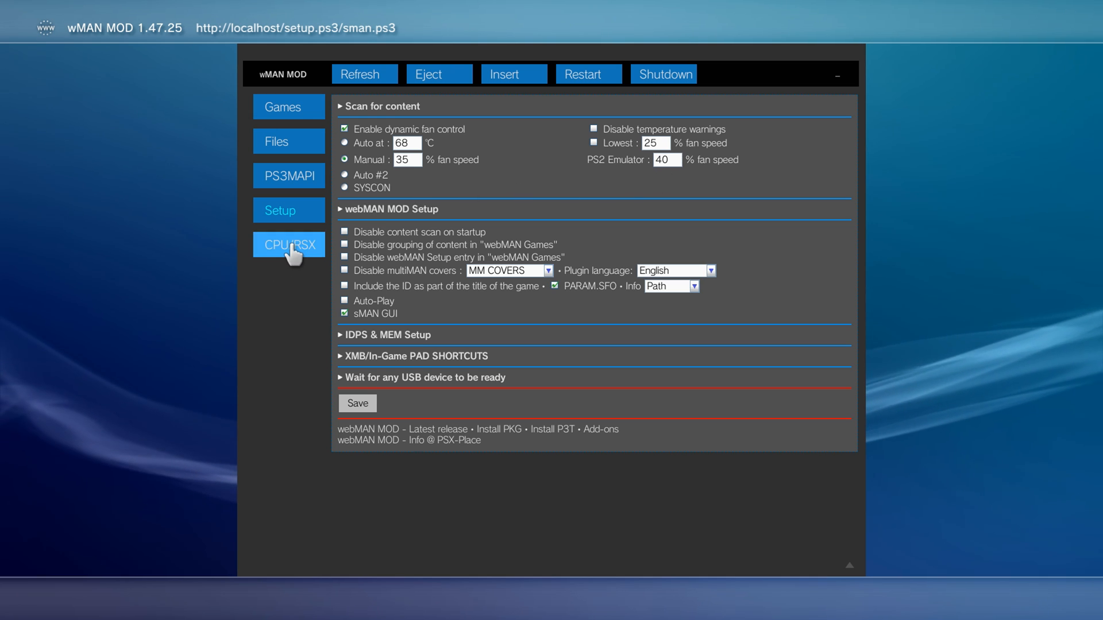
{"action": "left_click", "coordinate": [288, 245]}
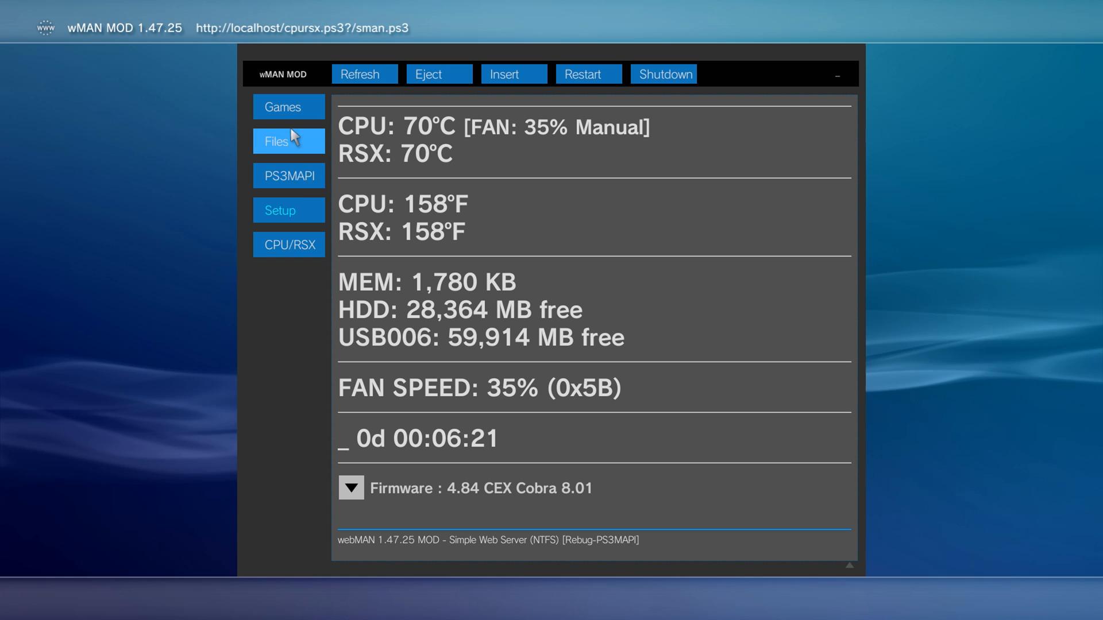
- Return to the webMAN MOD Setup page showing fan control and content-scan options
{"action": "left_click", "coordinate": [280, 211]}
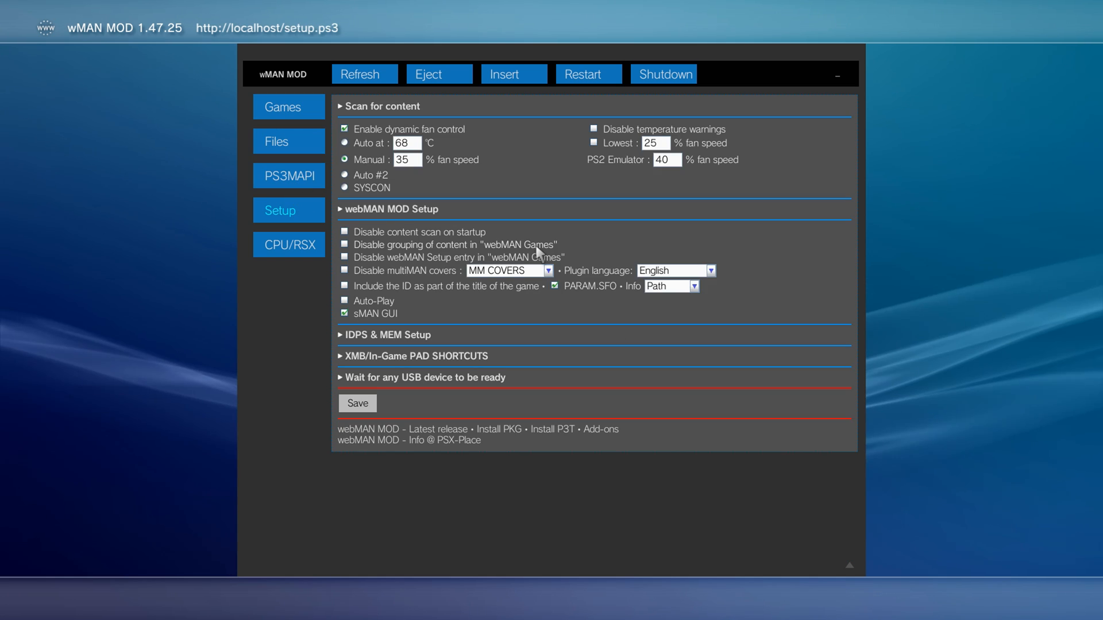
{"action": "mouse_move", "coordinate": [545, 137]}
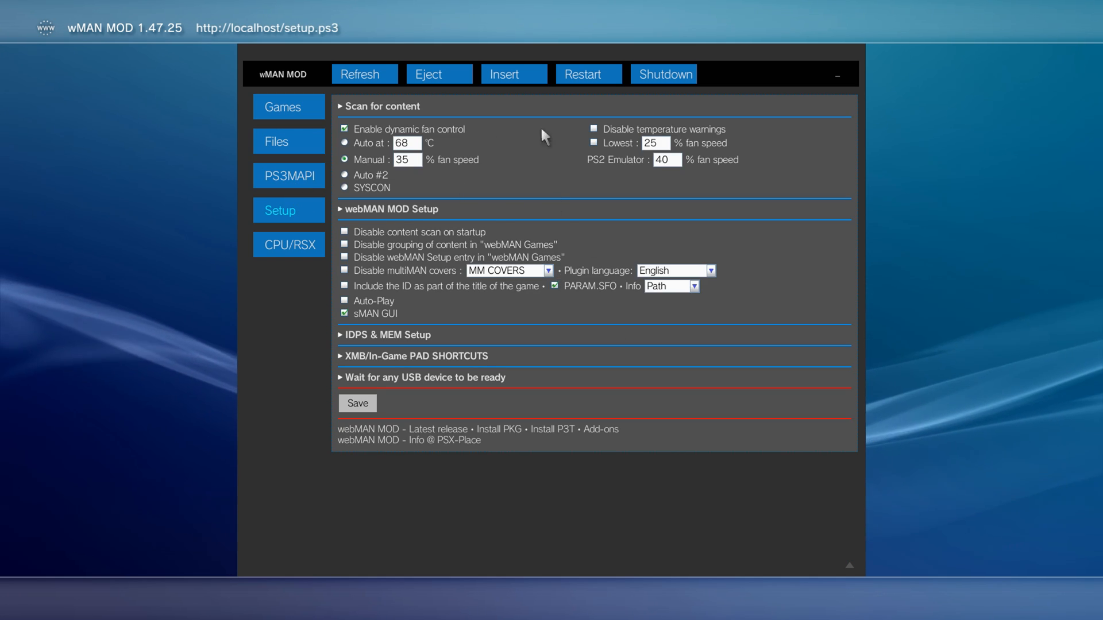
{"action": "mouse_move", "coordinate": [448, 195]}
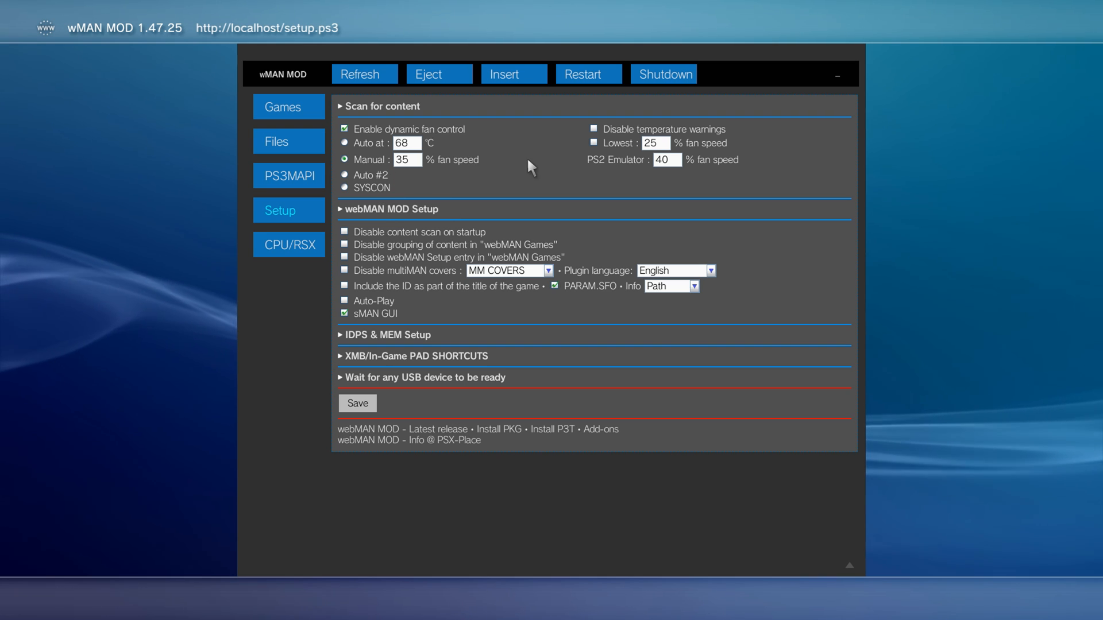
{"action": "mouse_move", "coordinate": [468, 157]}
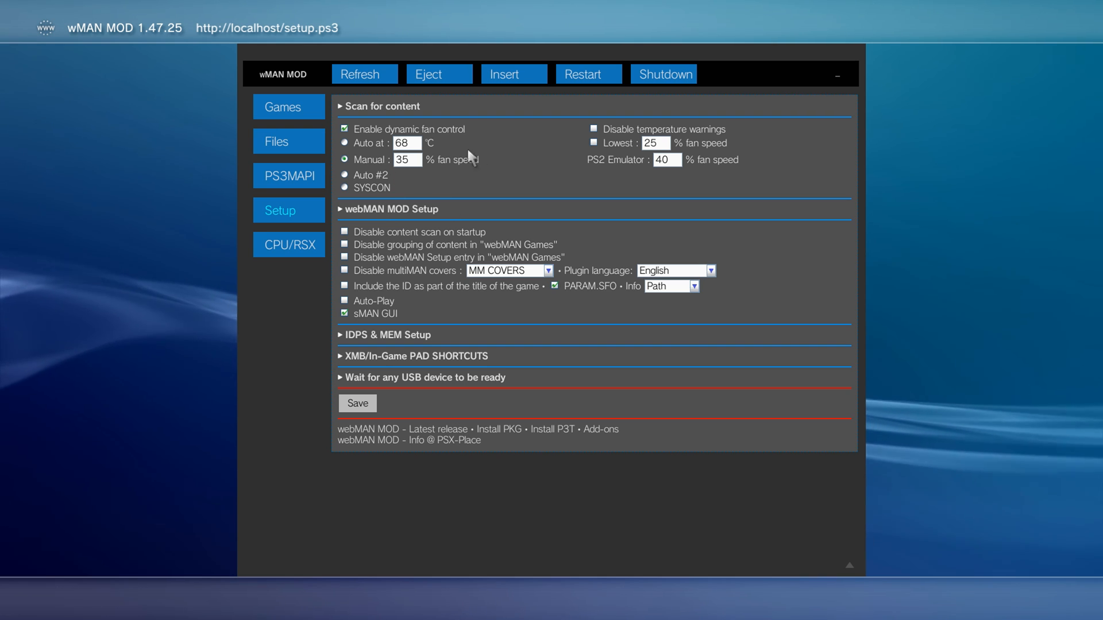
{"action": "mouse_move", "coordinate": [306, 50]}
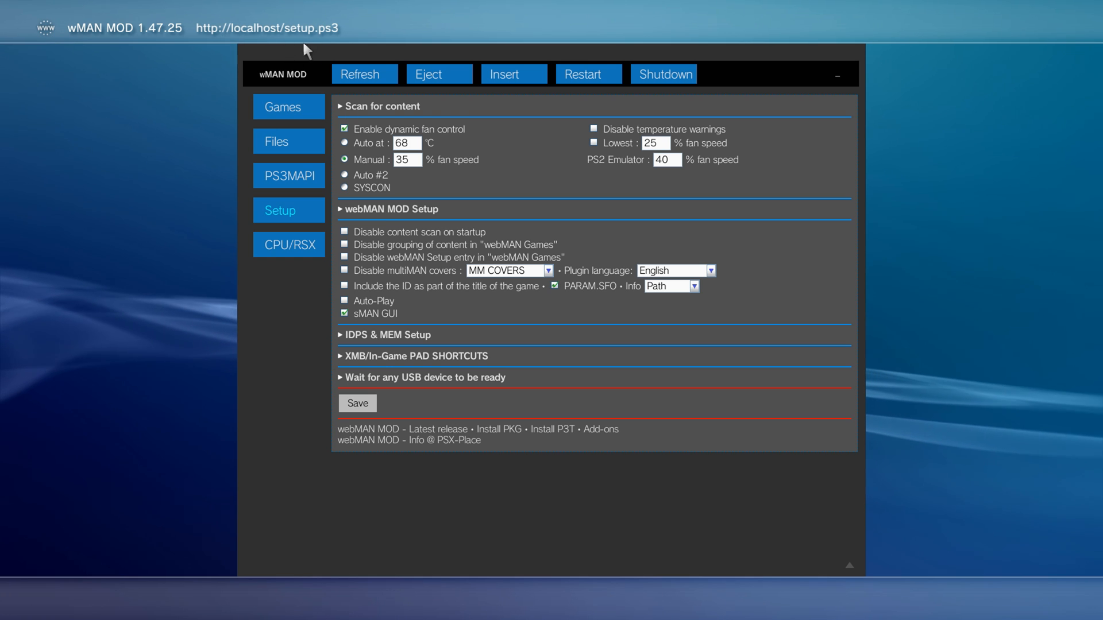
{"action": "mouse_move", "coordinate": [440, 229]}
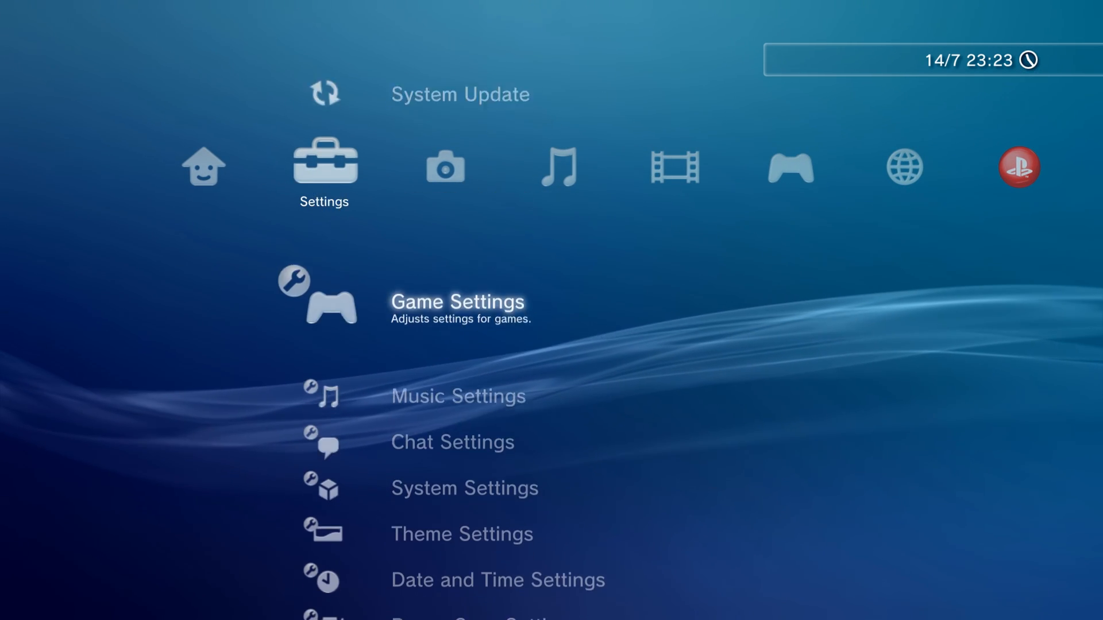
- Leave the PS3 webMAN page and bring up Chrome with a blank new tab on the PC
{"action": "scroll", "scroll_direction": "down", "scroll_amount": 3}
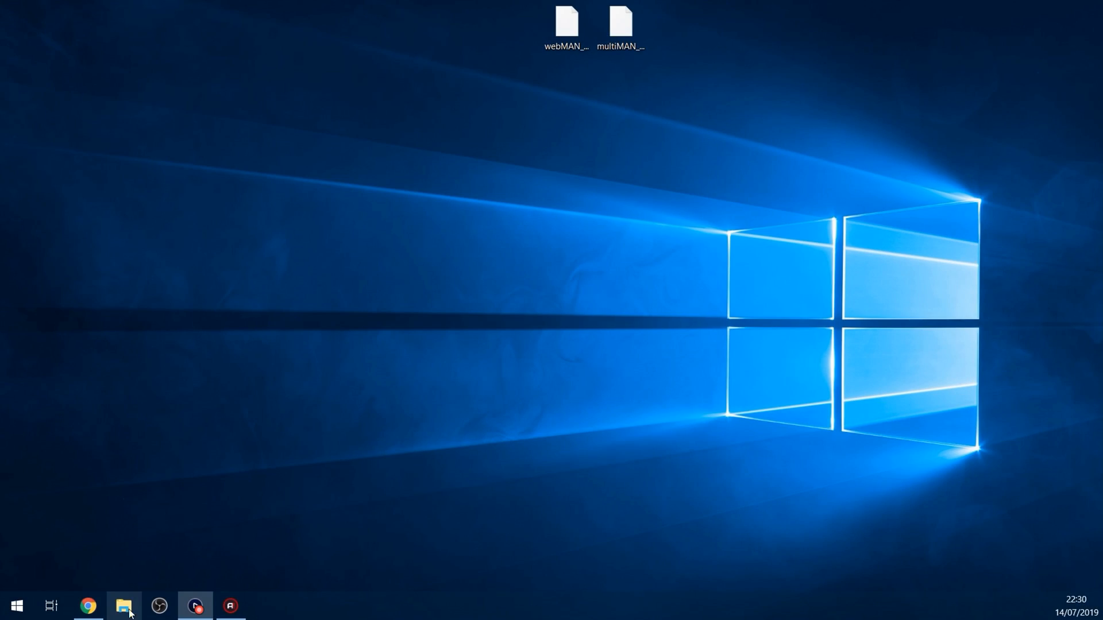
{"action": "left_click", "coordinate": [87, 606]}
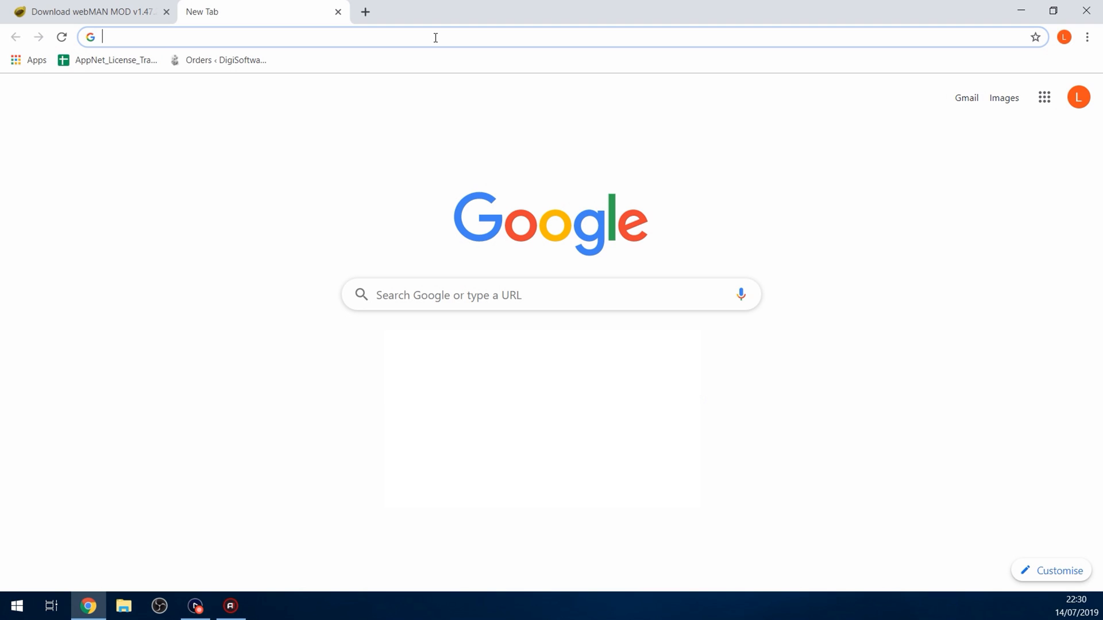
- Load the webMAN MOD web UI at 192.168.137.225, listing dev_hdd0 and dev_usb006
{"action": "type", "text": "192.168.137.225"}
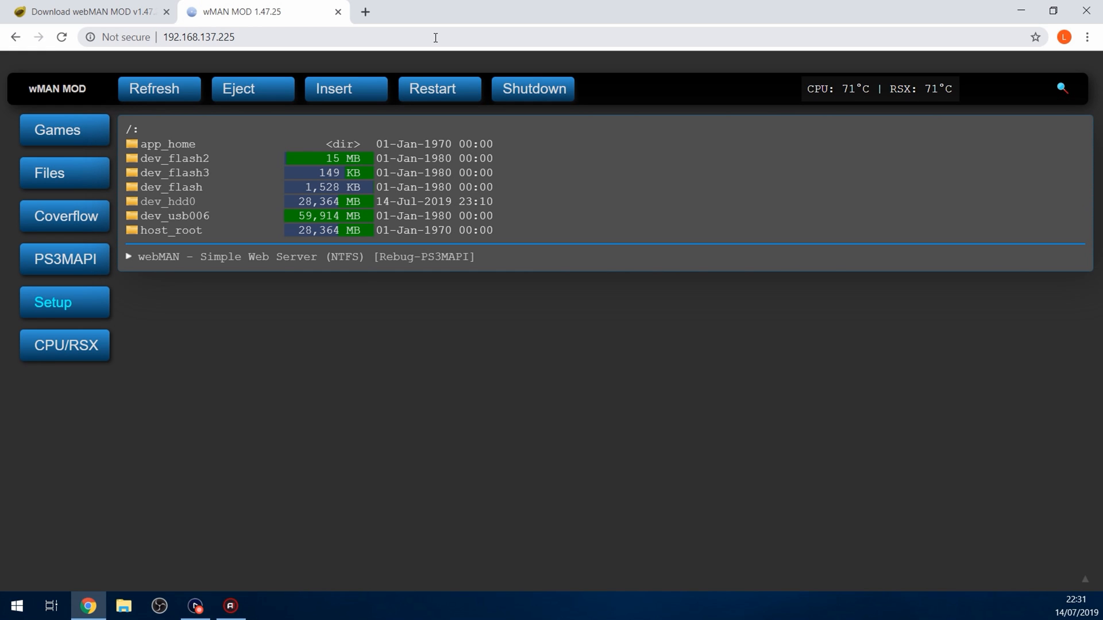
{"action": "mouse_move", "coordinate": [472, 82]}
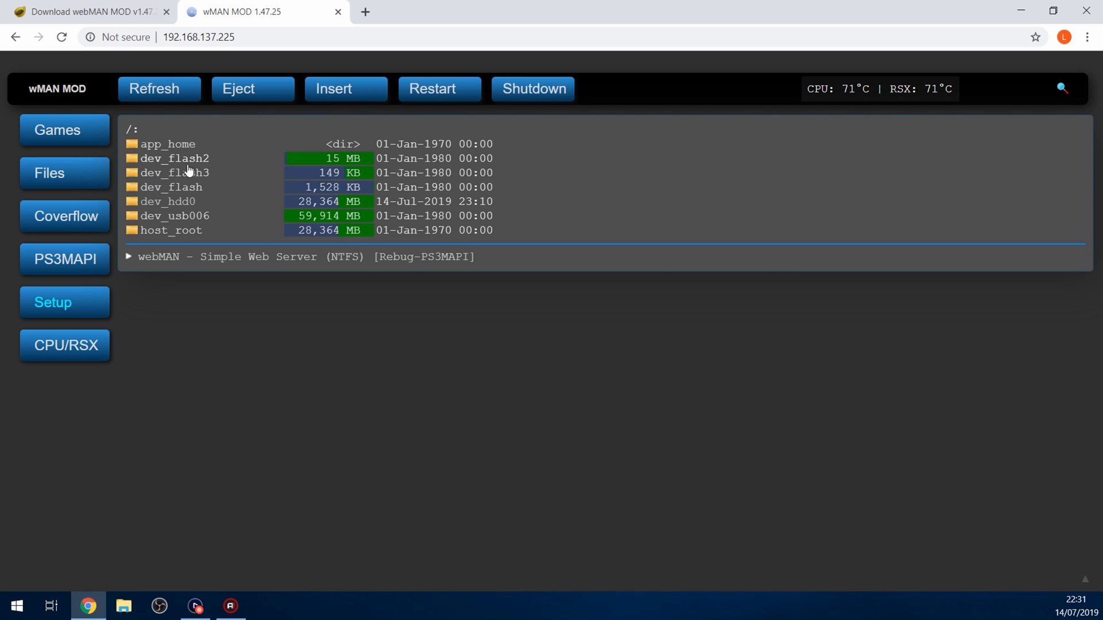
{"action": "mouse_move", "coordinate": [197, 174]}
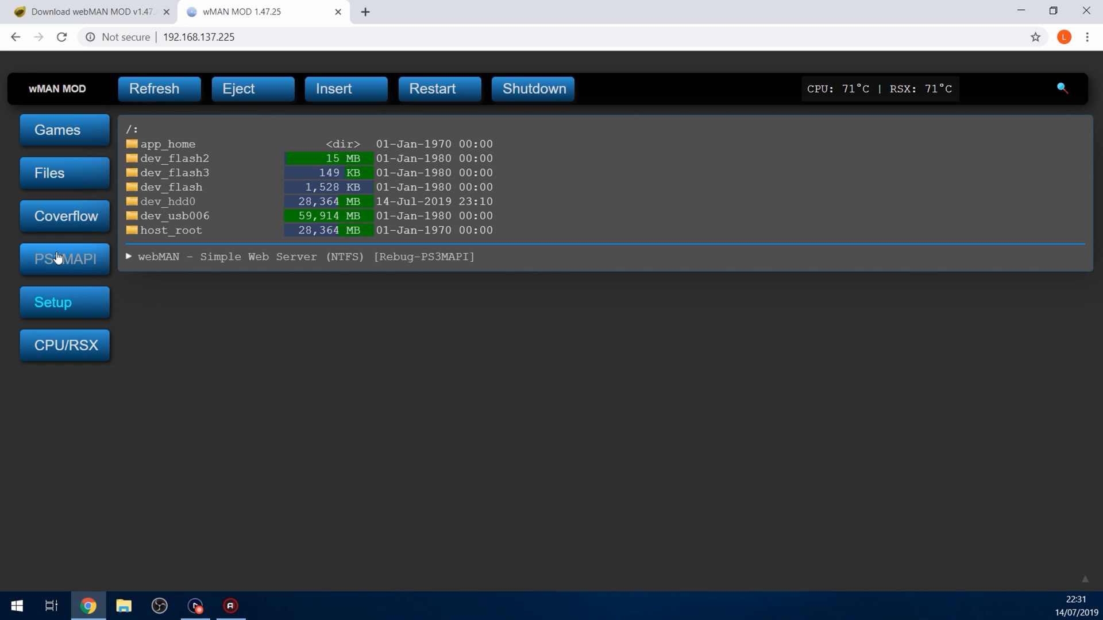
- Show the webMAN Games list with Call of Duty: Black Ops II and GTA San Andreas
{"action": "left_click", "coordinate": [64, 130]}
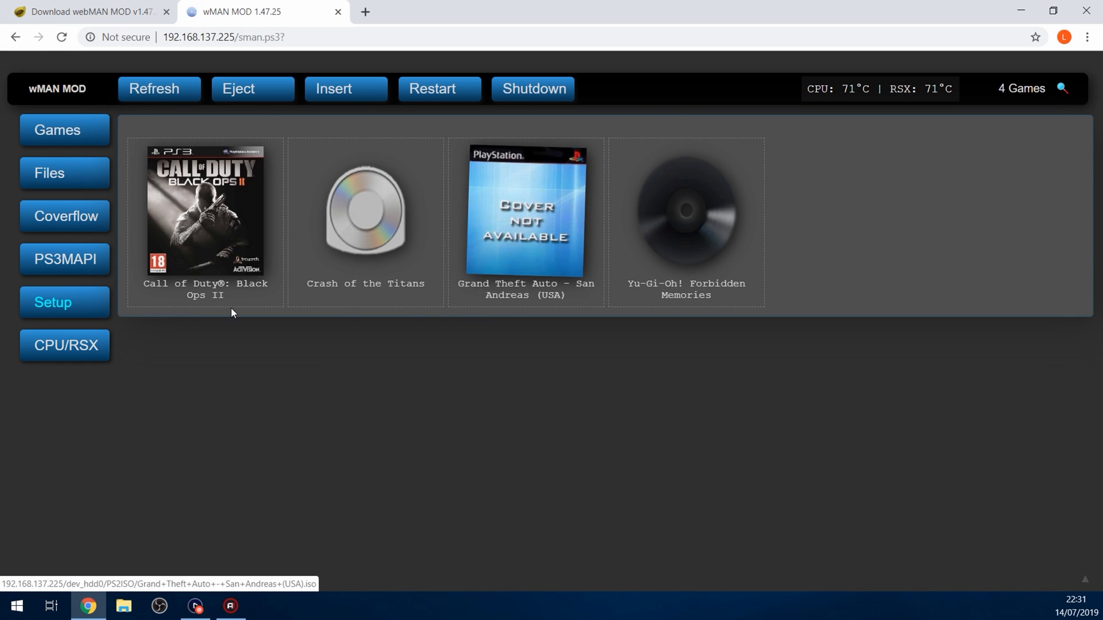
{"action": "mouse_move", "coordinate": [179, 208]}
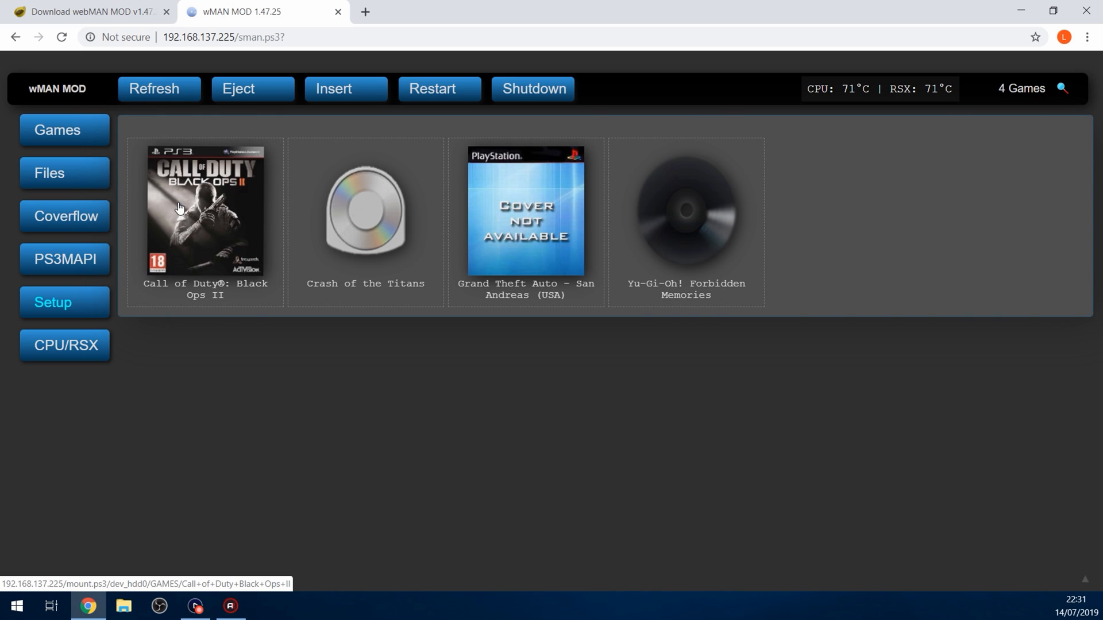
{"action": "mouse_move", "coordinate": [262, 203]}
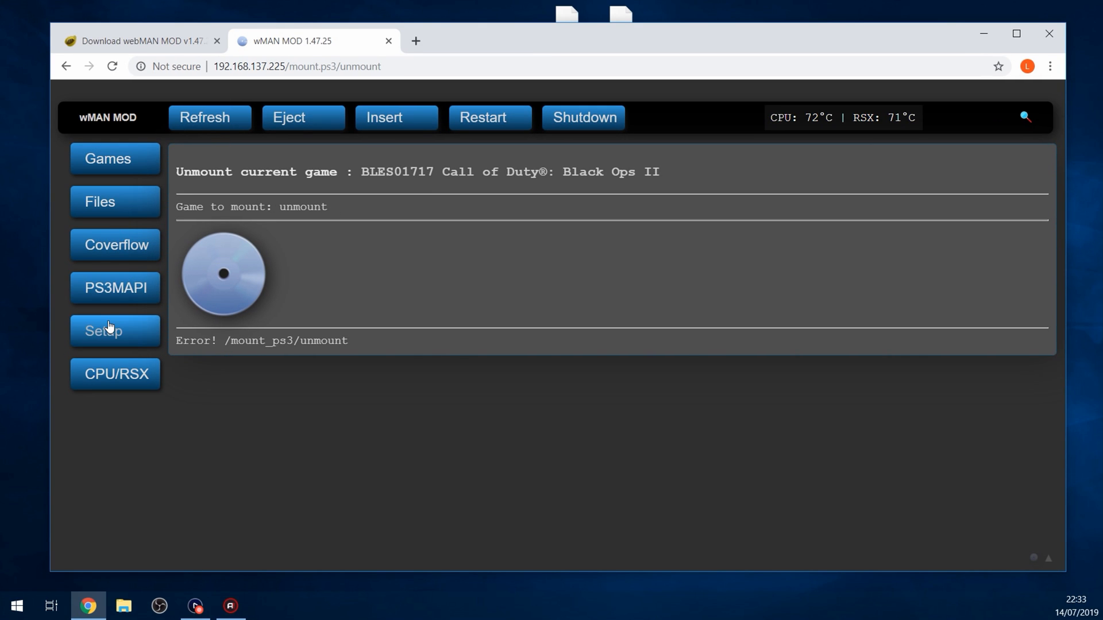
- Review the webMAN Setup page options, including IDPS & MEM and the 35% fan speed
{"action": "left_click", "coordinate": [103, 331]}
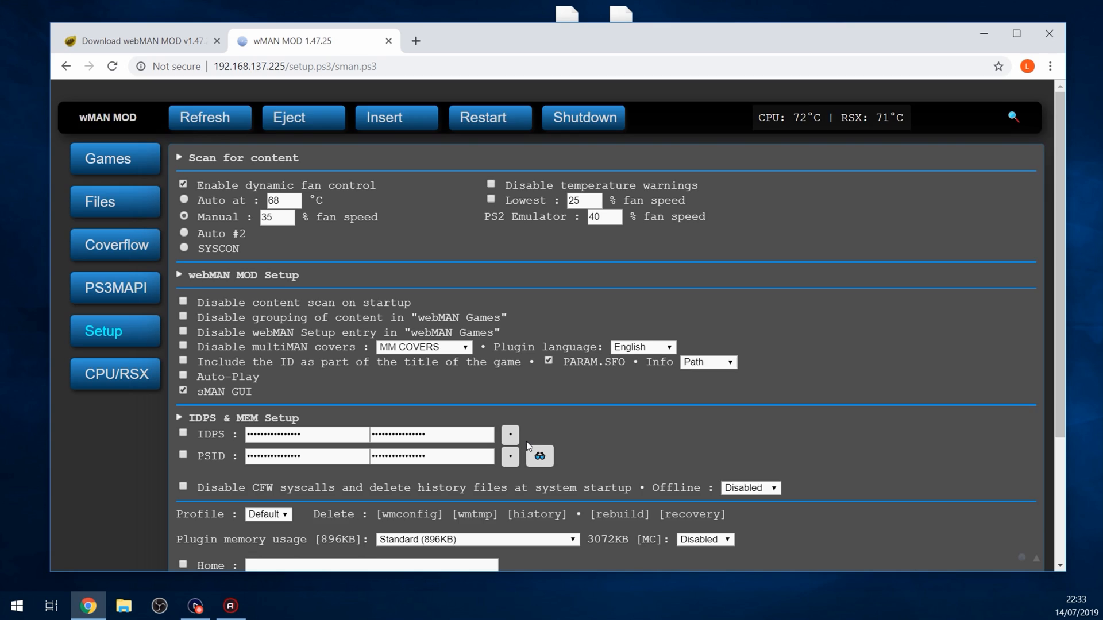
{"action": "scroll", "scroll_direction": "down", "scroll_amount": 3}
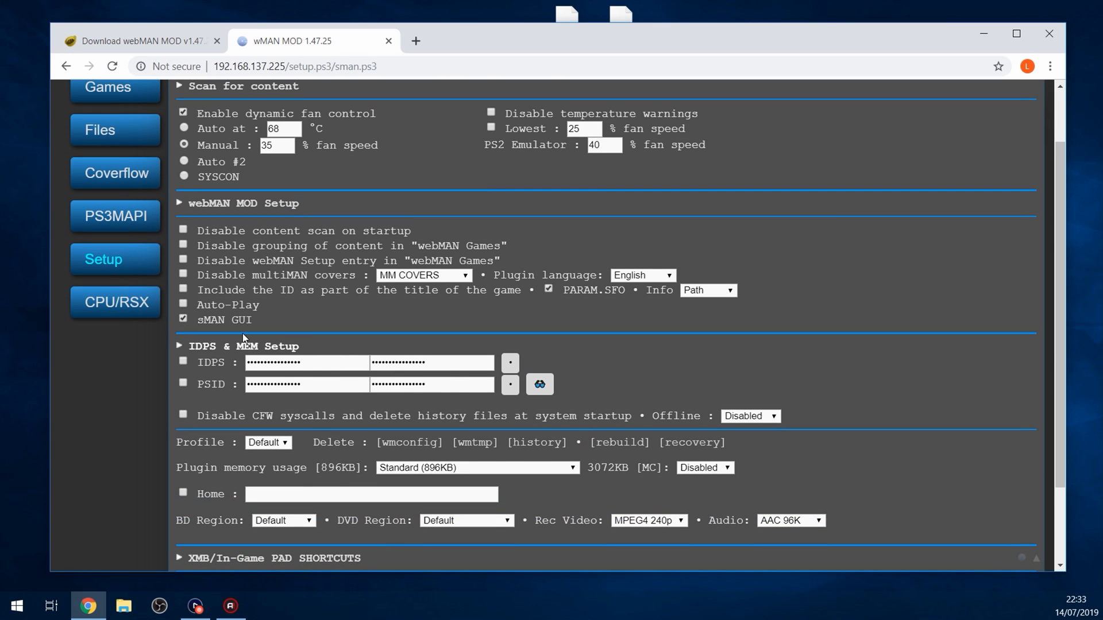
{"action": "mouse_move", "coordinate": [639, 422]}
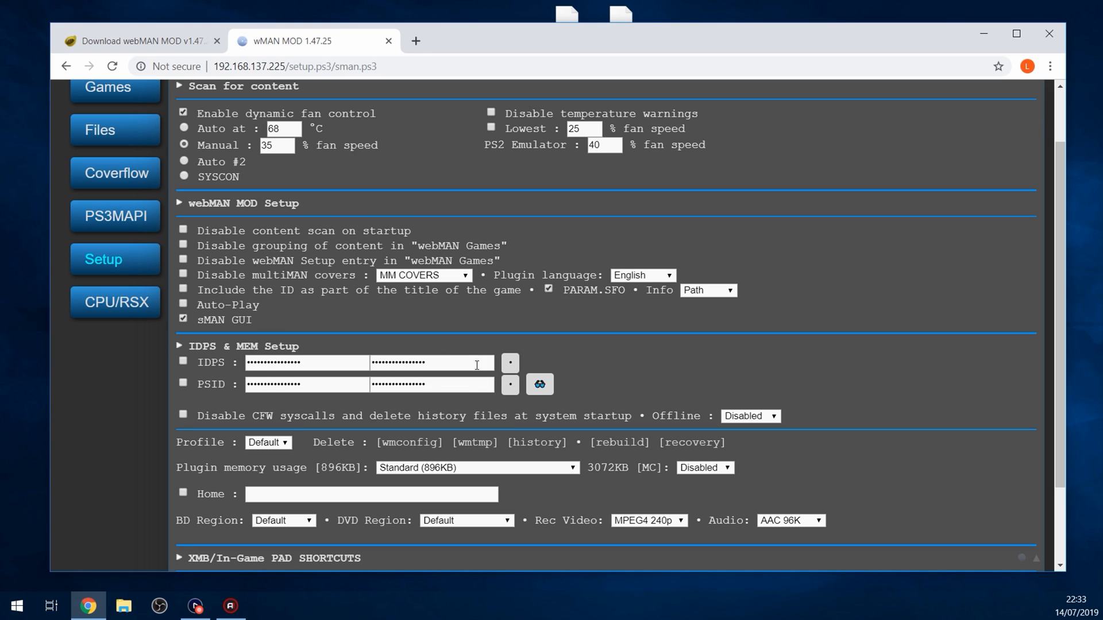
{"action": "mouse_move", "coordinate": [407, 331]}
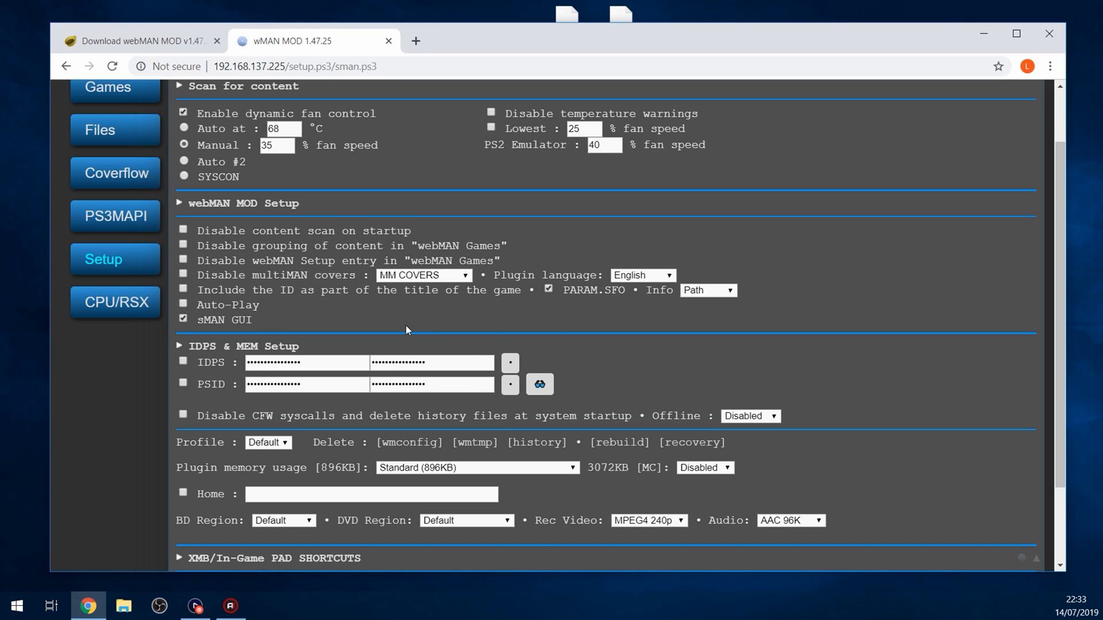
{"action": "mouse_move", "coordinate": [544, 348]}
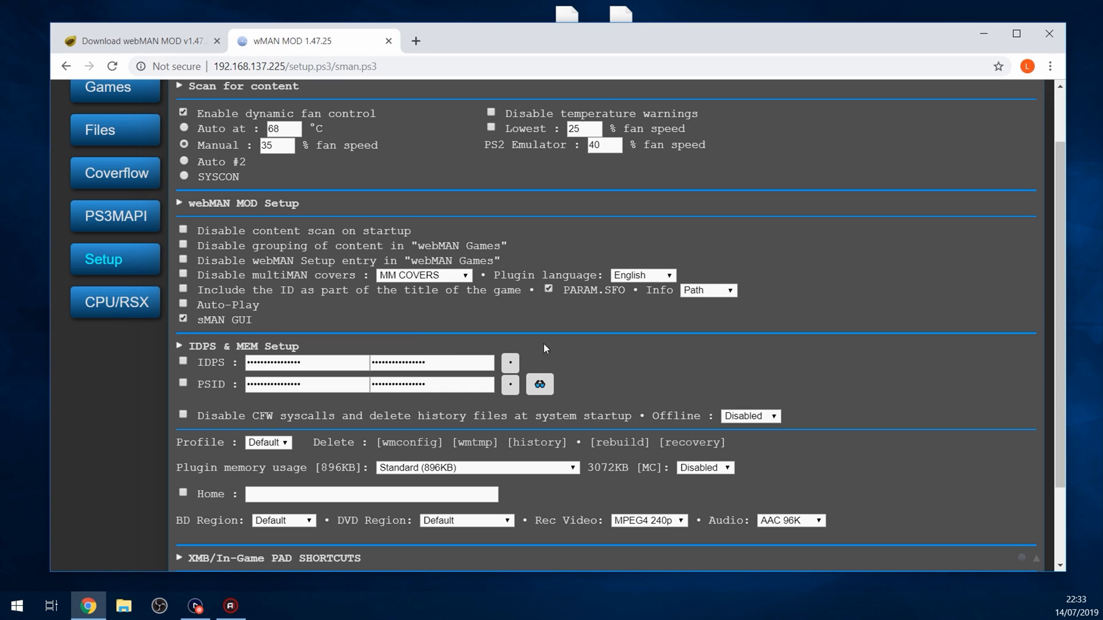
{"action": "mouse_move", "coordinate": [347, 353]}
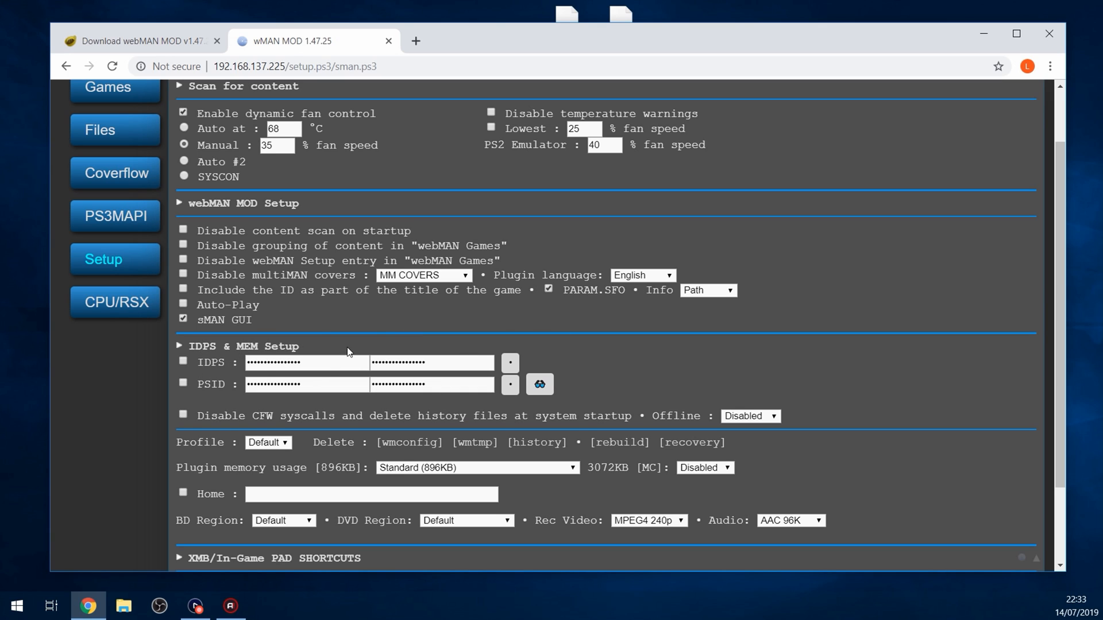
{"action": "mouse_move", "coordinate": [378, 317]}
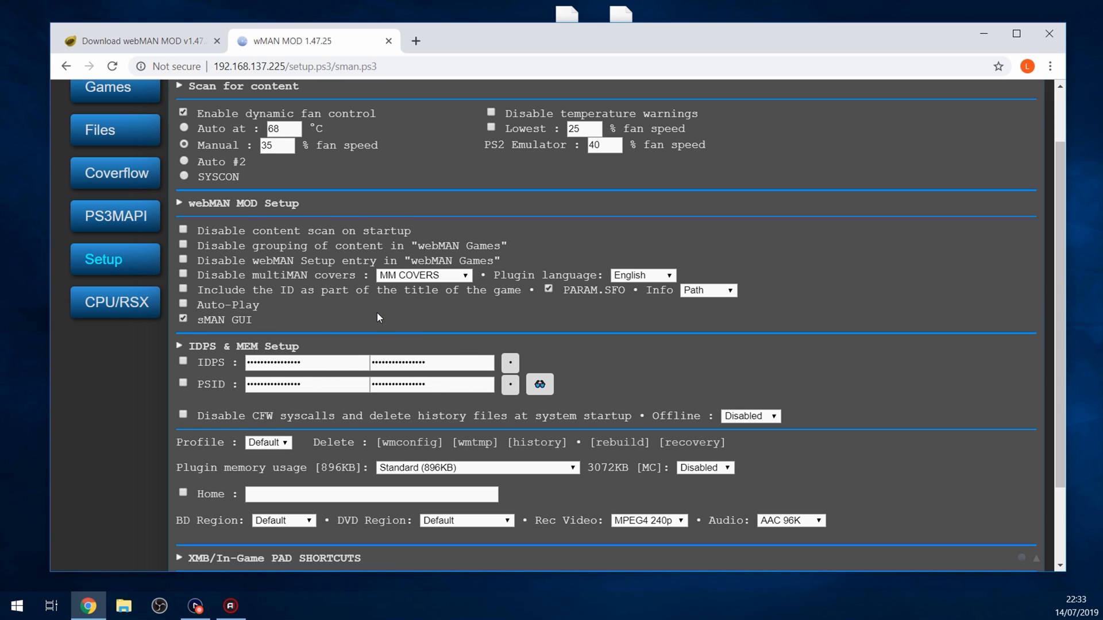
{"action": "mouse_move", "coordinate": [451, 379]}
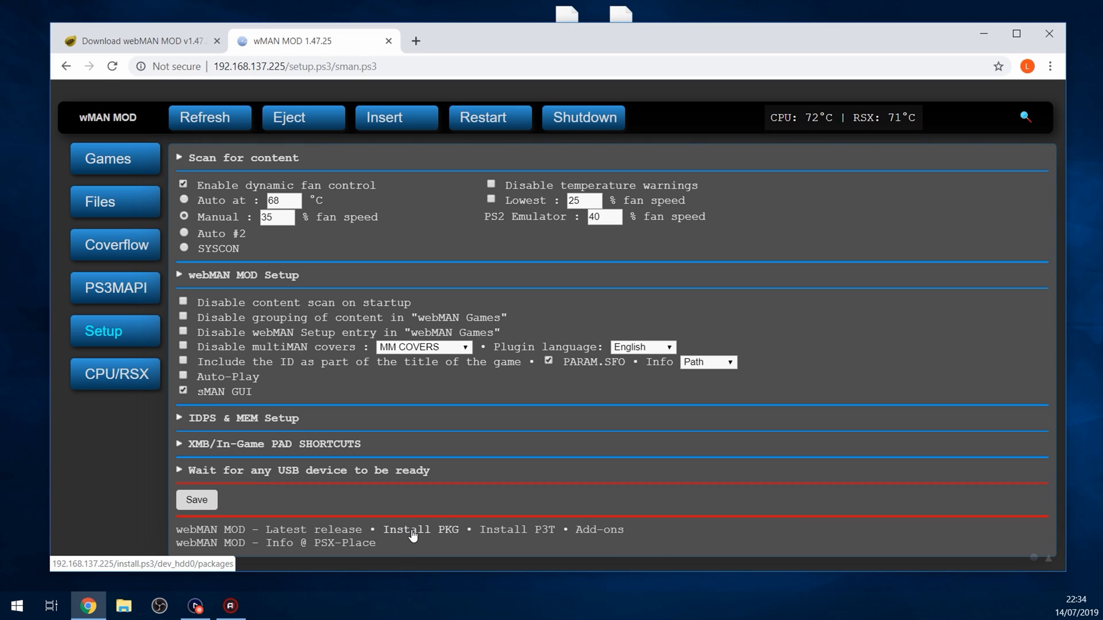
- Show the Install PKG page offering PSP_Launcher_Fixed from dev_hdd0/packages
{"action": "left_click", "coordinate": [407, 530]}
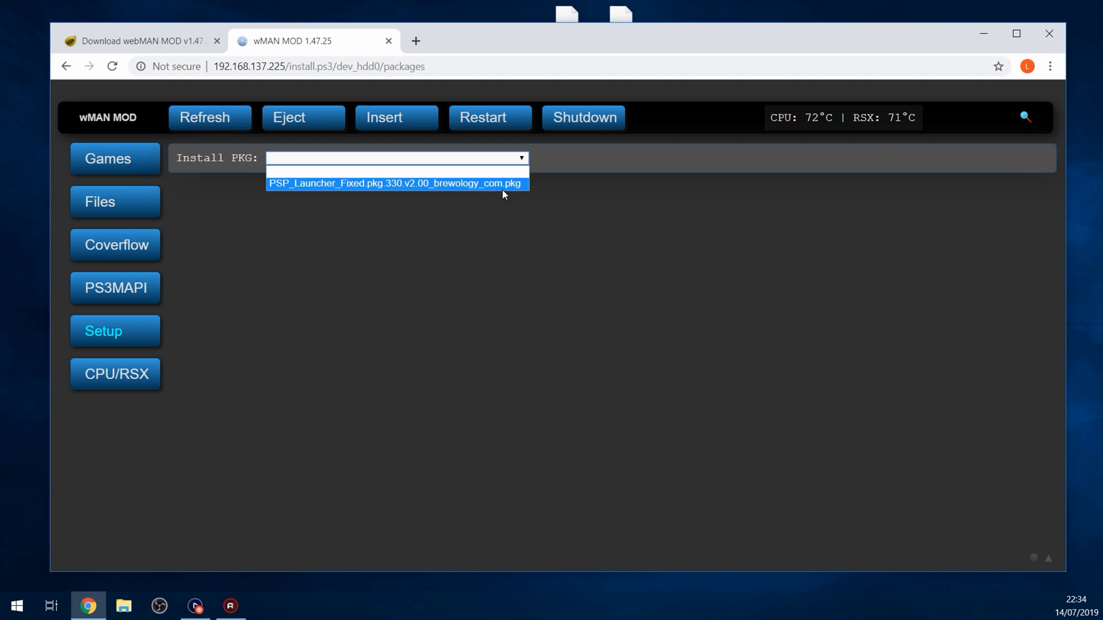
{"action": "mouse_move", "coordinate": [440, 187]}
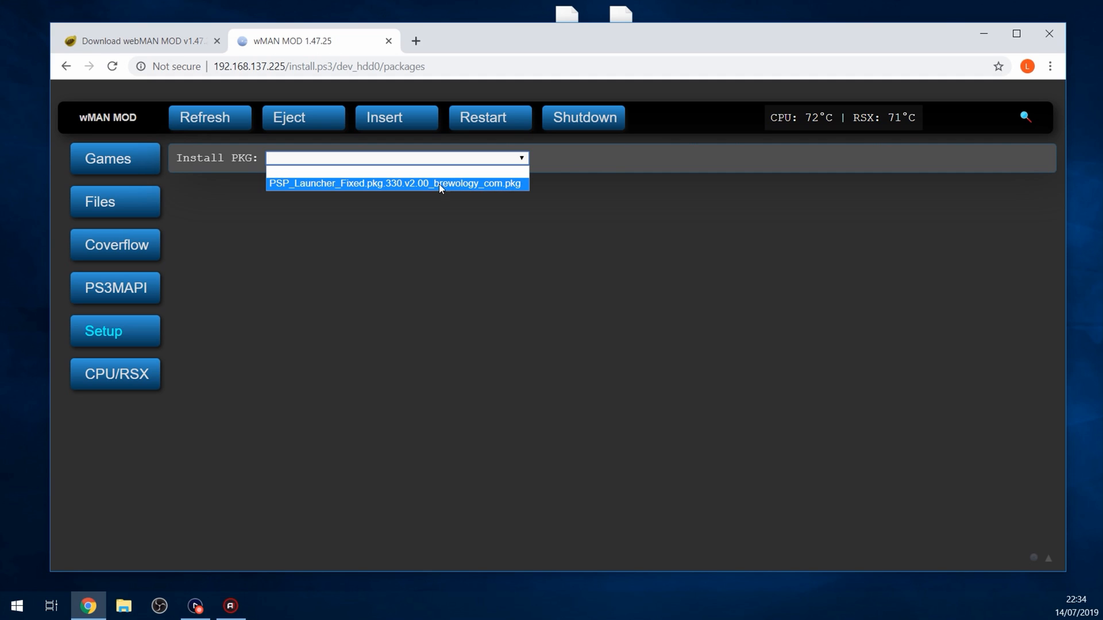
{"action": "mouse_move", "coordinate": [488, 340]}
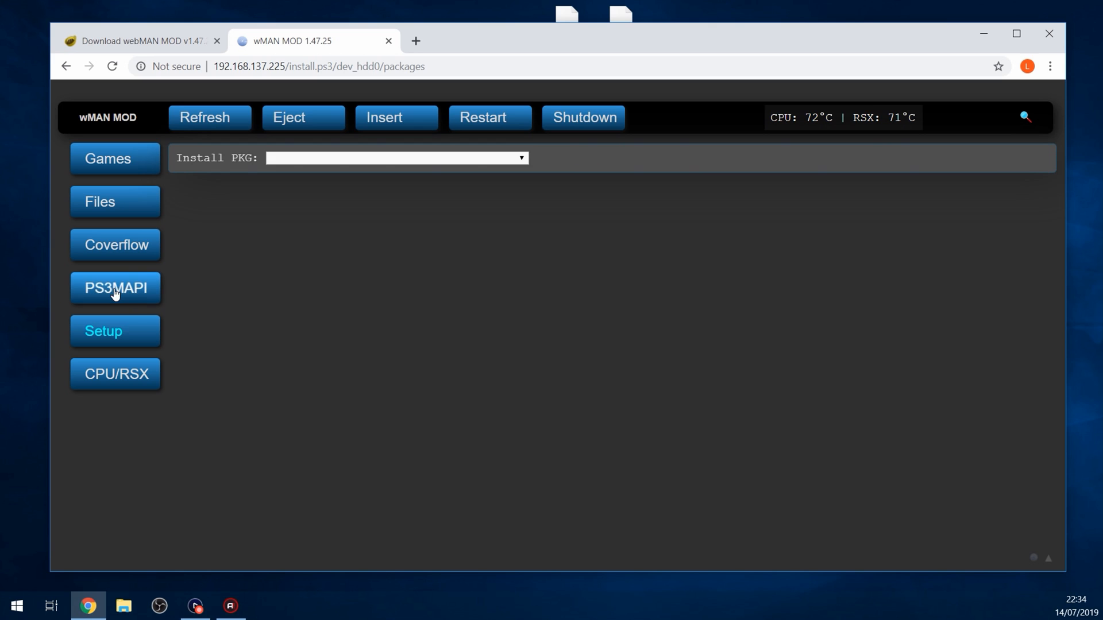
{"action": "left_click", "coordinate": [115, 289]}
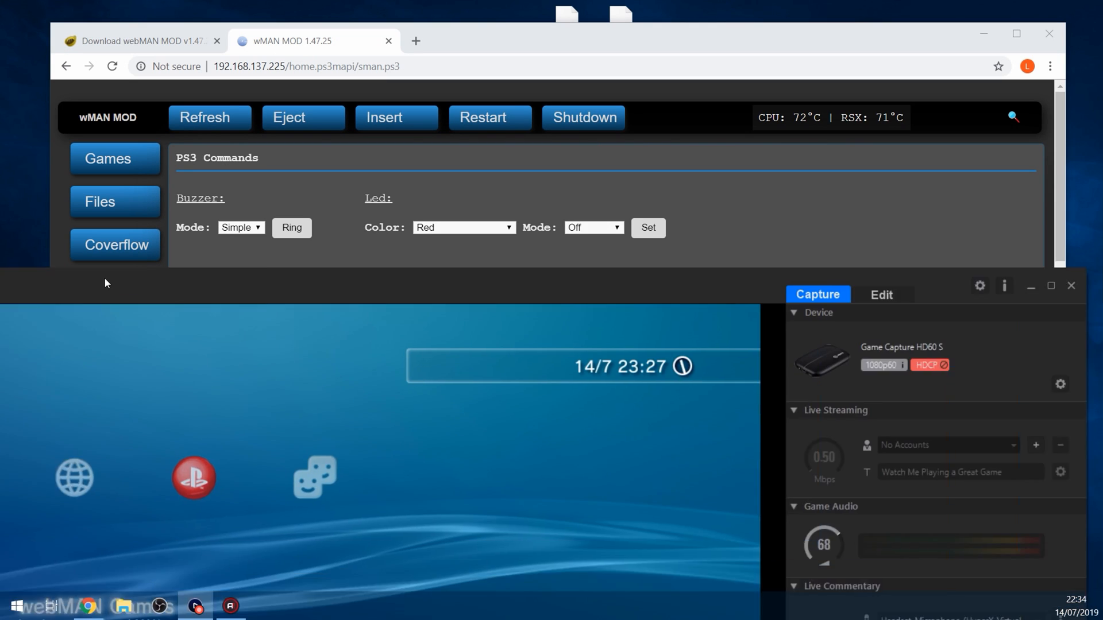
{"action": "left_click", "coordinate": [115, 287]}
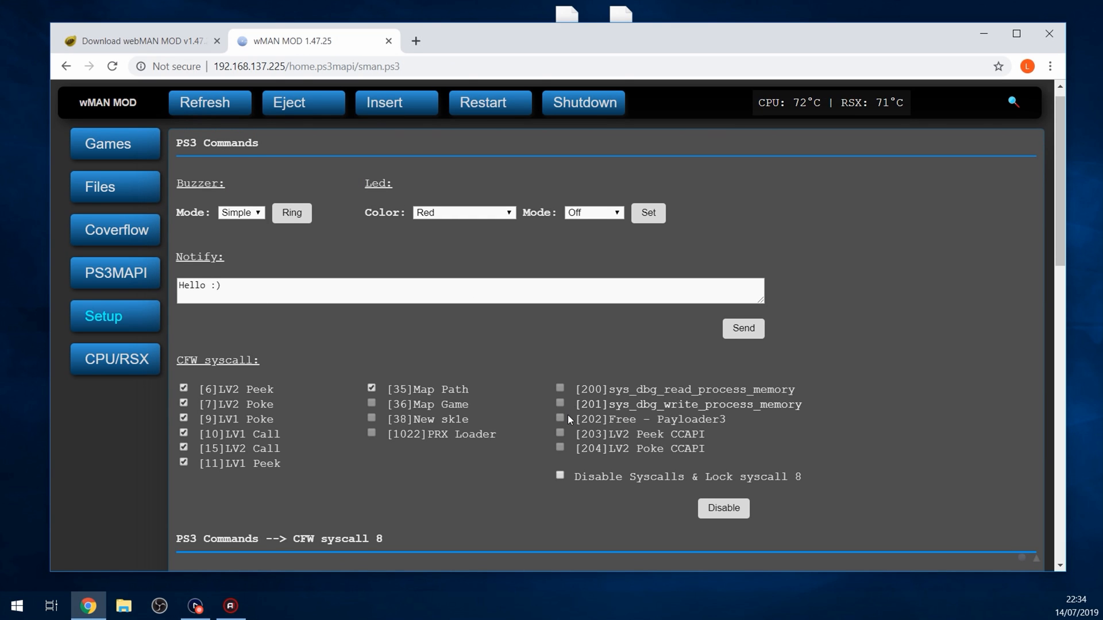
{"action": "scroll", "scroll_direction": "down", "scroll_amount": 3}
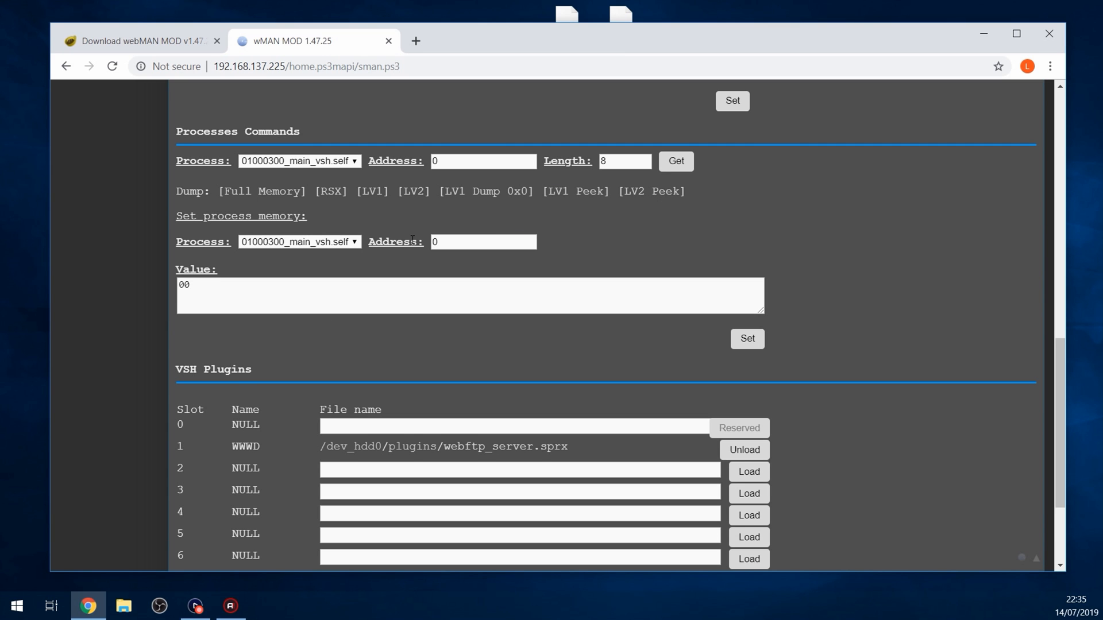
{"action": "scroll", "scroll_direction": "down", "scroll_amount": 3}
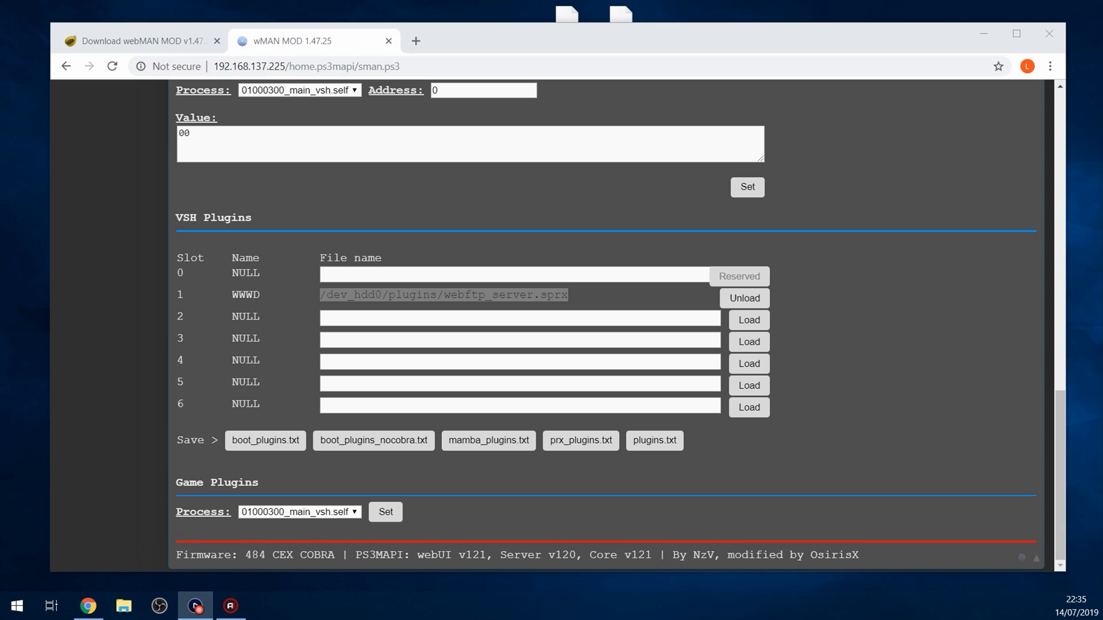
{"action": "mouse_move", "coordinate": [823, 161]}
{"action": "type", "text": "file"}
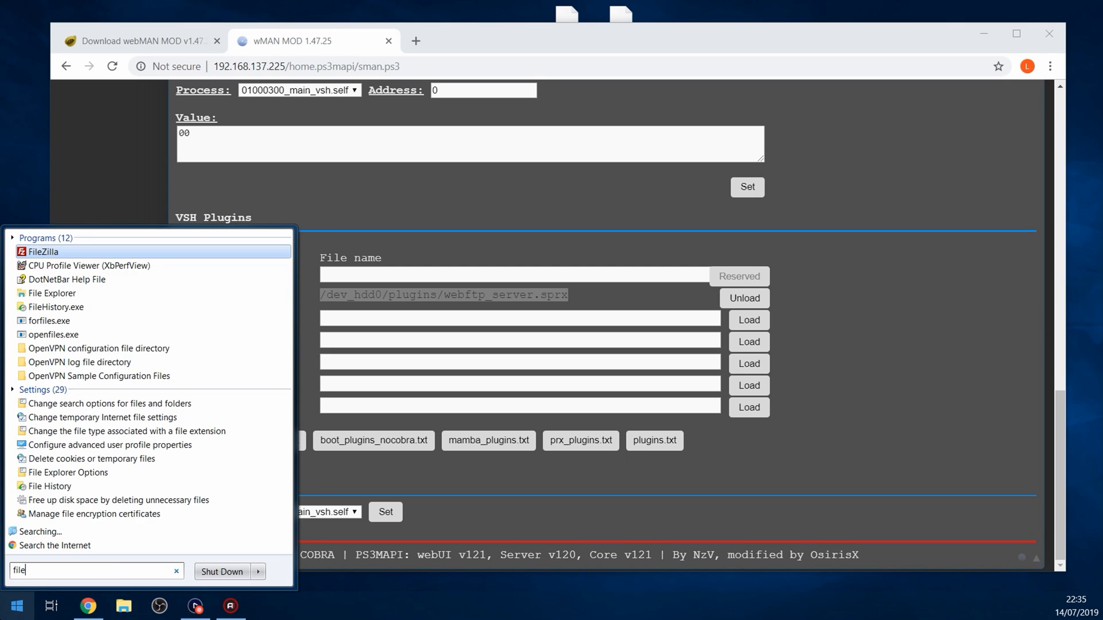
- Launch FileZilla, dismiss the update notice and enter host 192.168.137.225, port 21
{"action": "left_click", "coordinate": [44, 252]}
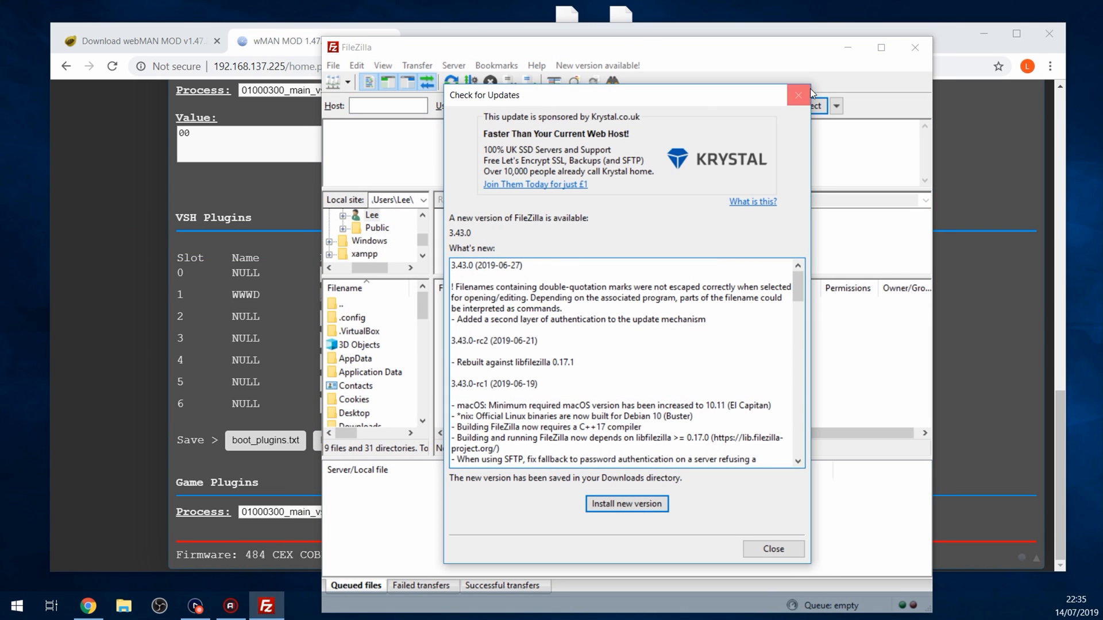
{"action": "left_click", "coordinate": [797, 96]}
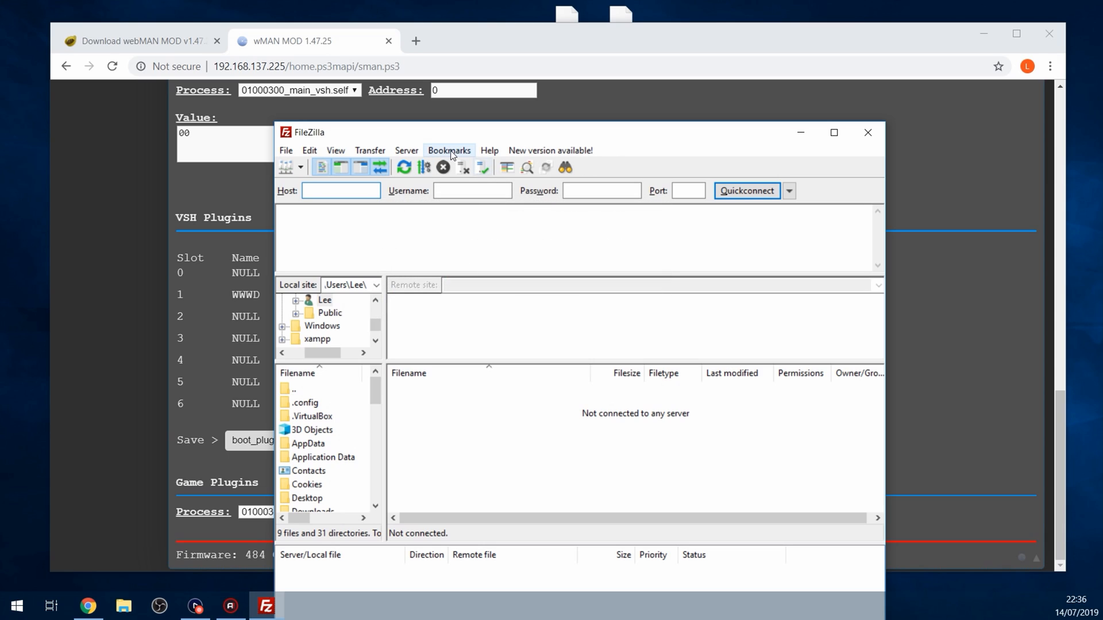
{"action": "type", "text": "192.168.137.225"}
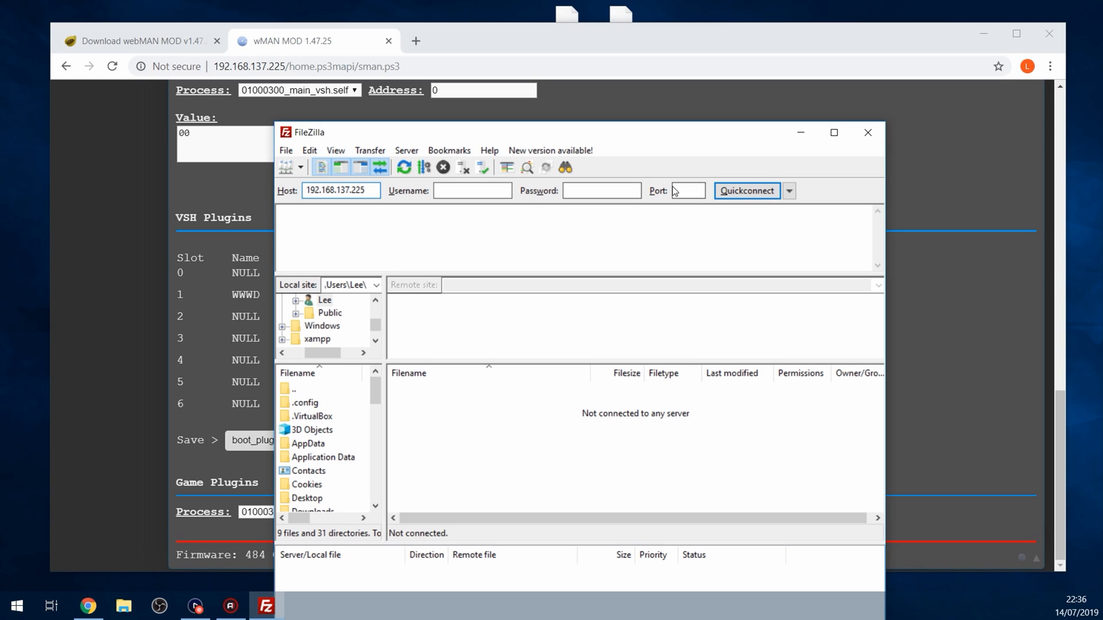
{"action": "type", "text": "21"}
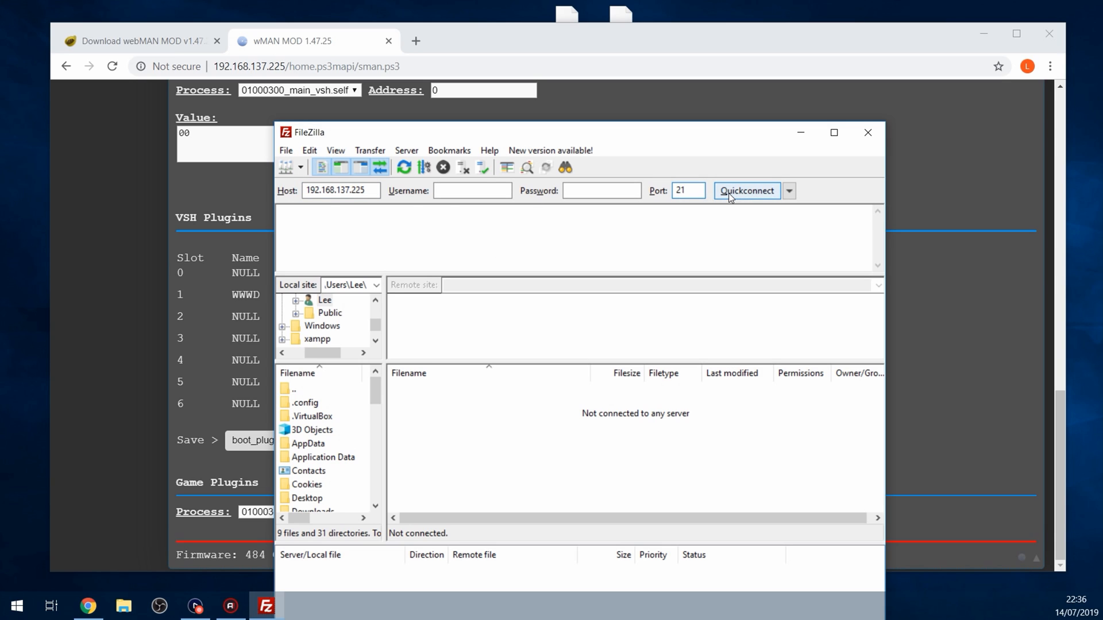
- Quickconnect to the PS3 over FTP and browse into /dev_hdd0
{"action": "left_click", "coordinate": [747, 191]}
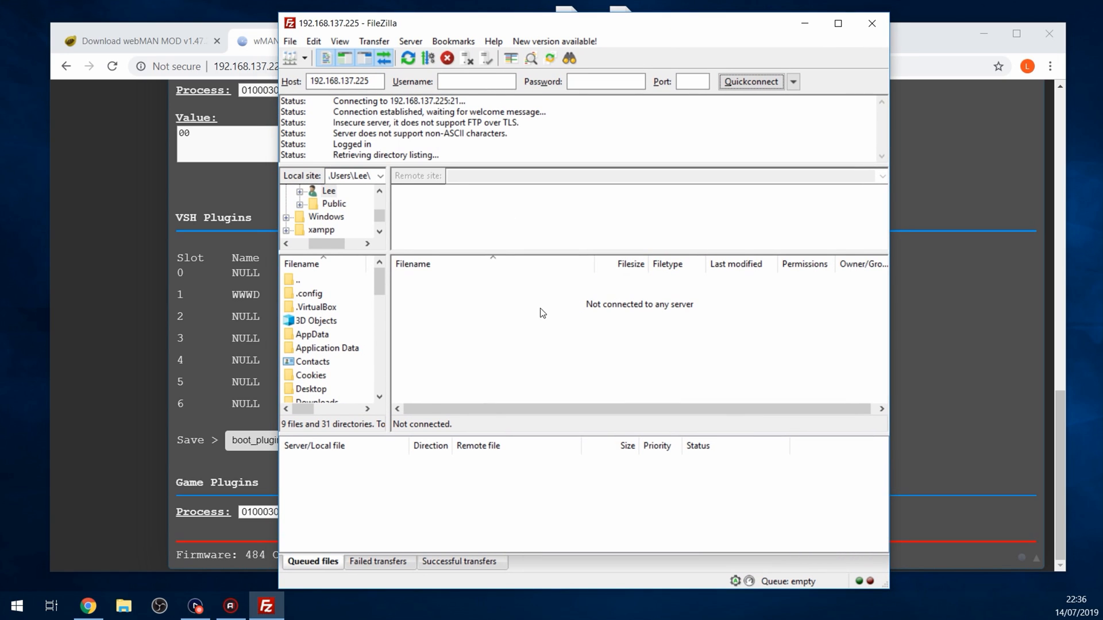
{"action": "mouse_move", "coordinate": [462, 196]}
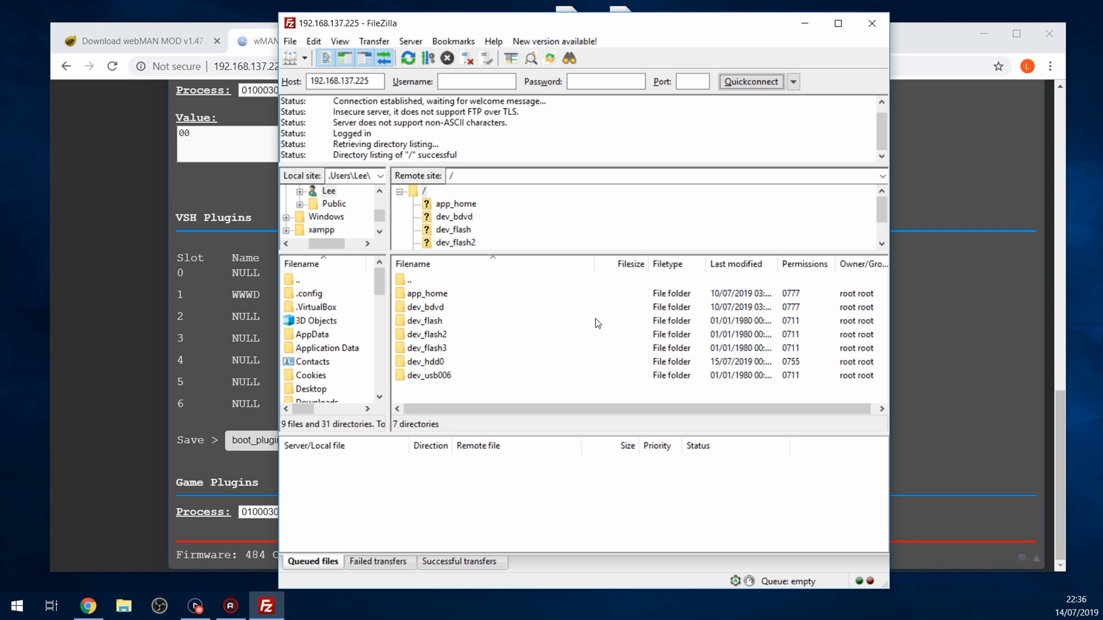
{"action": "mouse_move", "coordinate": [425, 330]}
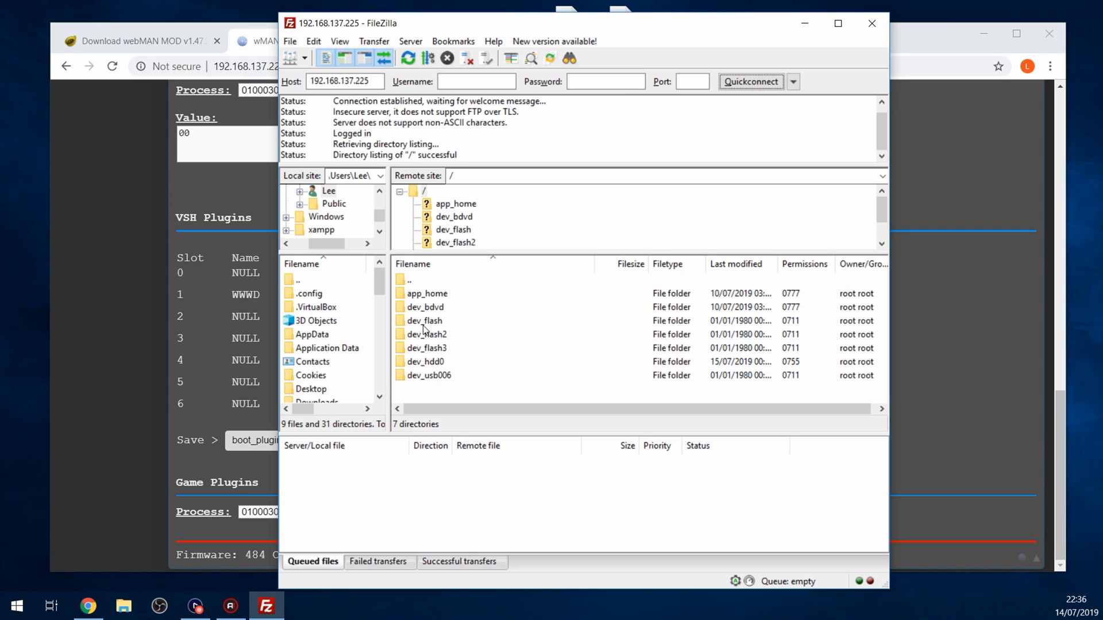
{"action": "mouse_move", "coordinate": [441, 311]}
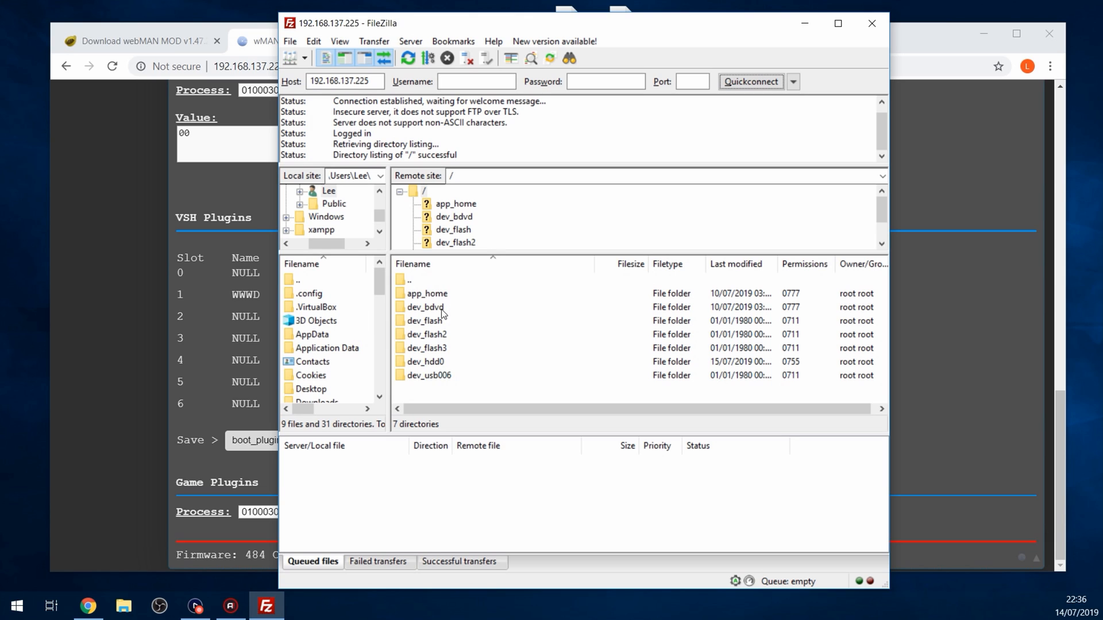
{"action": "mouse_move", "coordinate": [425, 366]}
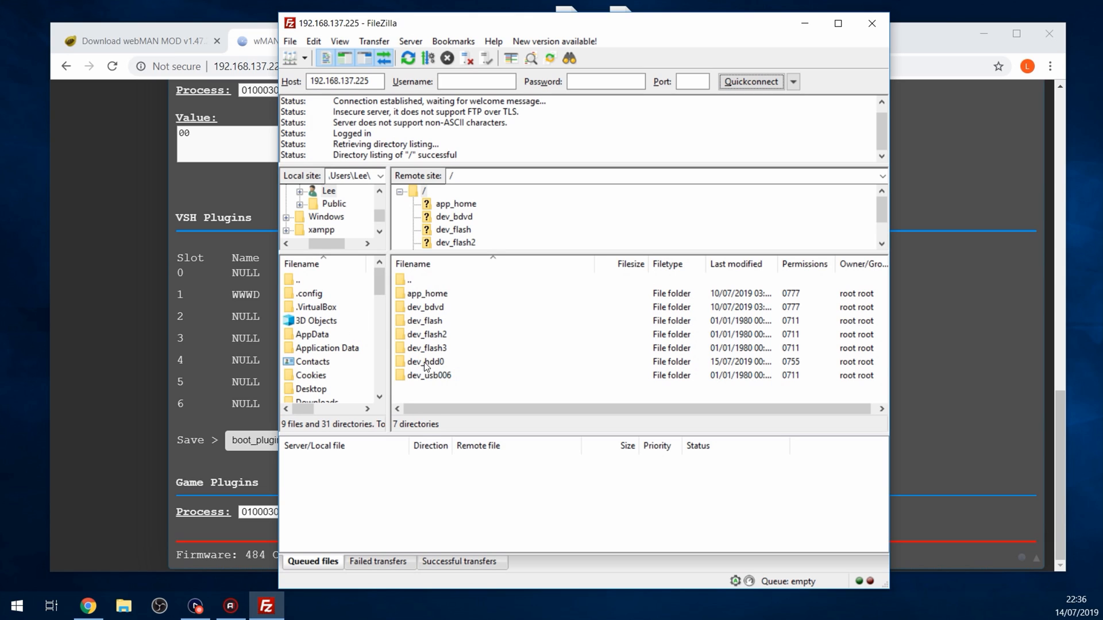
{"action": "double_click", "coordinate": [425, 362]}
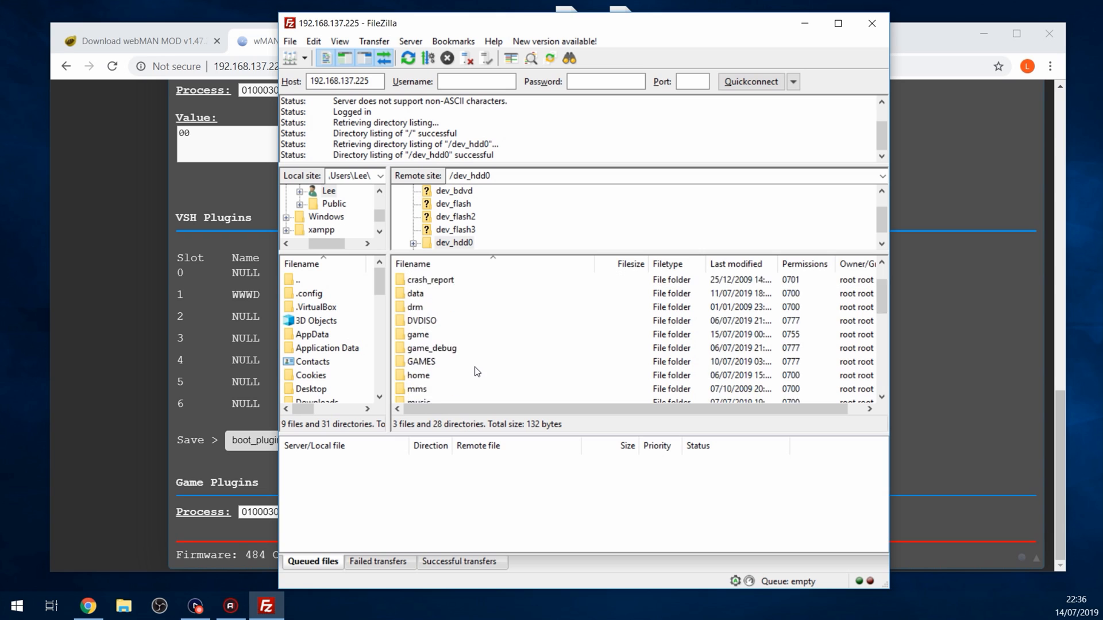
{"action": "scroll", "scroll_direction": "down", "scroll_amount": 3}
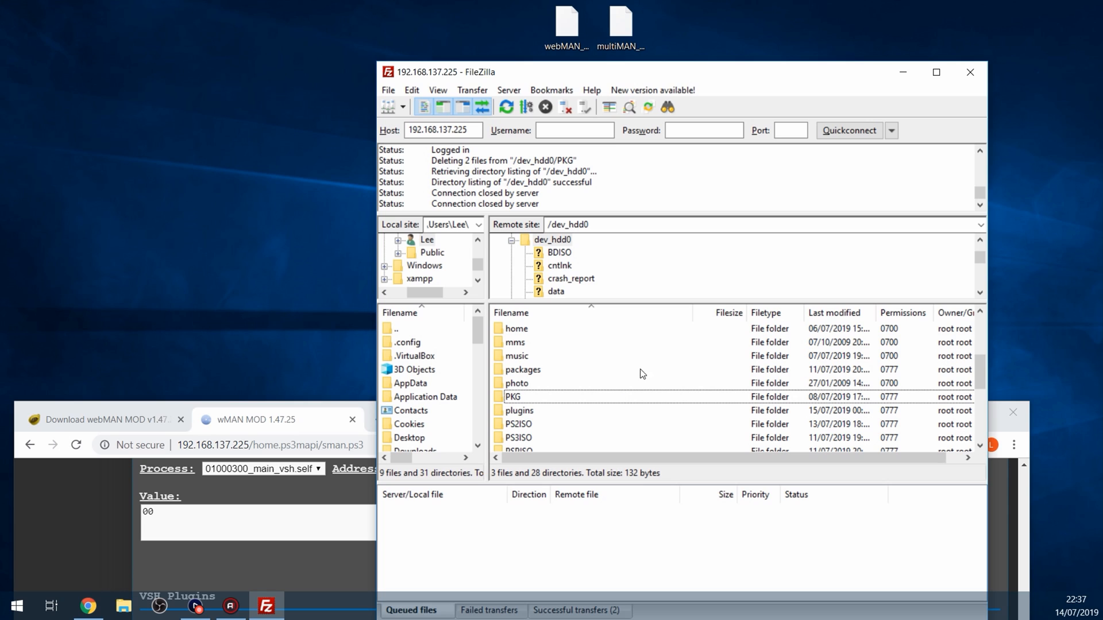
- Delete the old PKG from /dev_hdd0/packages and upload the multiMAN and webMAN MOD PKGs
{"action": "double_click", "coordinate": [524, 369]}
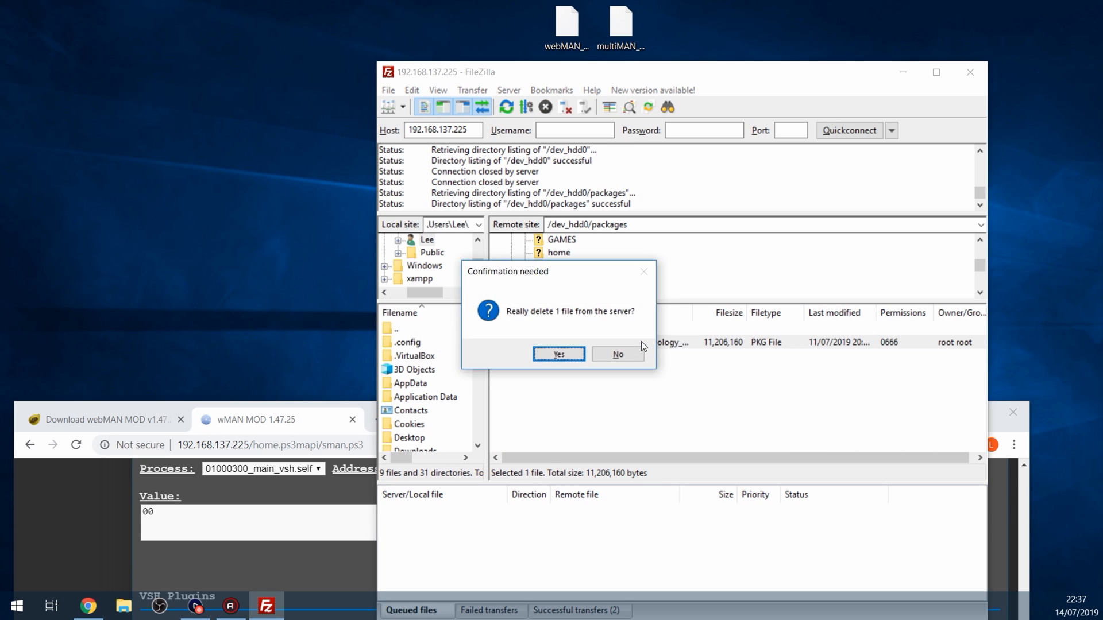
{"action": "left_click", "coordinate": [559, 354]}
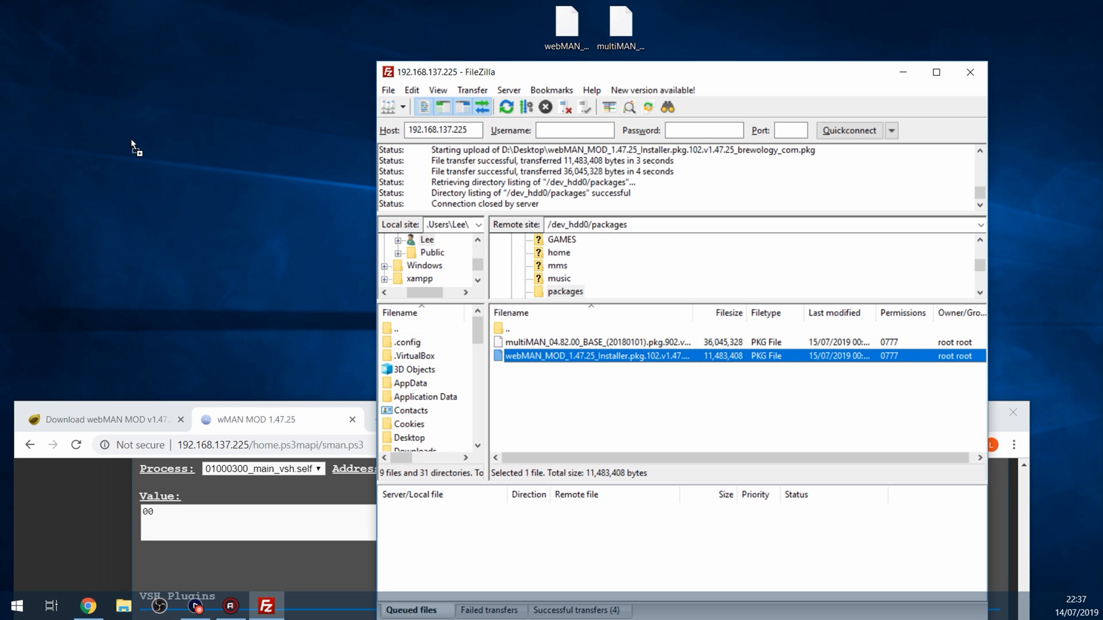
{"action": "left_click", "coordinate": [595, 342]}
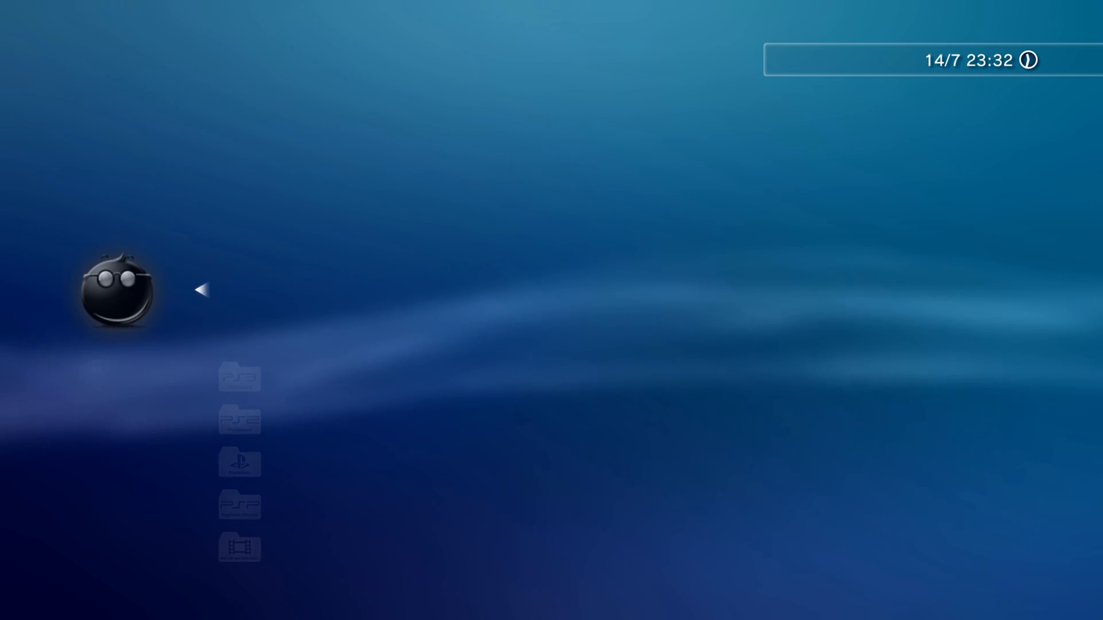
- Browse the webMAN MOD tools list and the webMAN Games folder with PS3, PS2, PSOne and PSP categories
{"action": "left_click", "coordinate": [119, 292]}
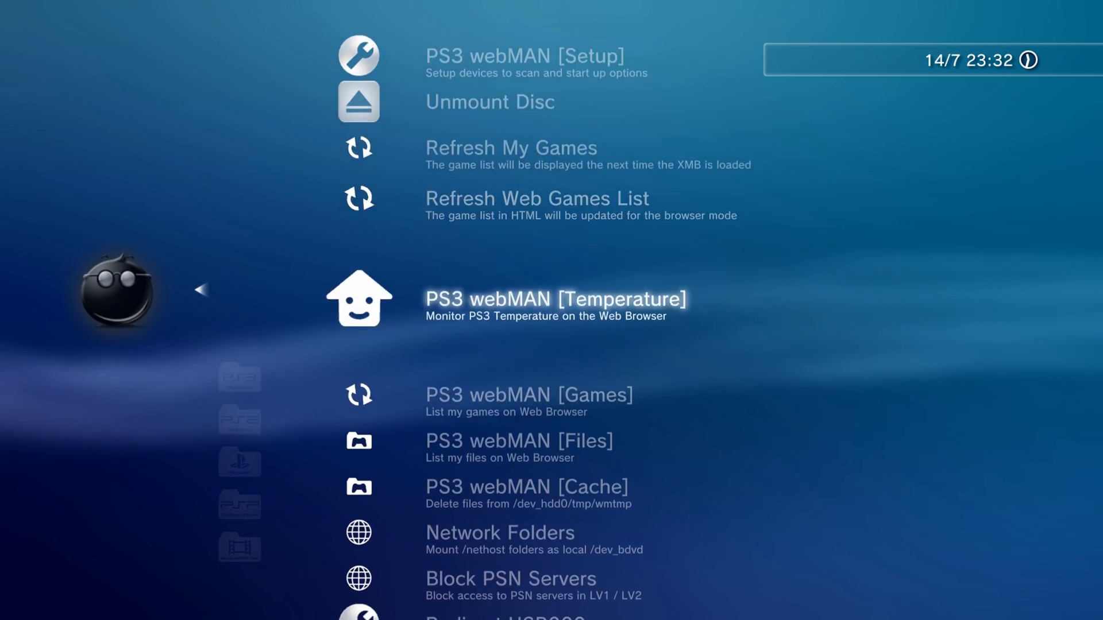
{"action": "scroll", "scroll_direction": "down", "scroll_amount": 3}
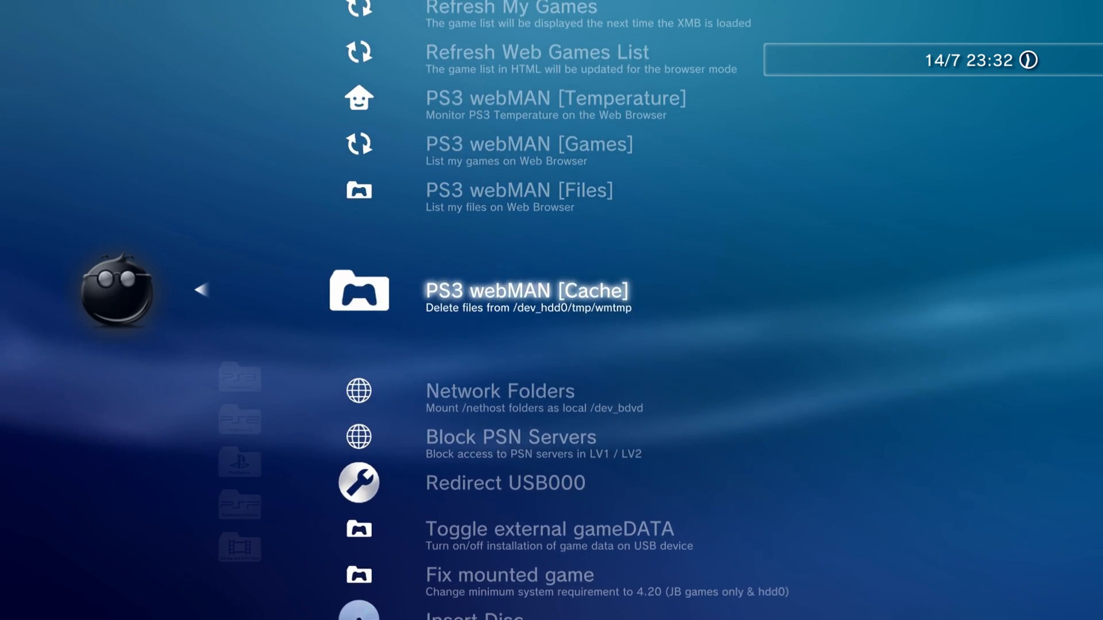
{"action": "scroll", "scroll_direction": "down", "scroll_amount": 3}
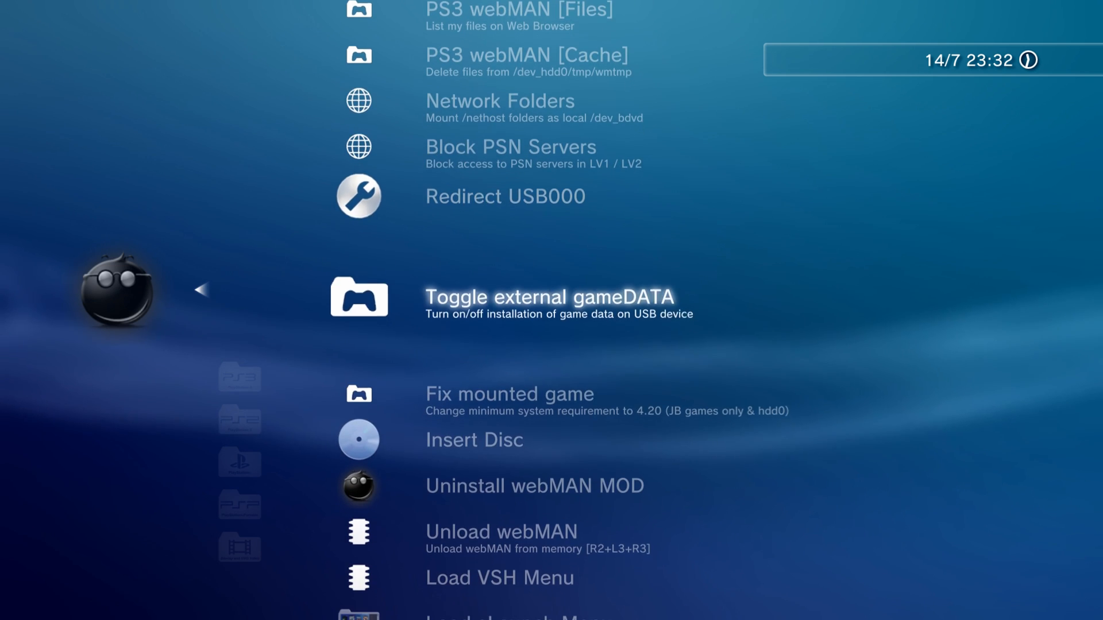
{"action": "scroll", "scroll_direction": "down", "scroll_amount": 3}
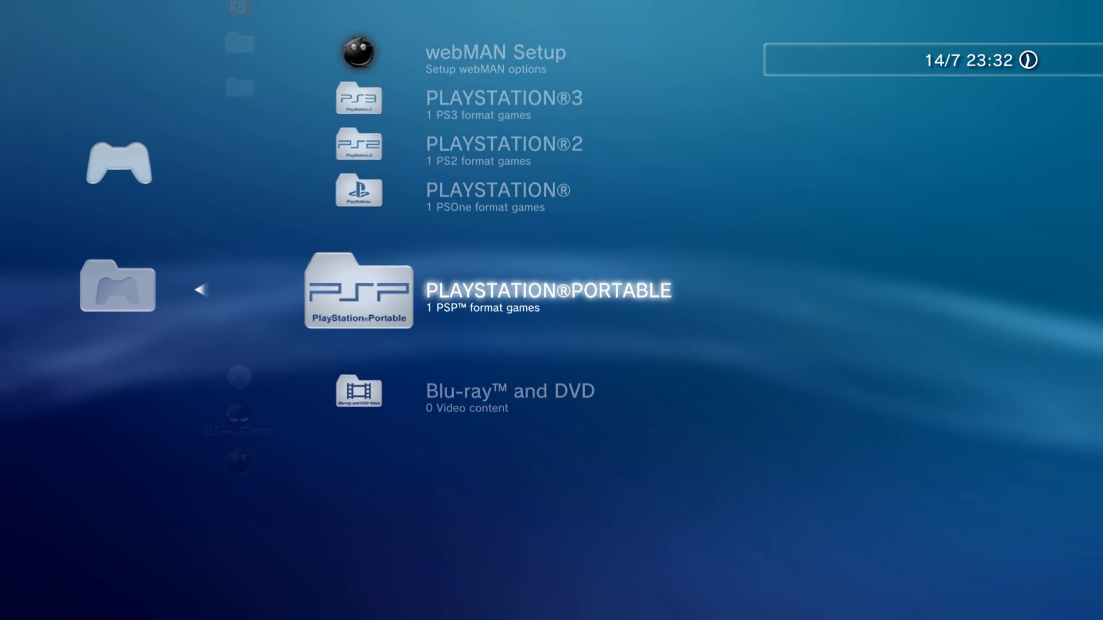
- Back out to the XMB Game column showing webMAN Games, Package Manager and Black Ops II
{"action": "key", "text": "Up"}
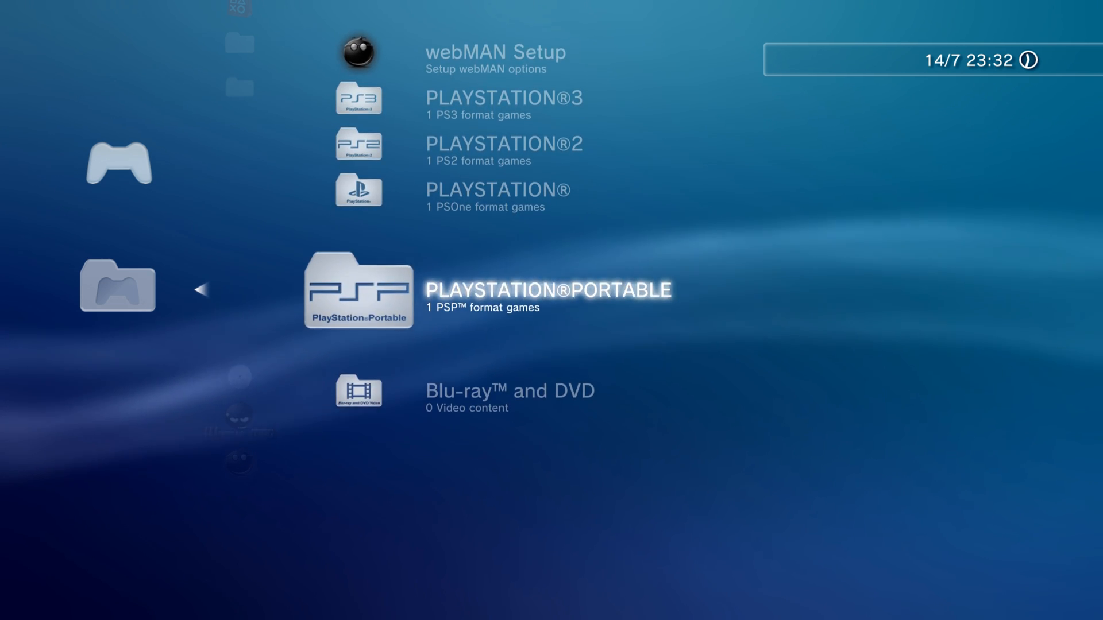
{"action": "key", "text": "Down"}
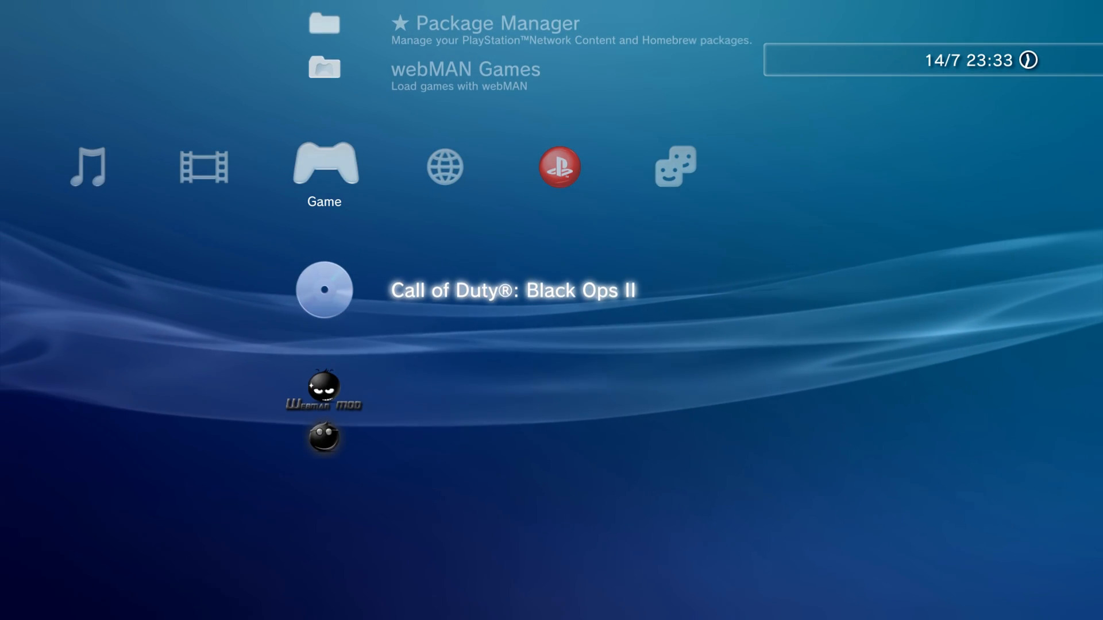
{"action": "scroll", "scroll_direction": "down", "scroll_amount": 3}
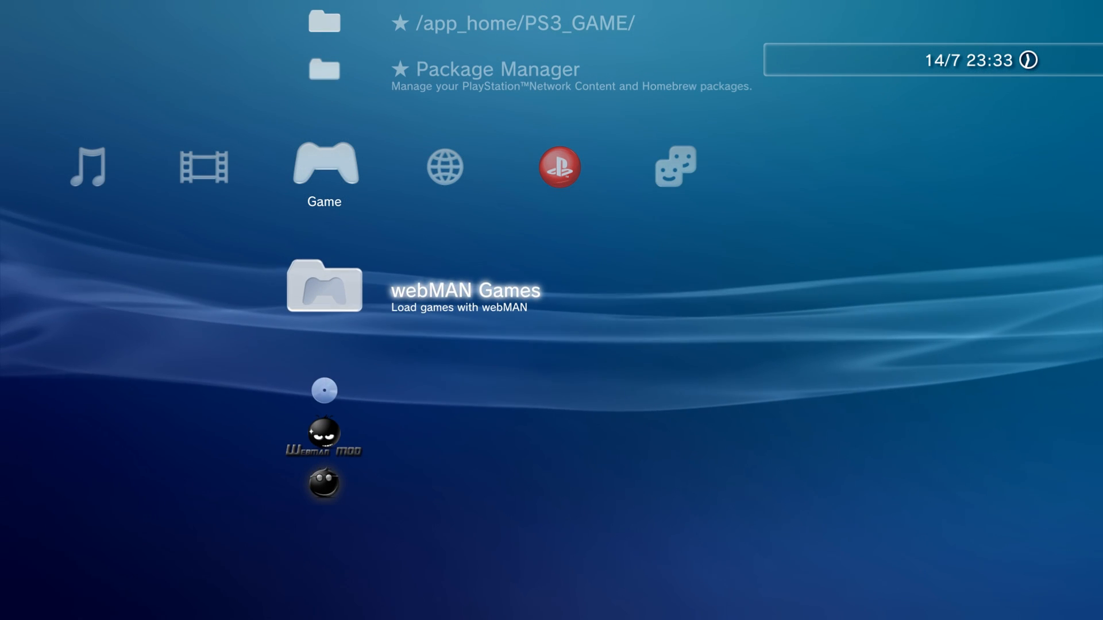